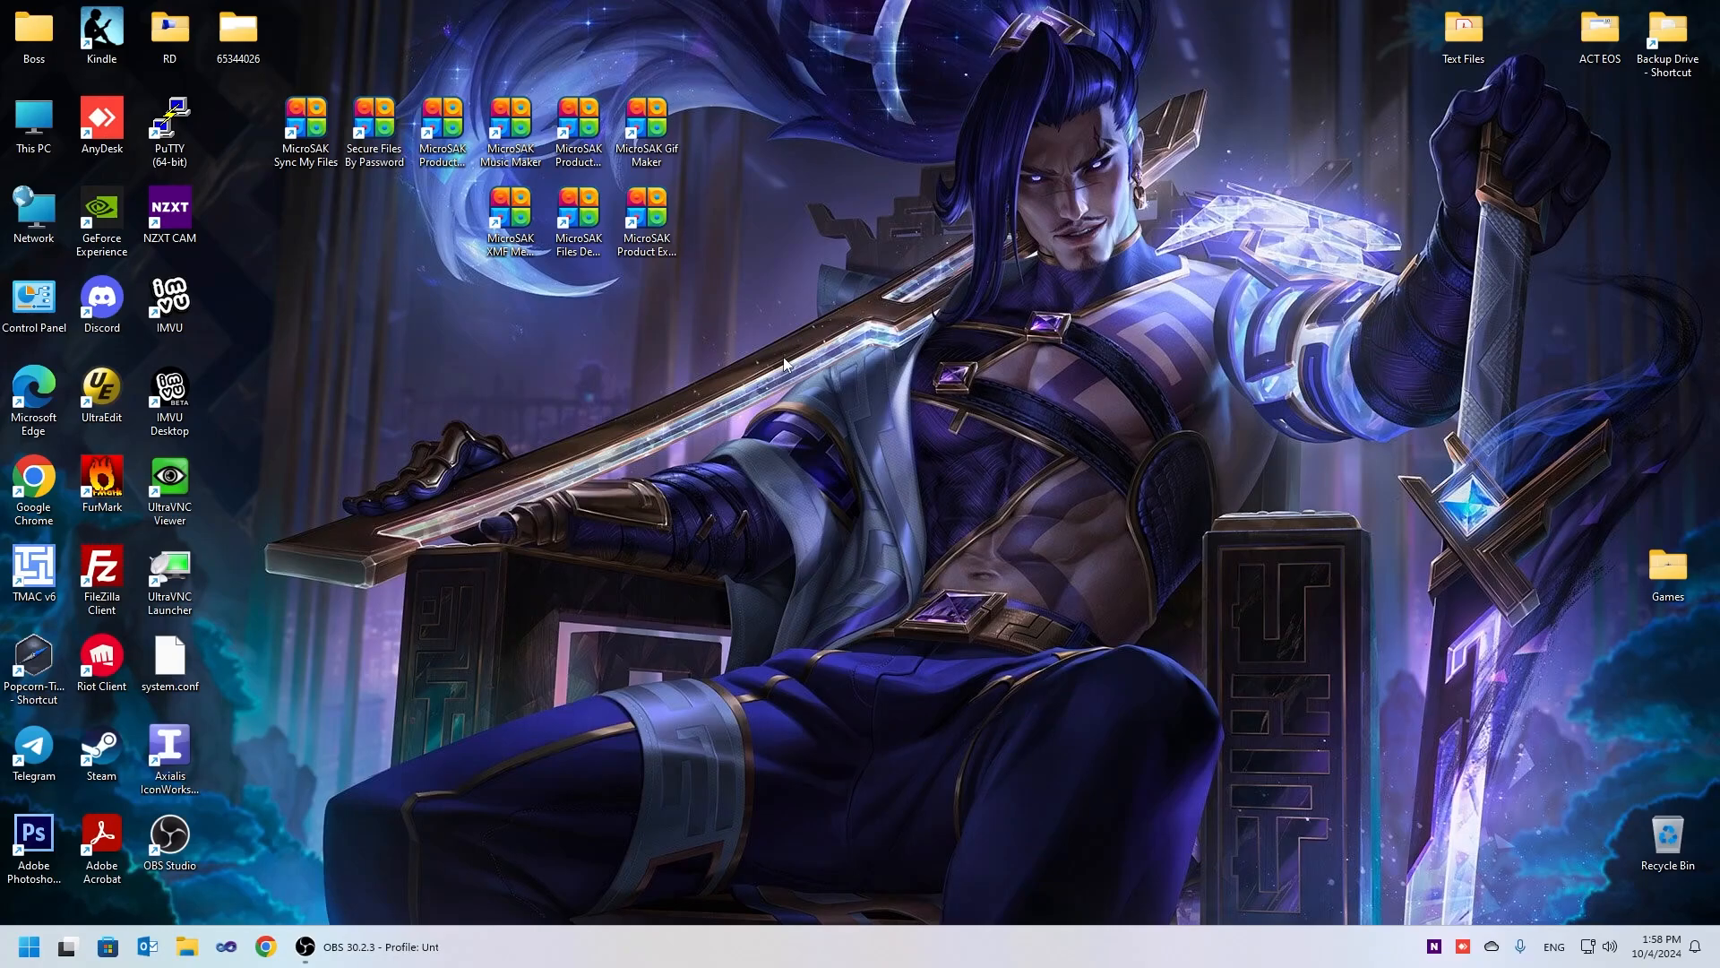
mouse_move(794, 349)
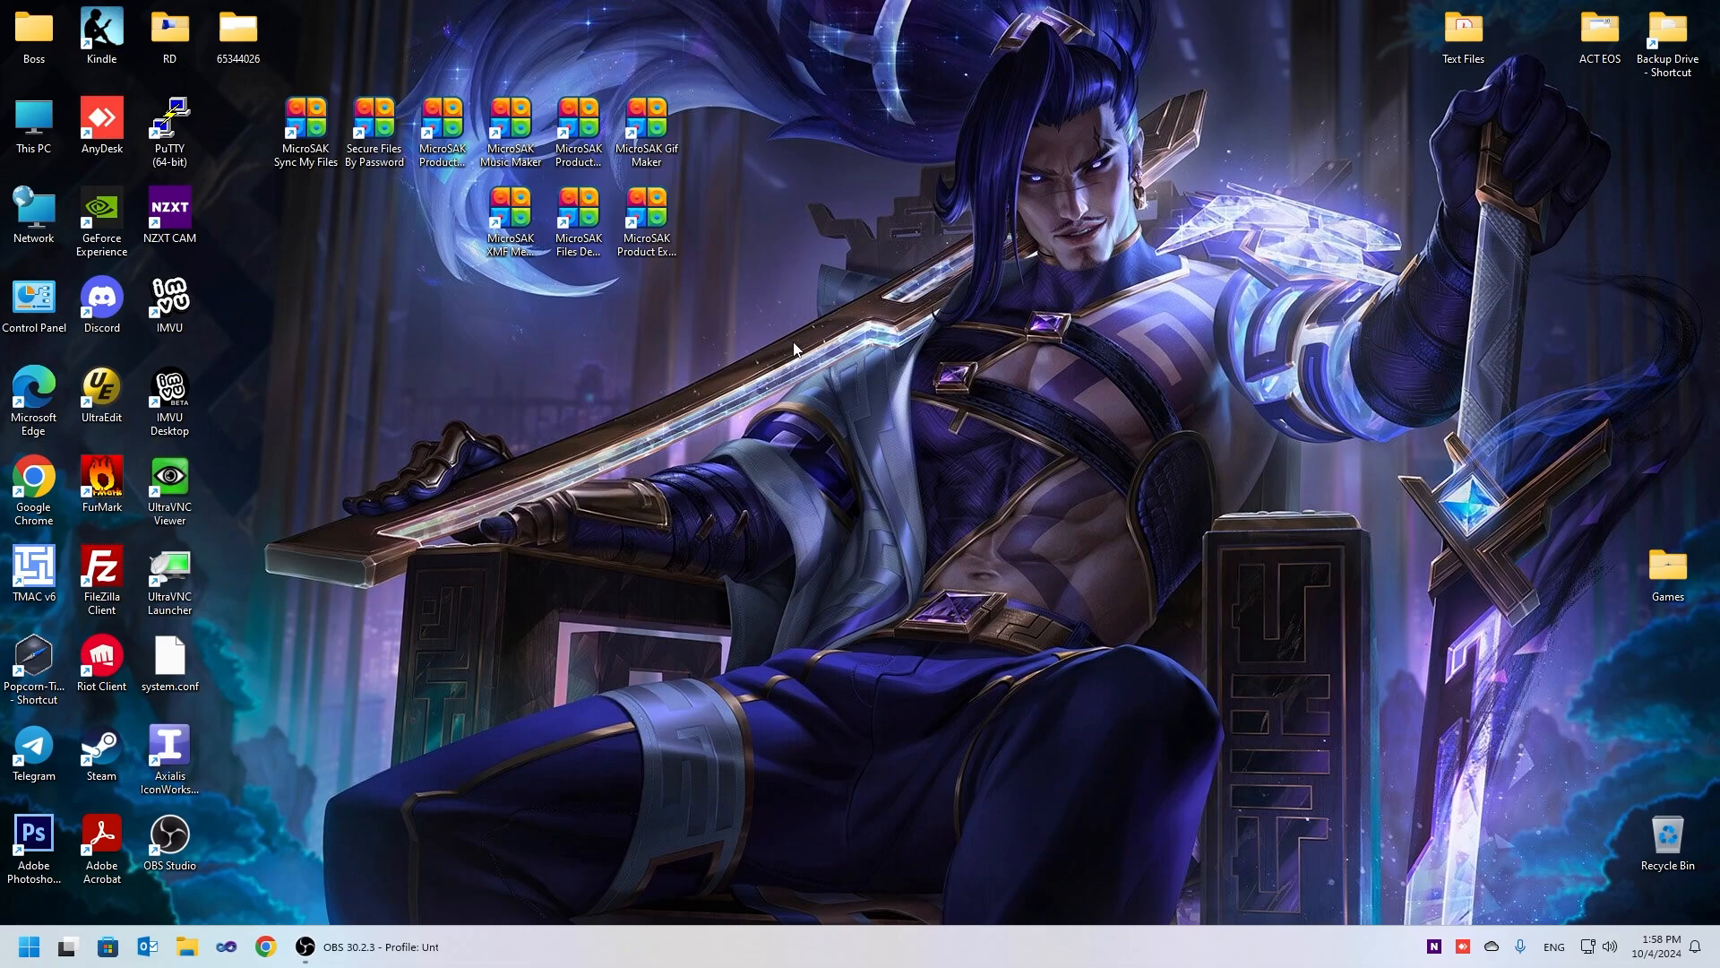
mouse_move(798, 388)
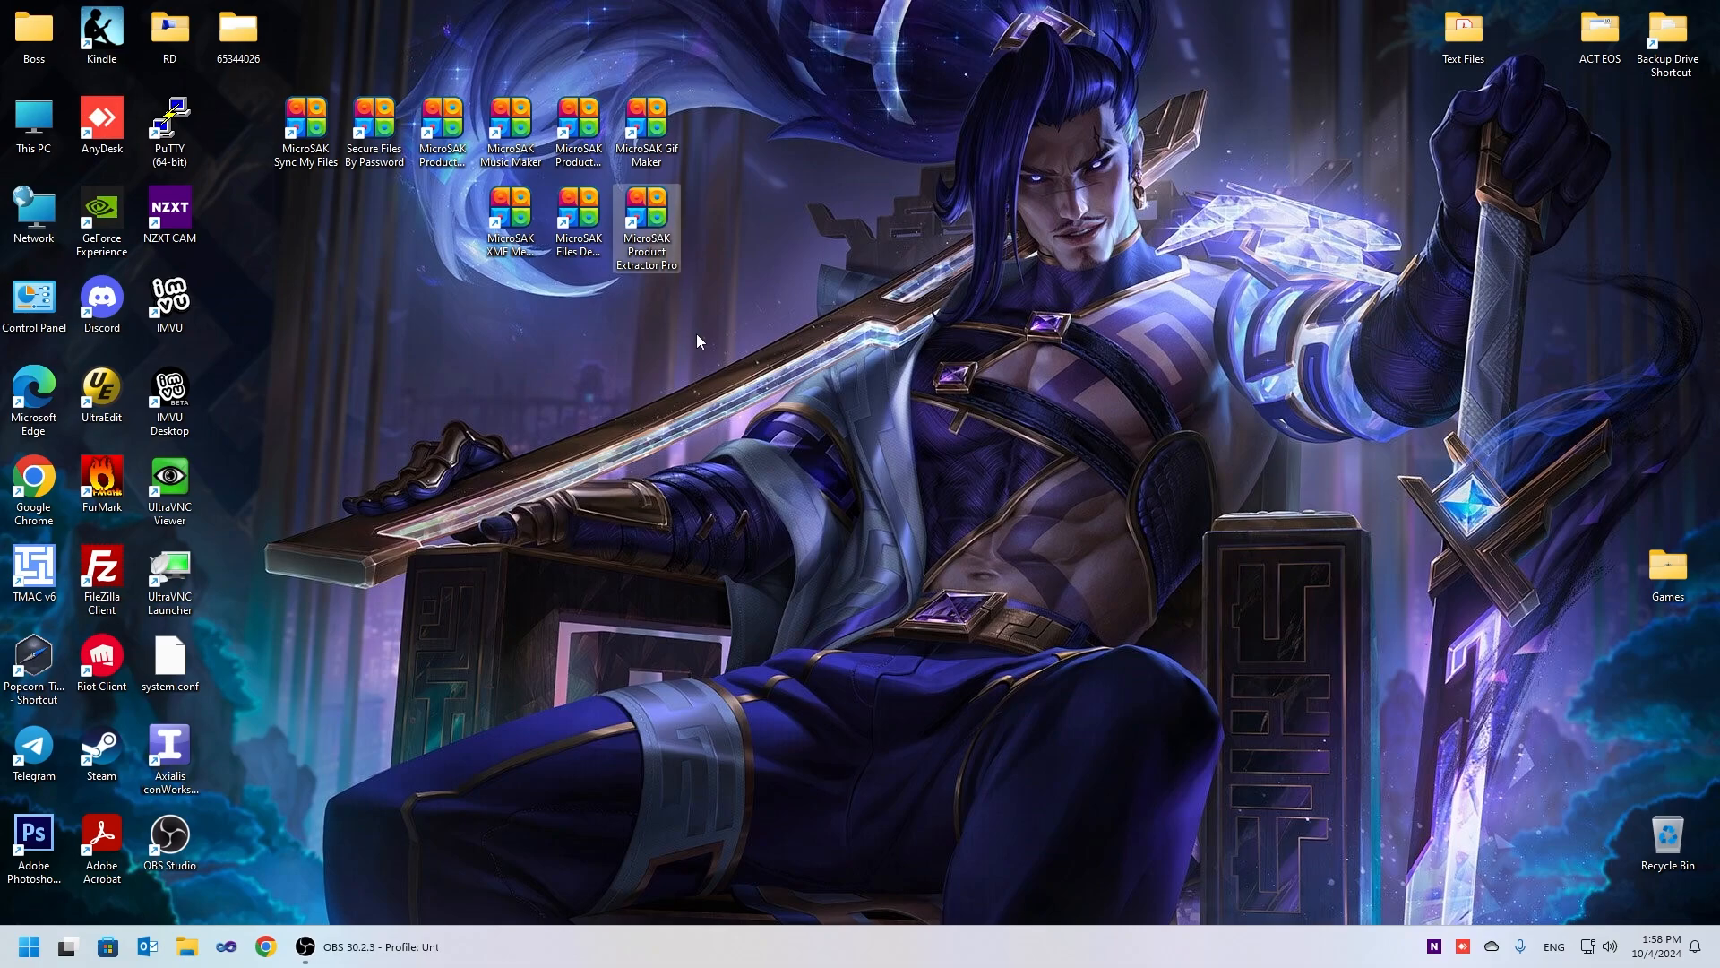
Launch the extractor and place the cursor in the Product ID field showing 68103206
double_click(647, 218)
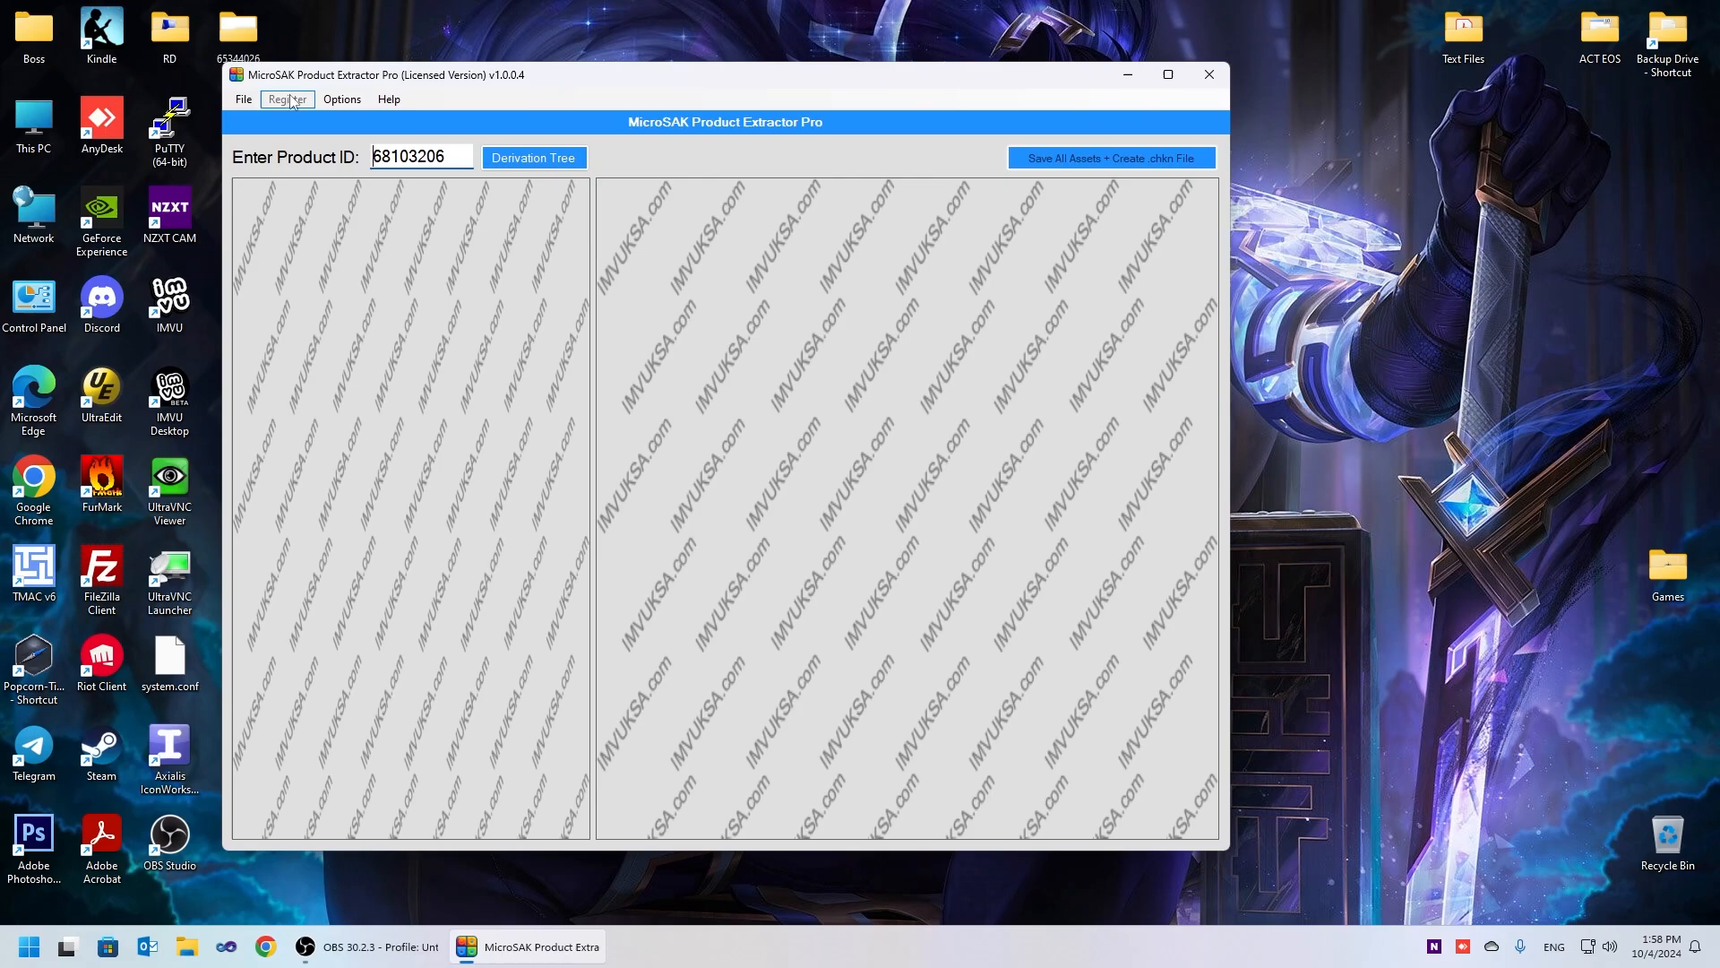
mouse_move(463, 81)
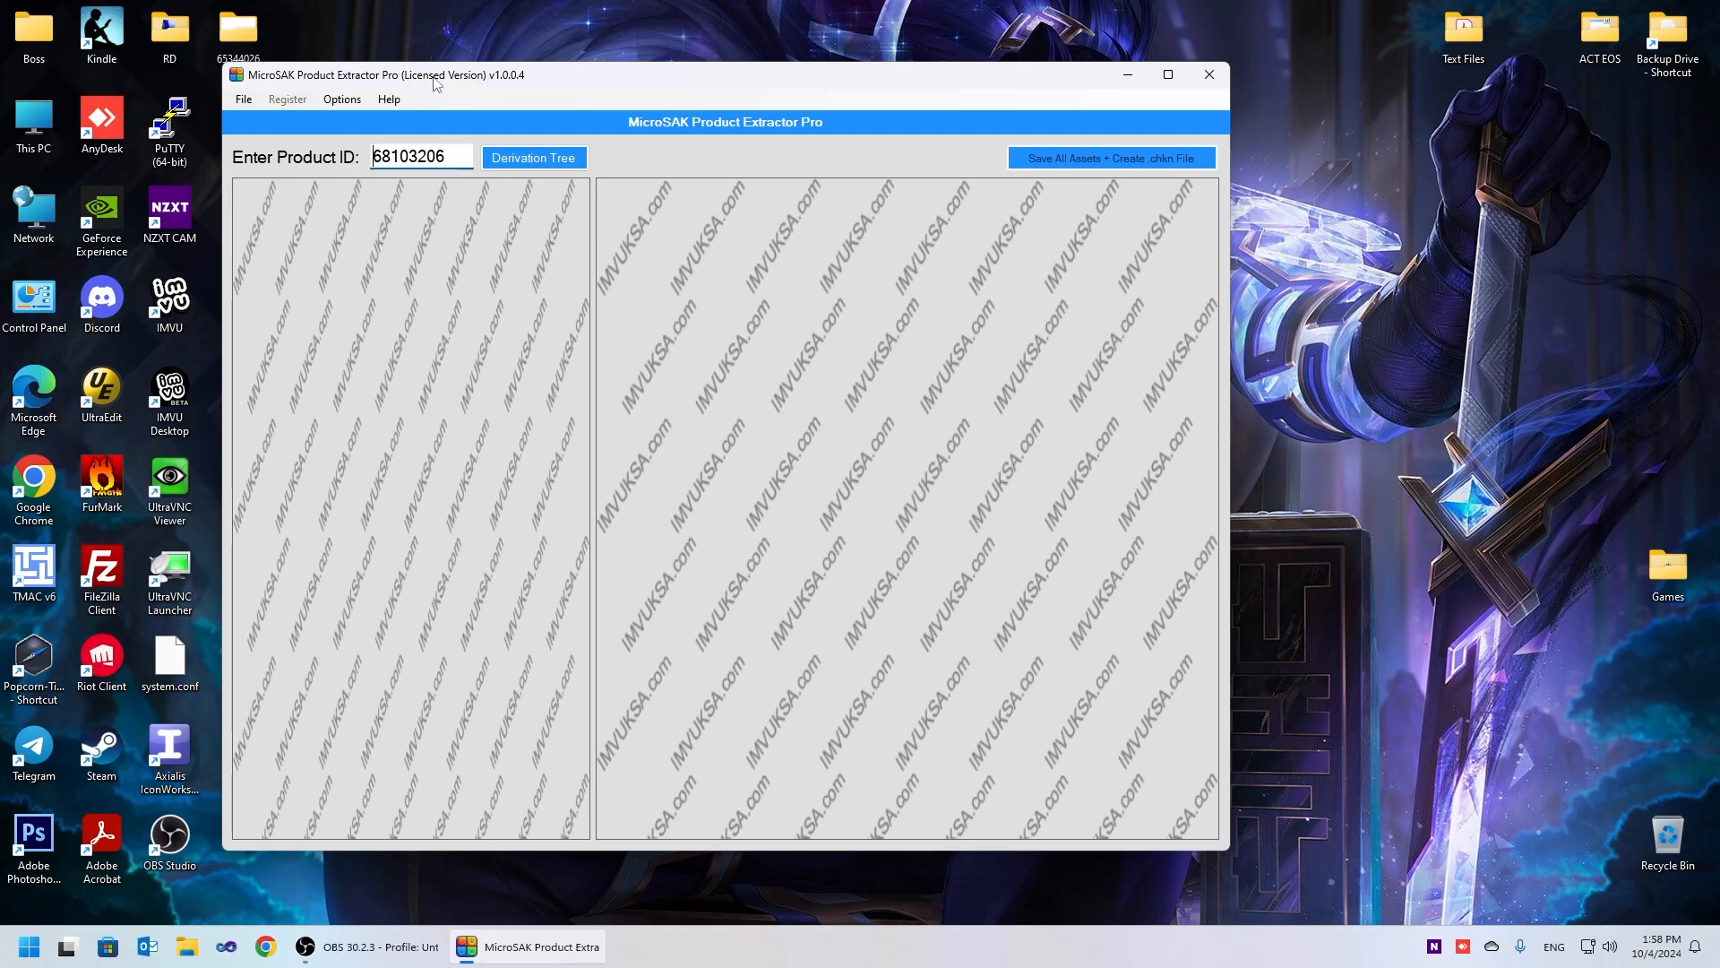
left_click(450, 156)
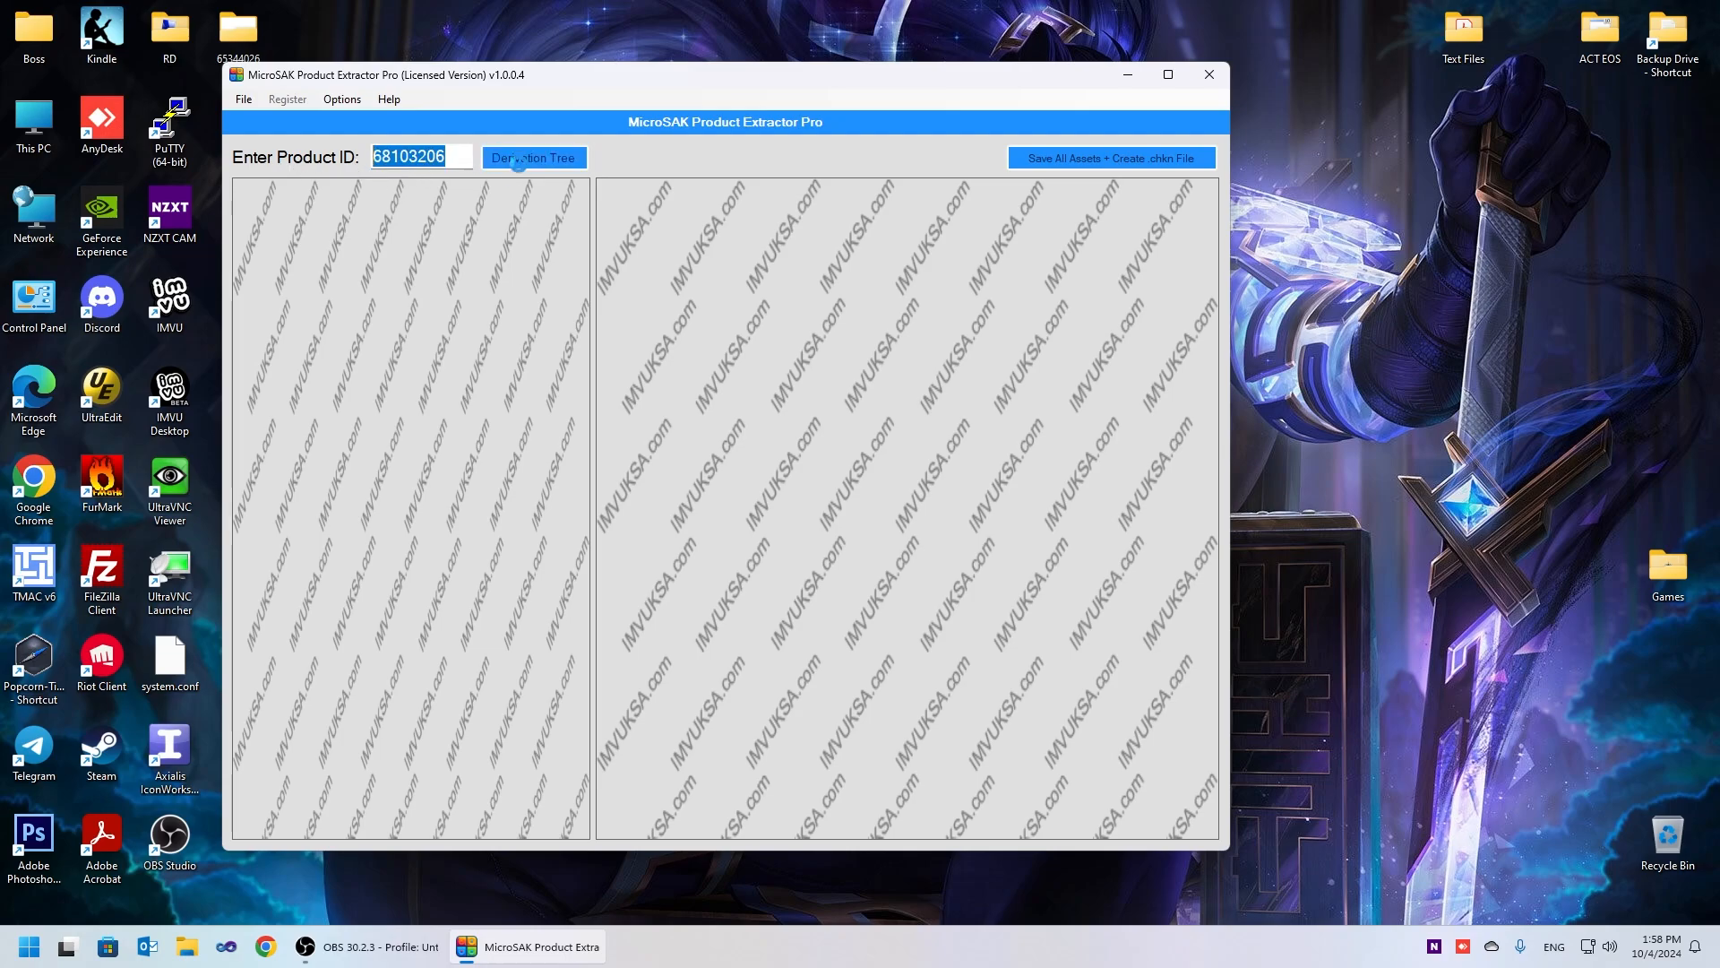
Load the Derivation Tree for product 68103206 and review every product in its chain
left_click(534, 157)
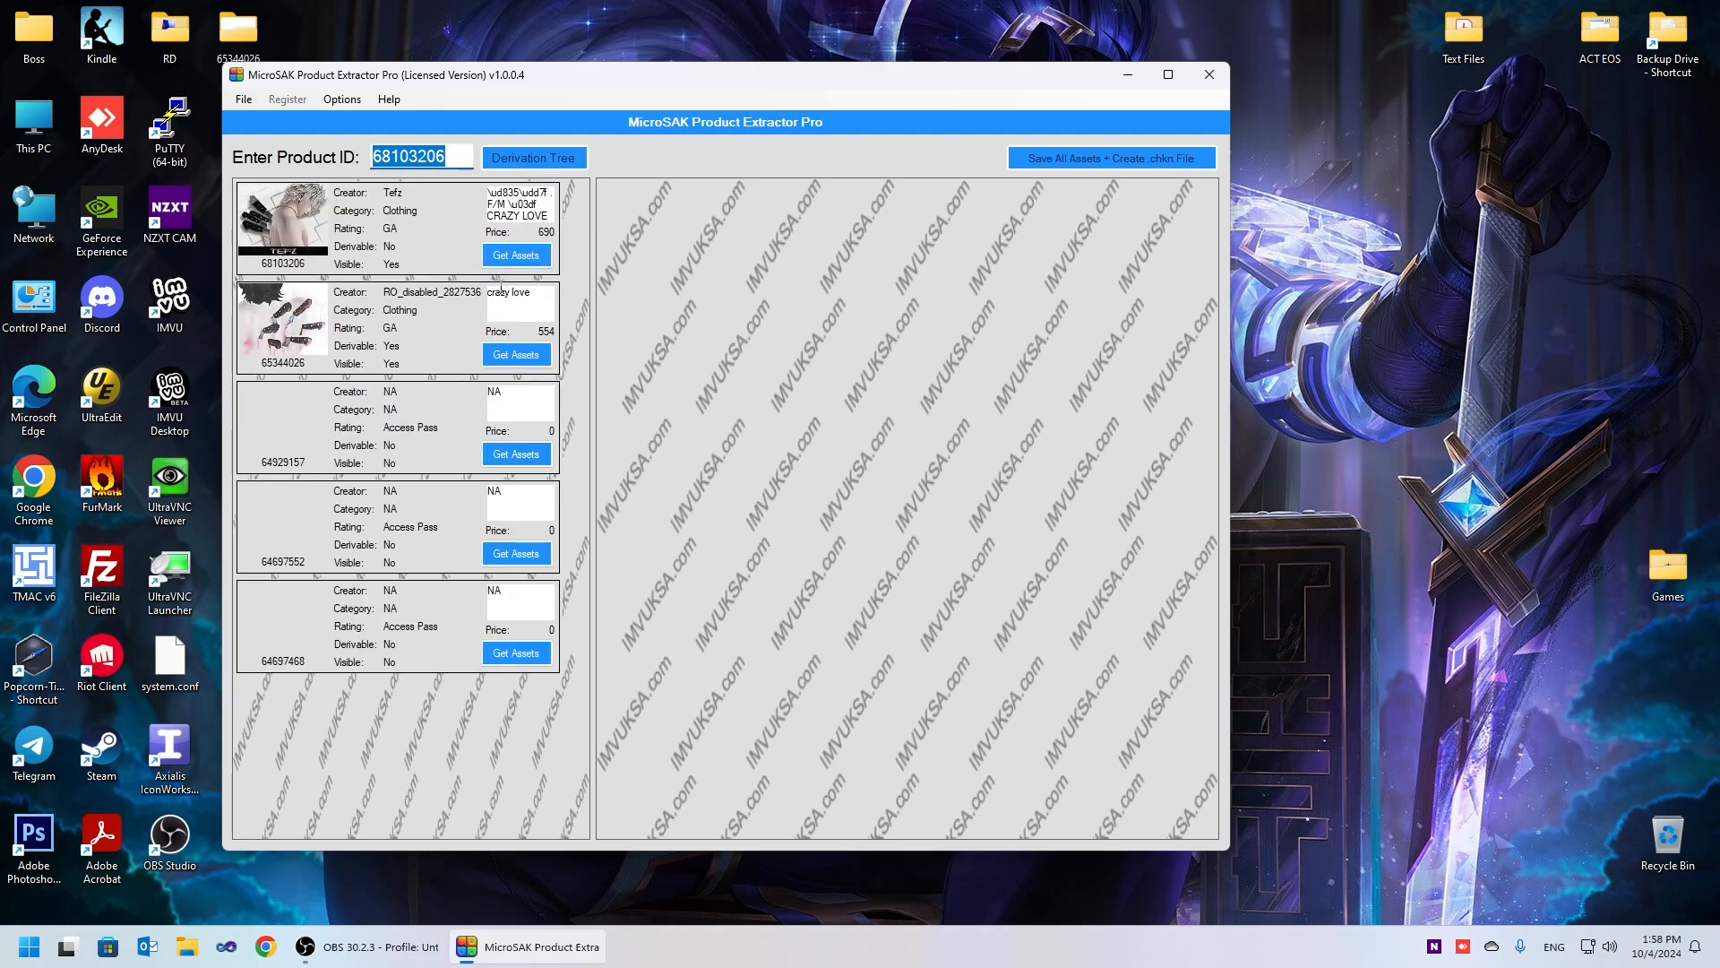
scroll("down", 3)
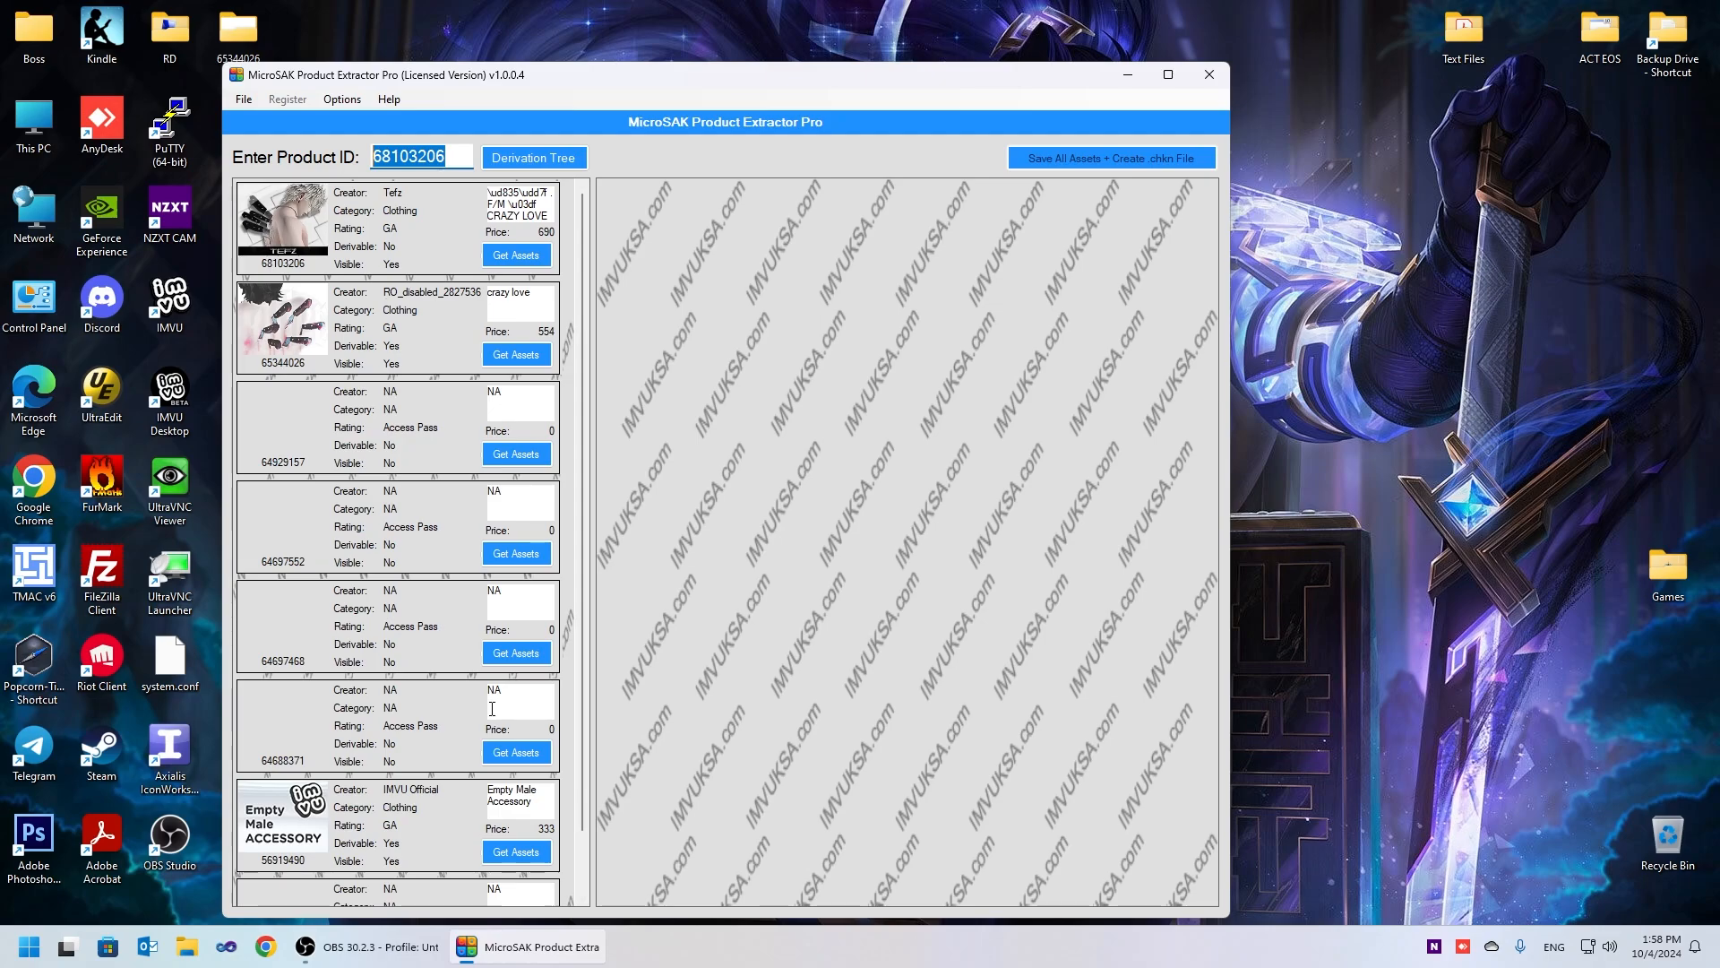
scroll("down", 3)
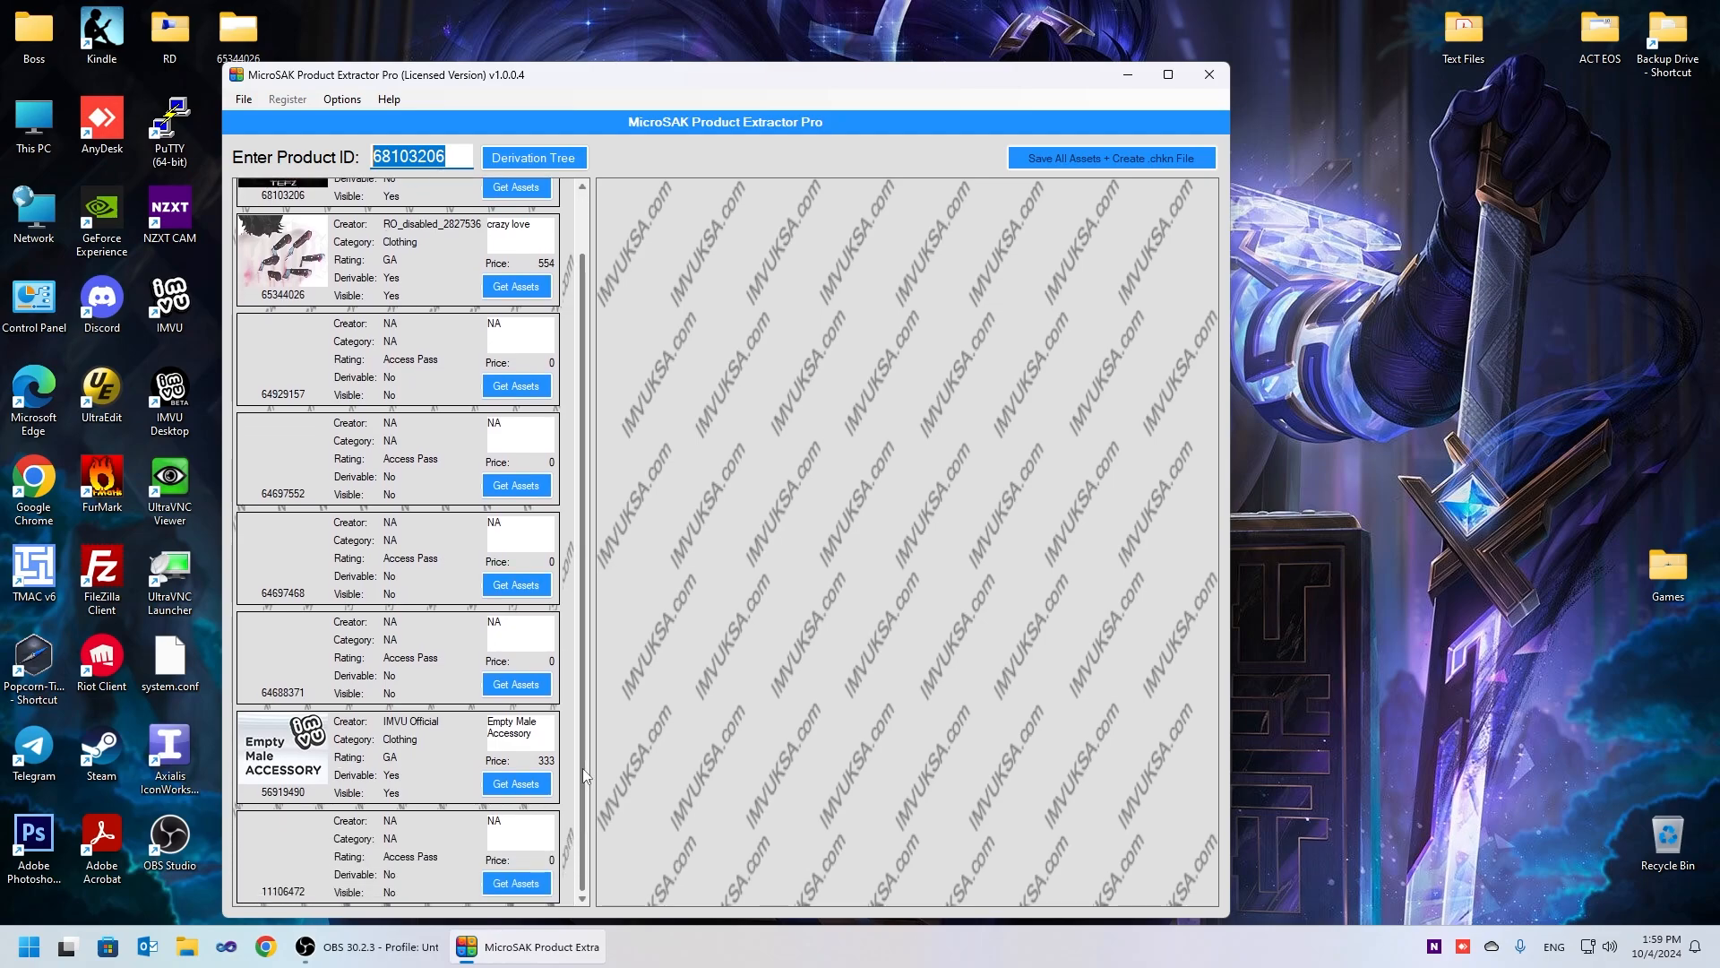
mouse_move(450, 754)
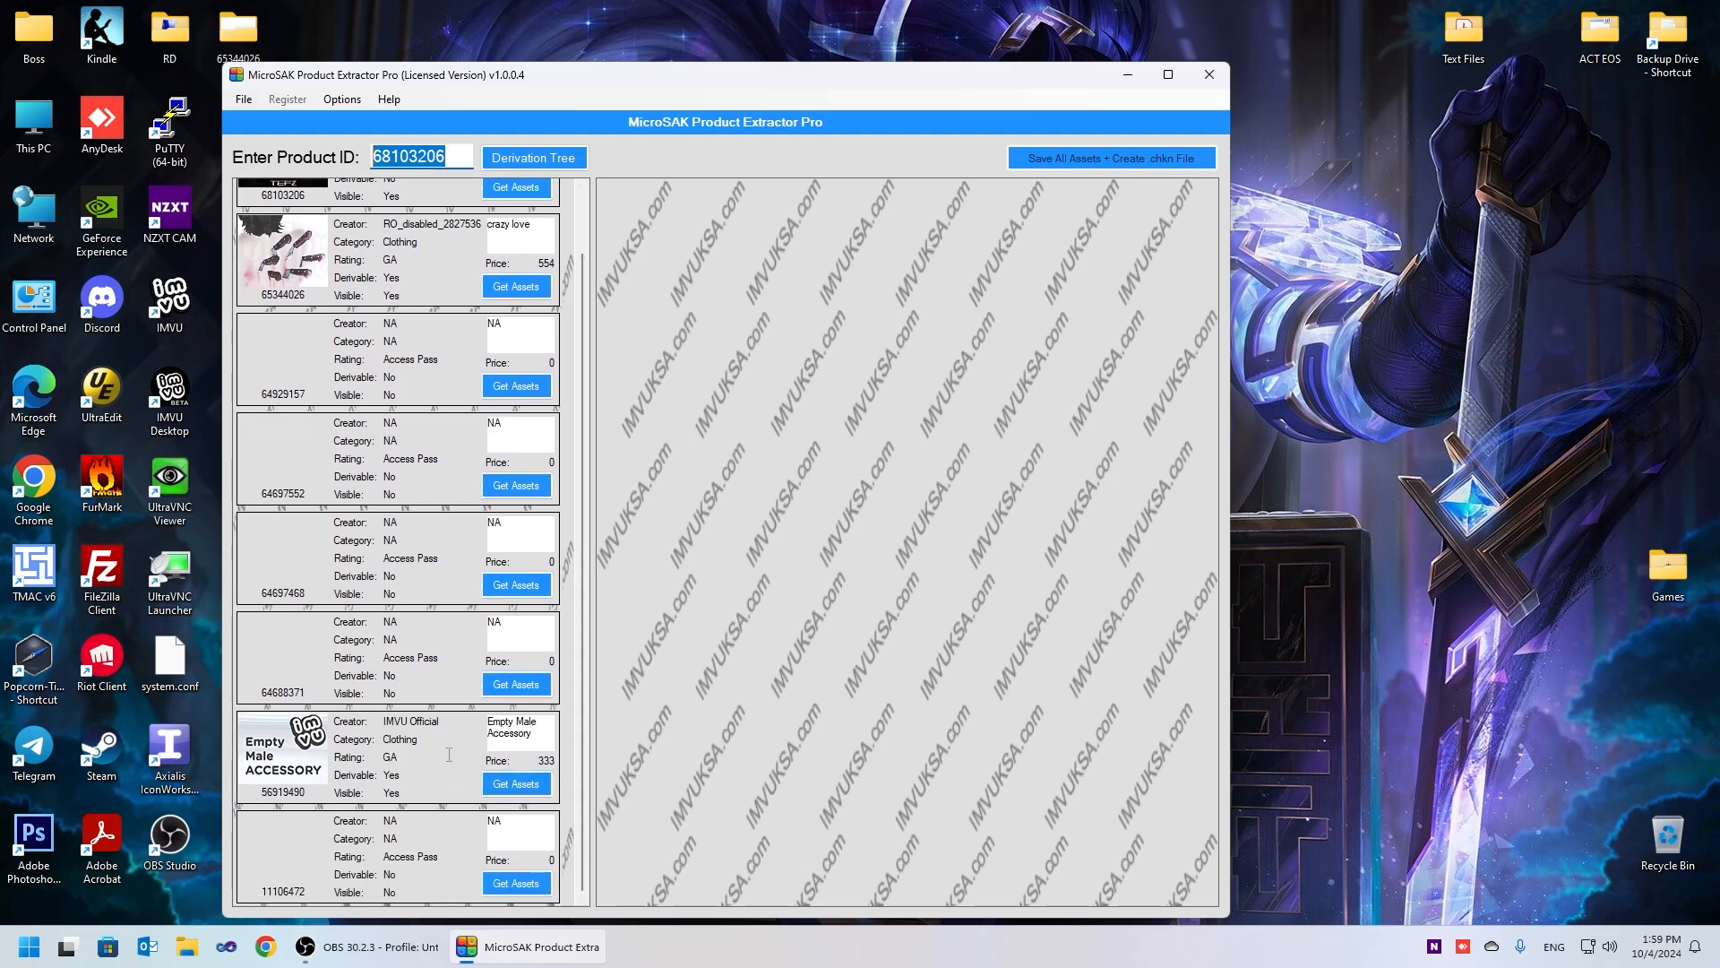
mouse_move(287, 760)
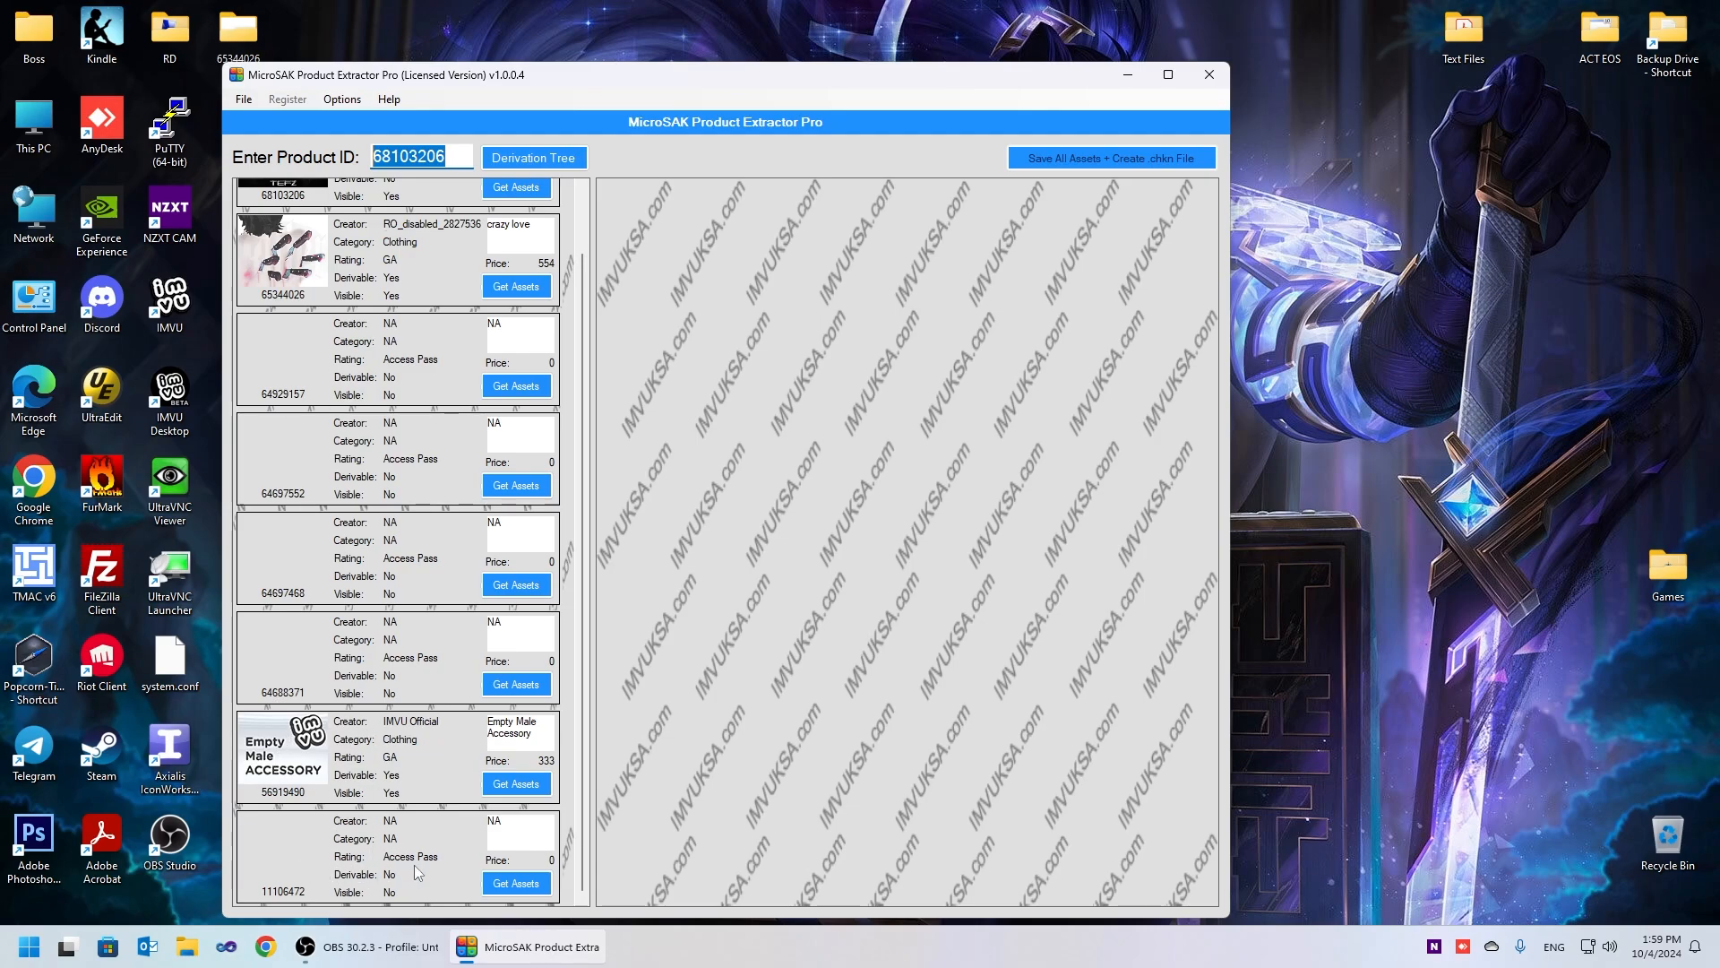
scroll("up", 3)
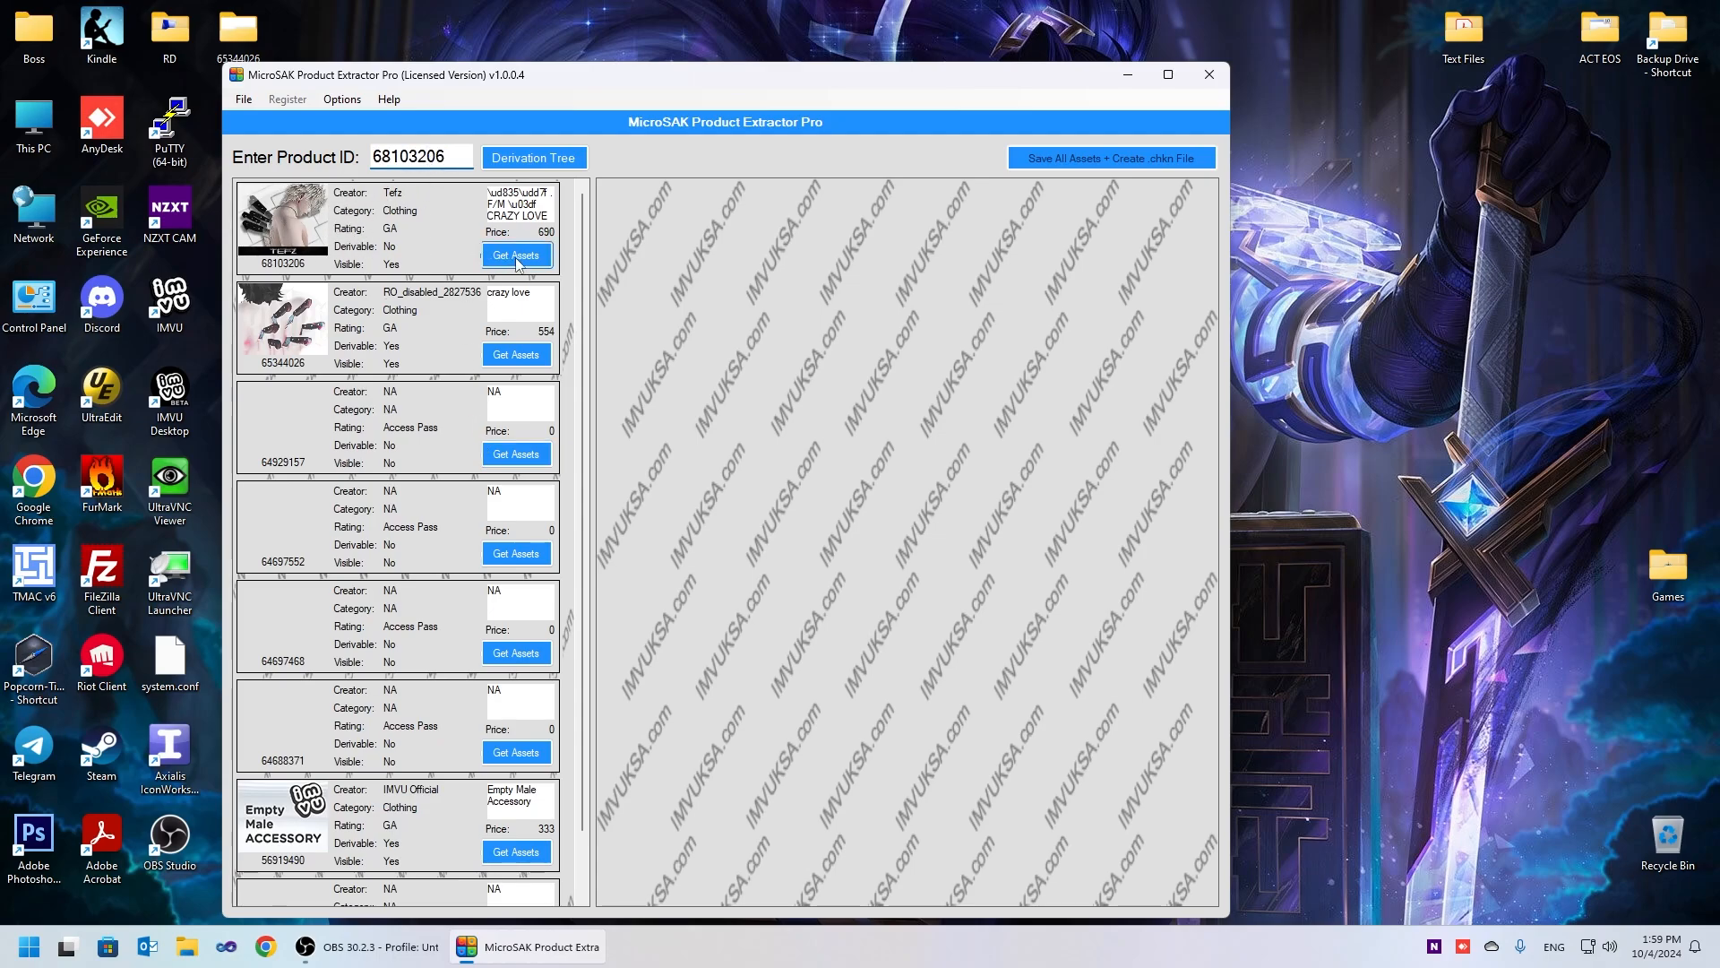
Get Assets for product 68103206: index.xml, two material .xrf files and two JPG textures
left_click(516, 255)
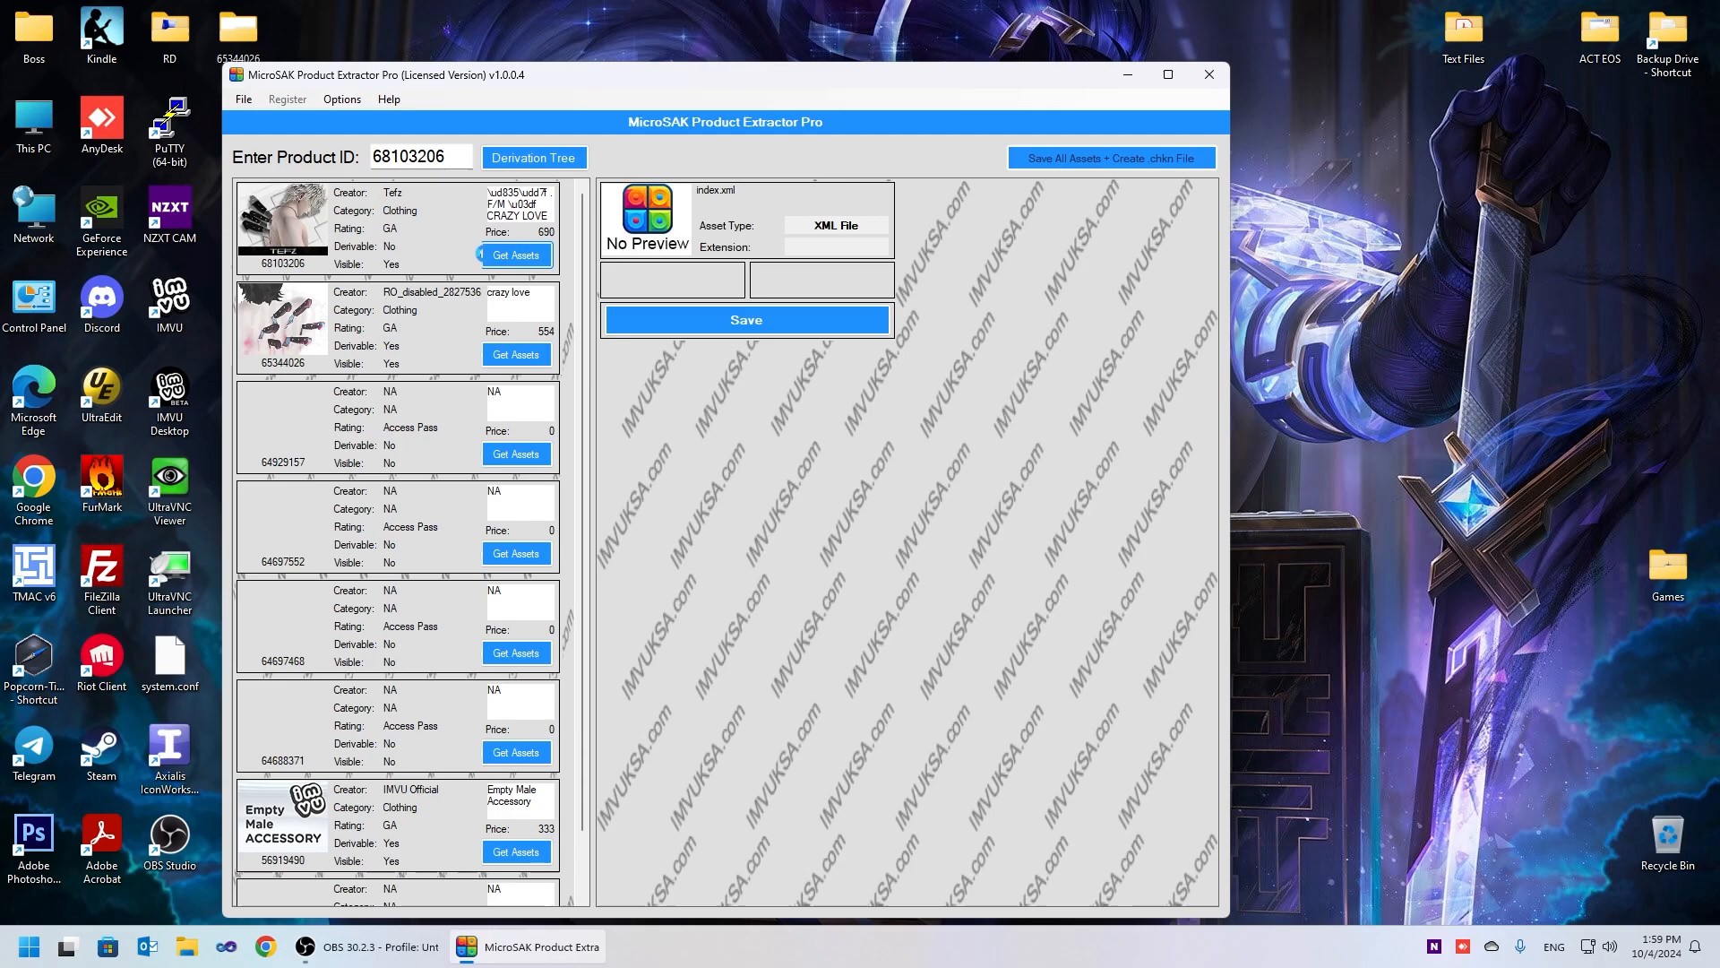
left_click(515, 254)
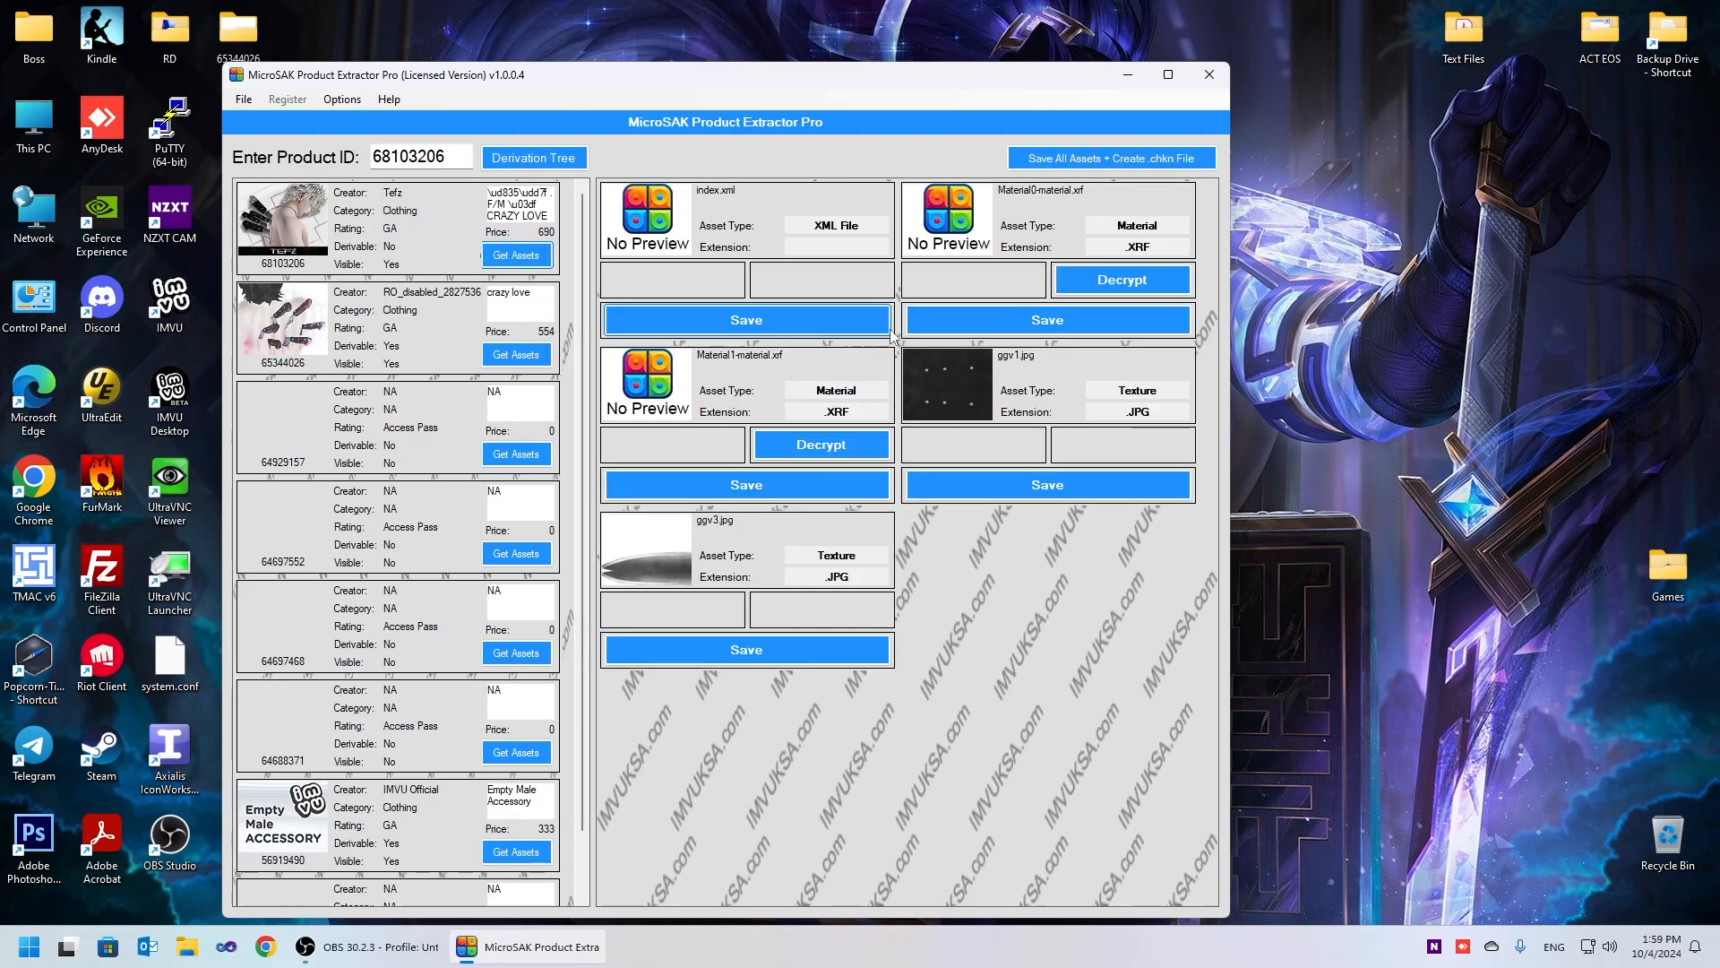
mouse_move(799, 510)
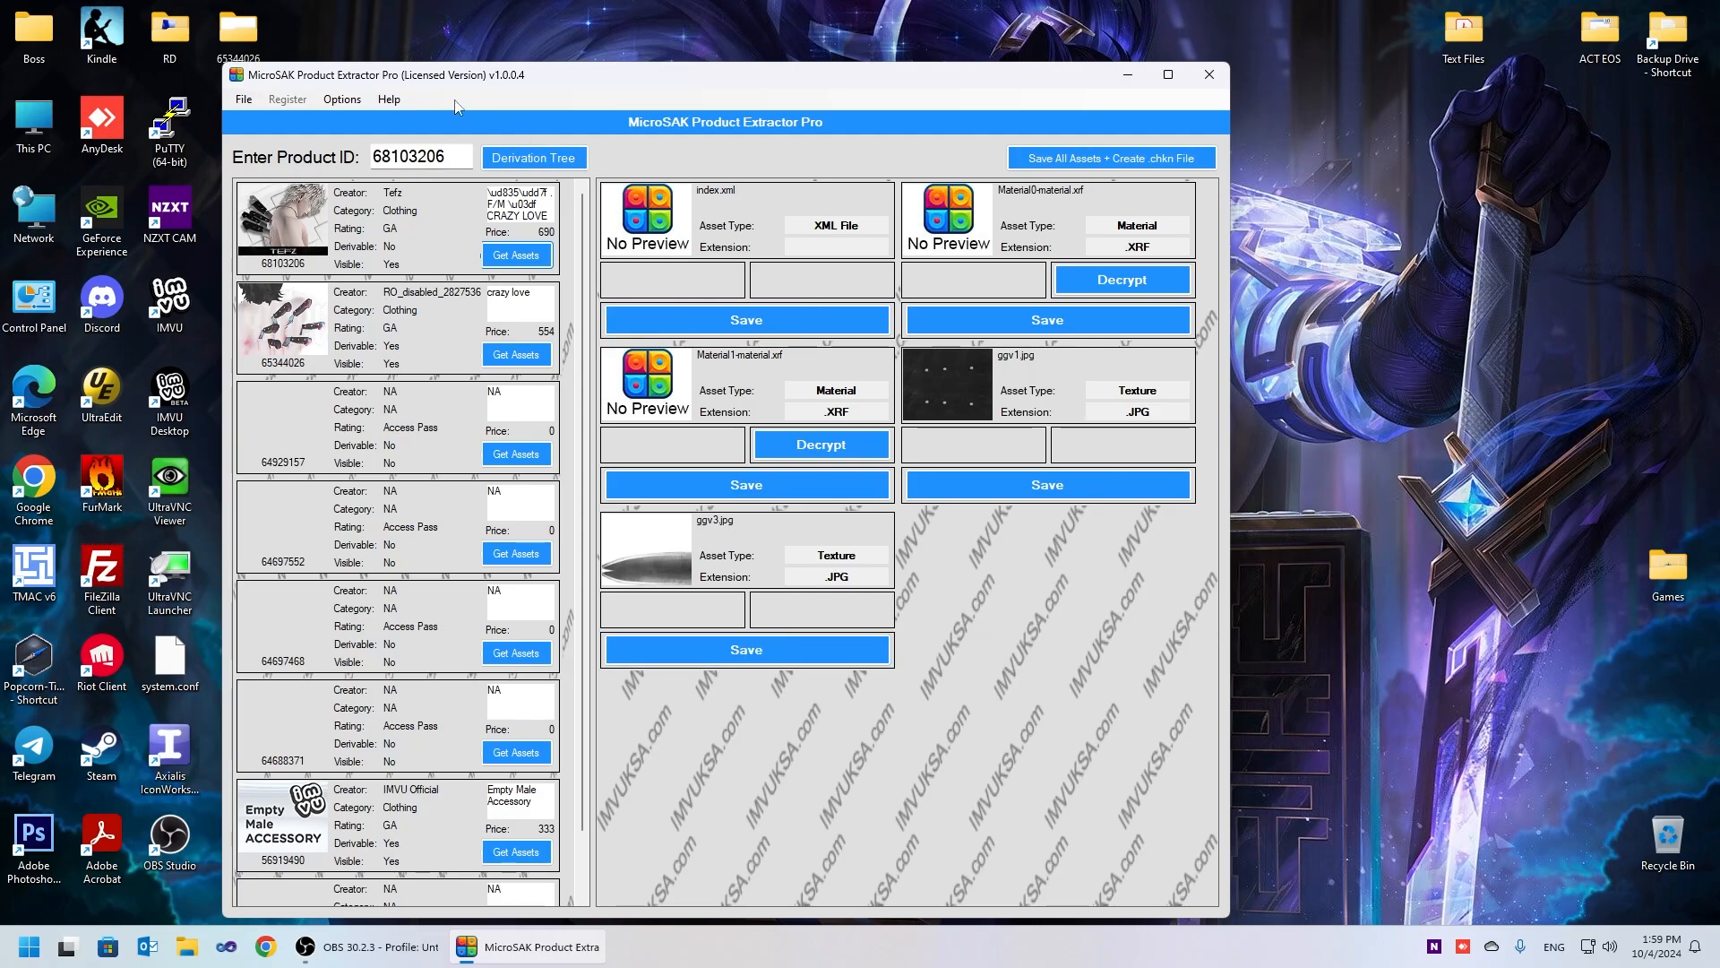
right_click(237, 30)
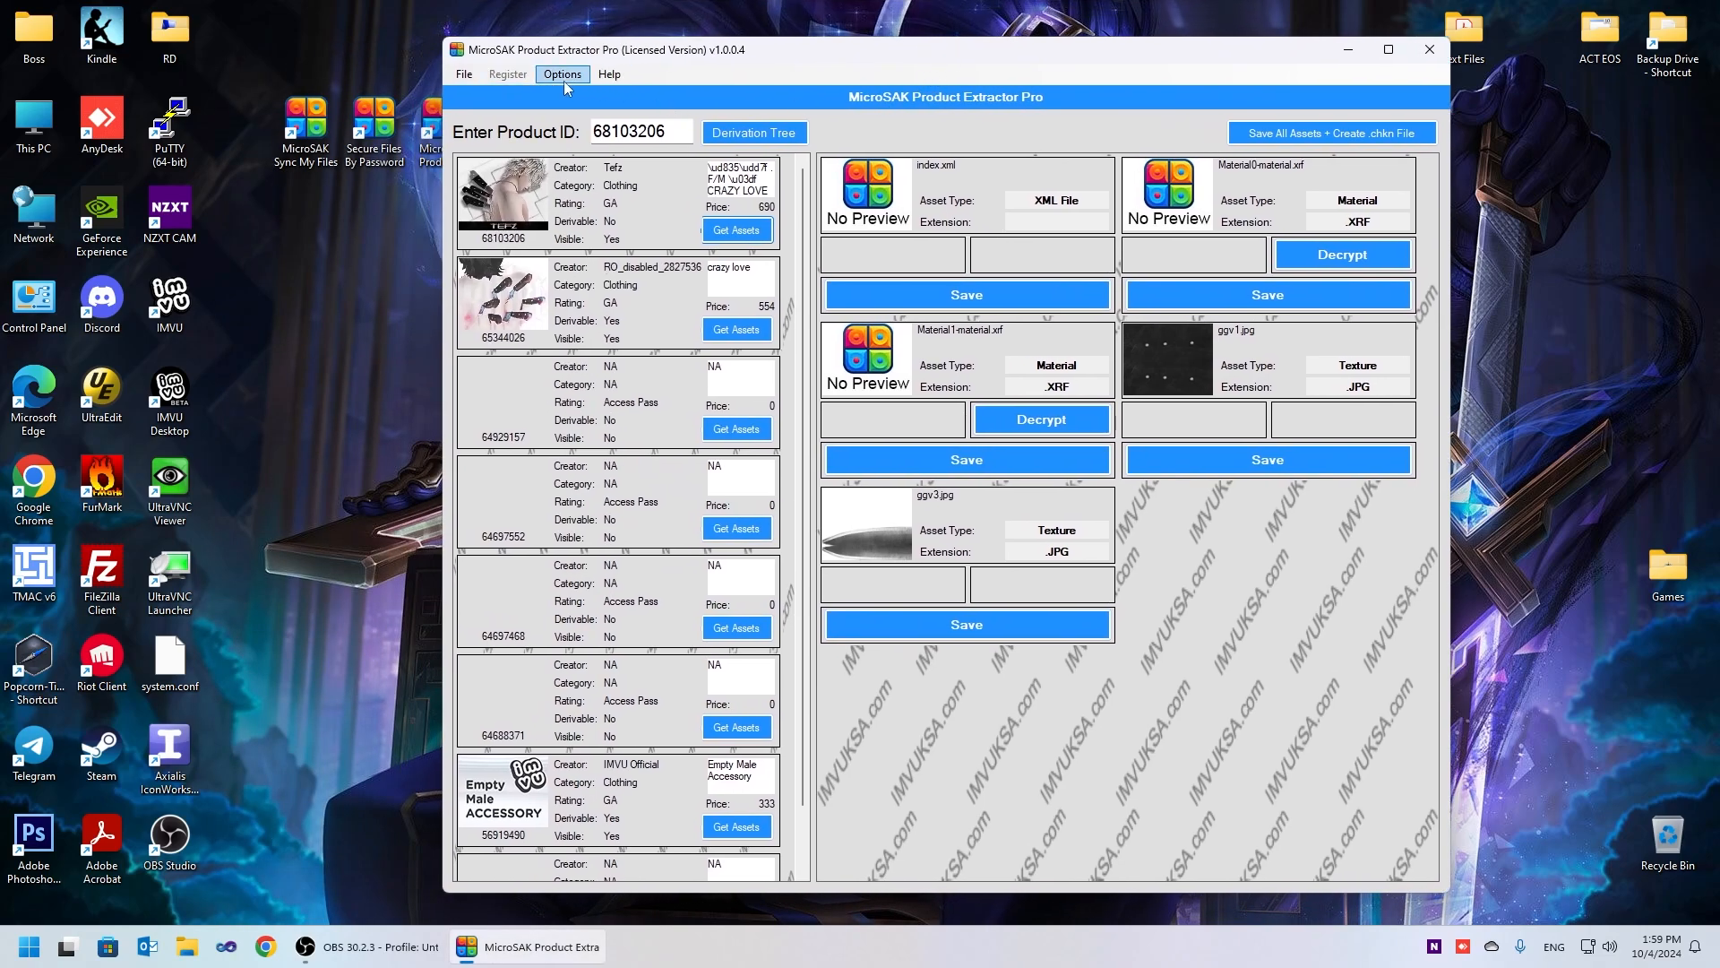
Review File Saving Setup, keeping automatic saving to the Desktop folder, and close it
left_click(561, 74)
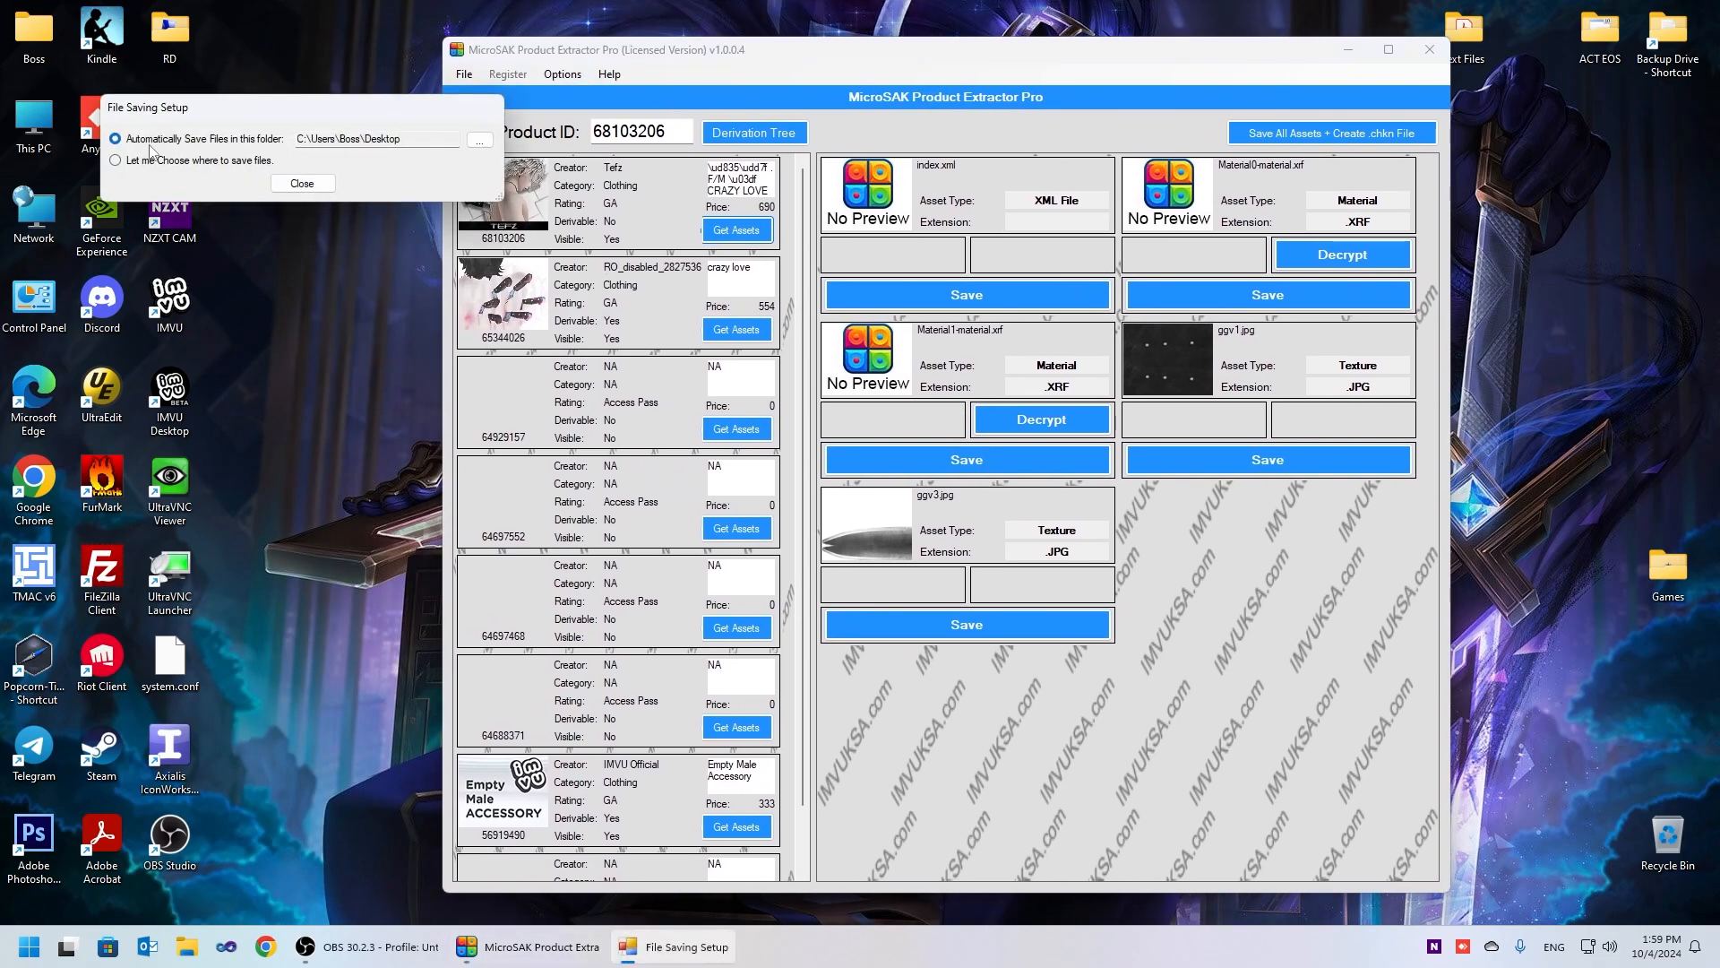
mouse_move(191, 145)
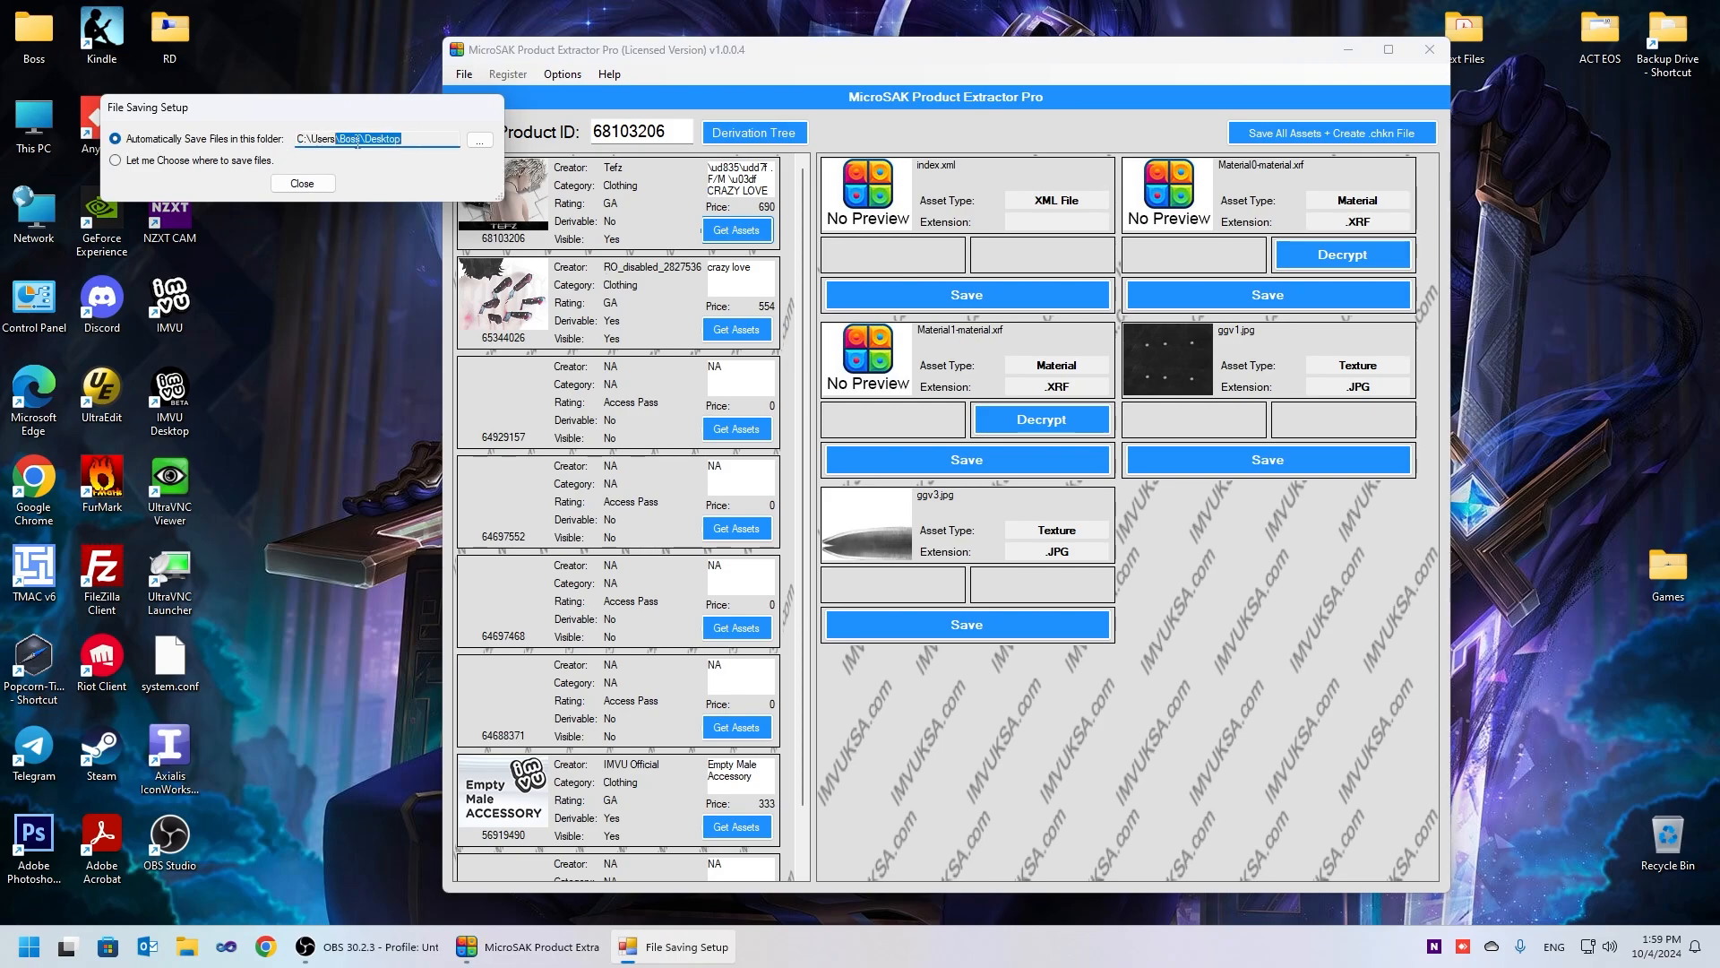
left_click(303, 182)
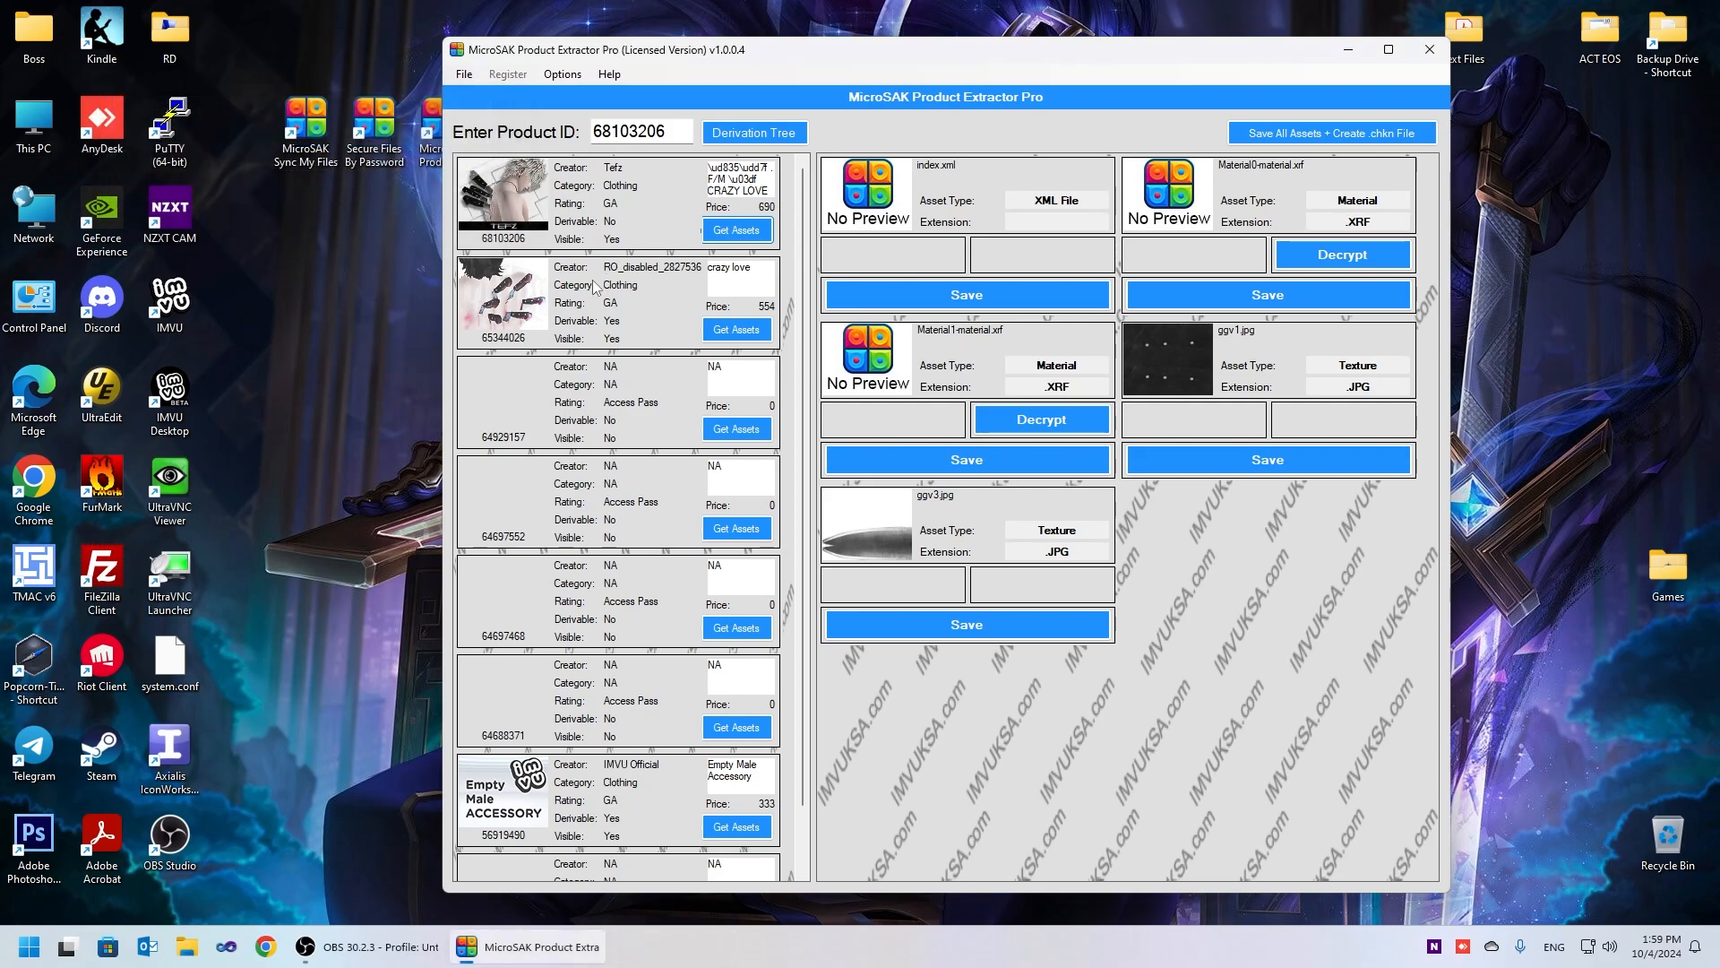
mouse_move(326, 418)
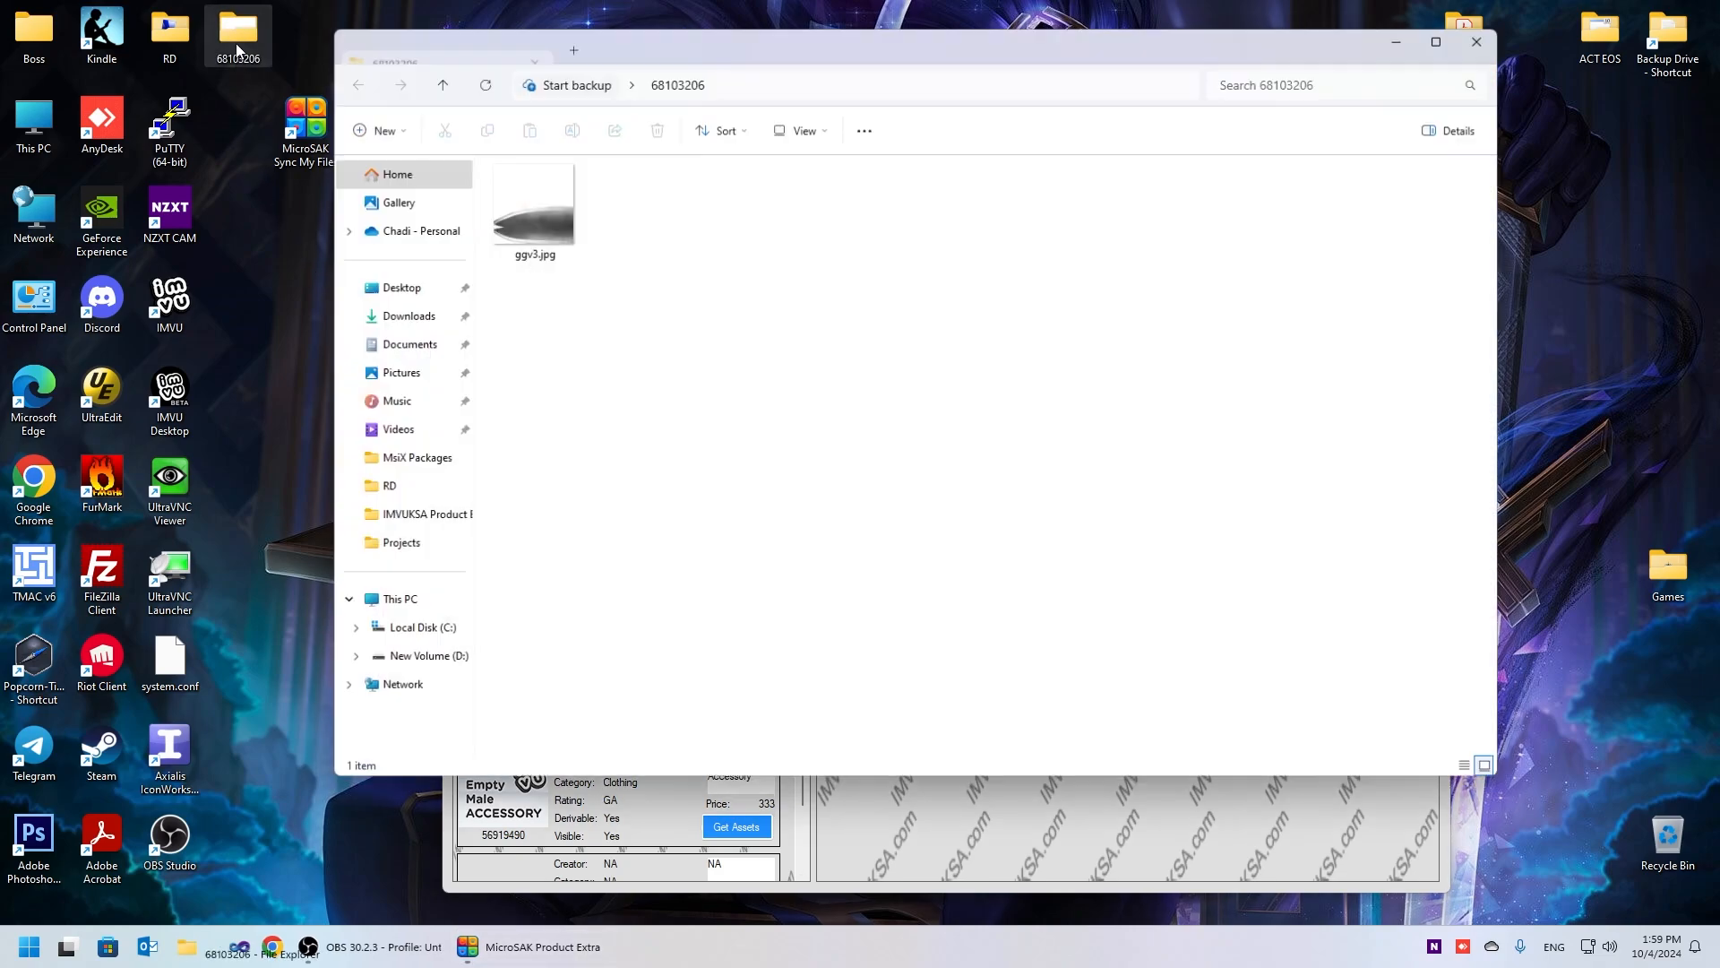
Verify the 68103206 desktop folder holds all six assets and select 68103206.chkn
double_click(534, 203)
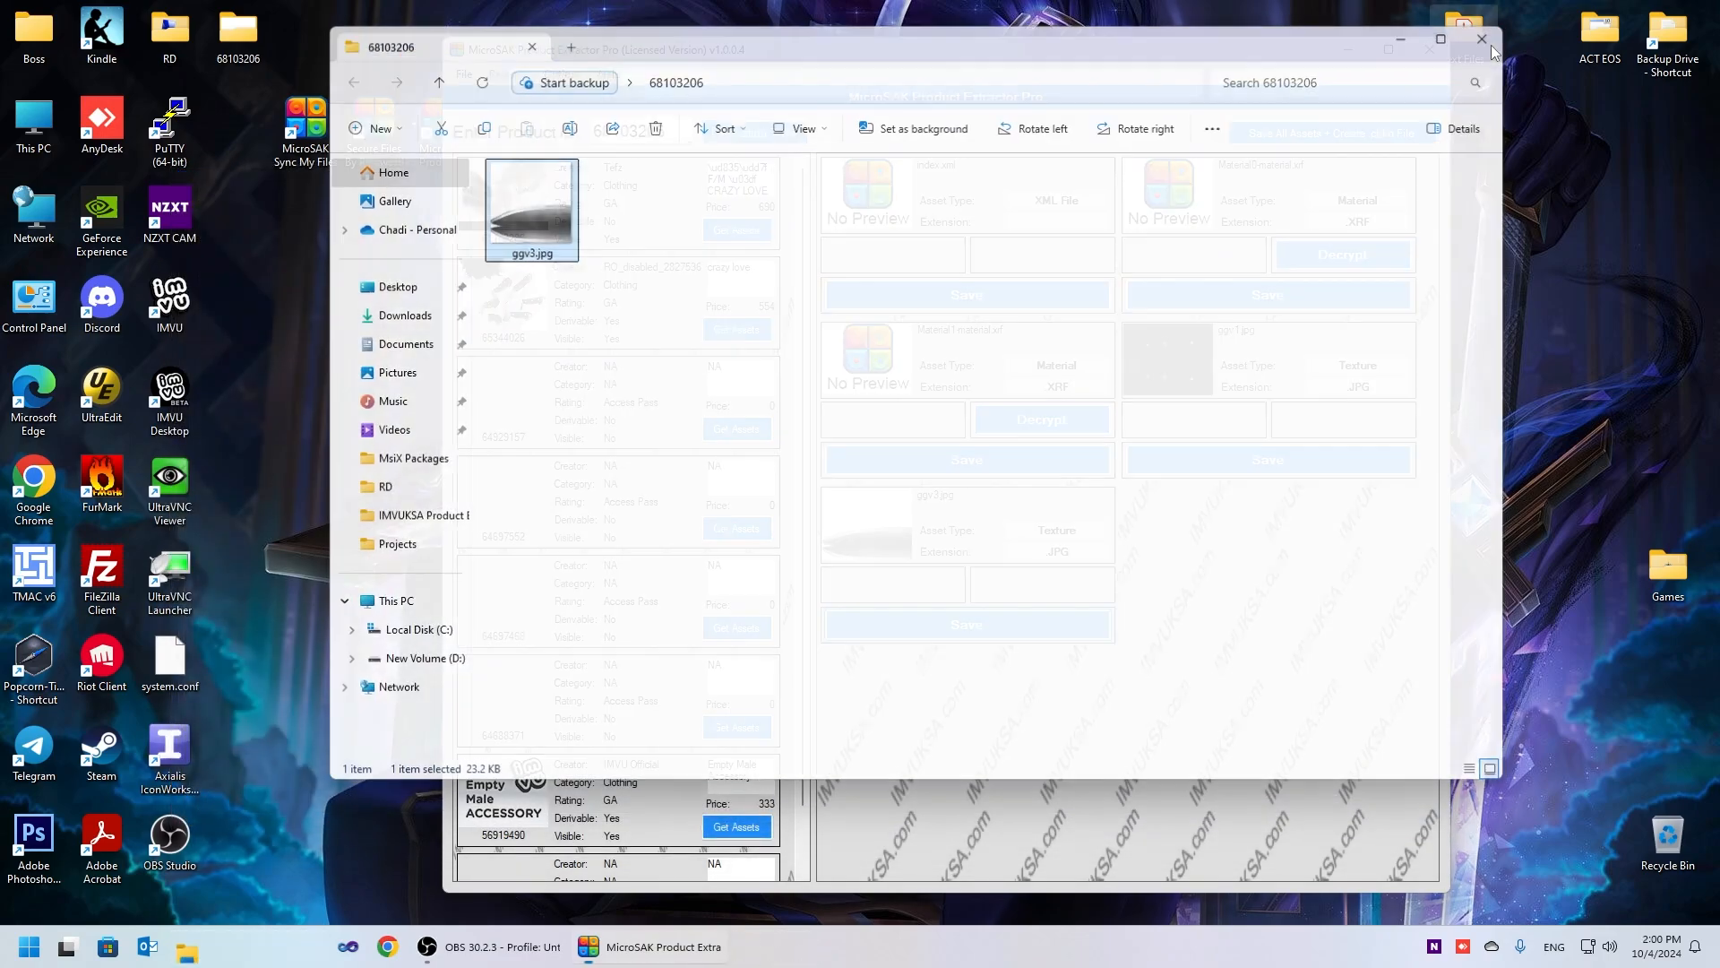
left_click(1480, 39)
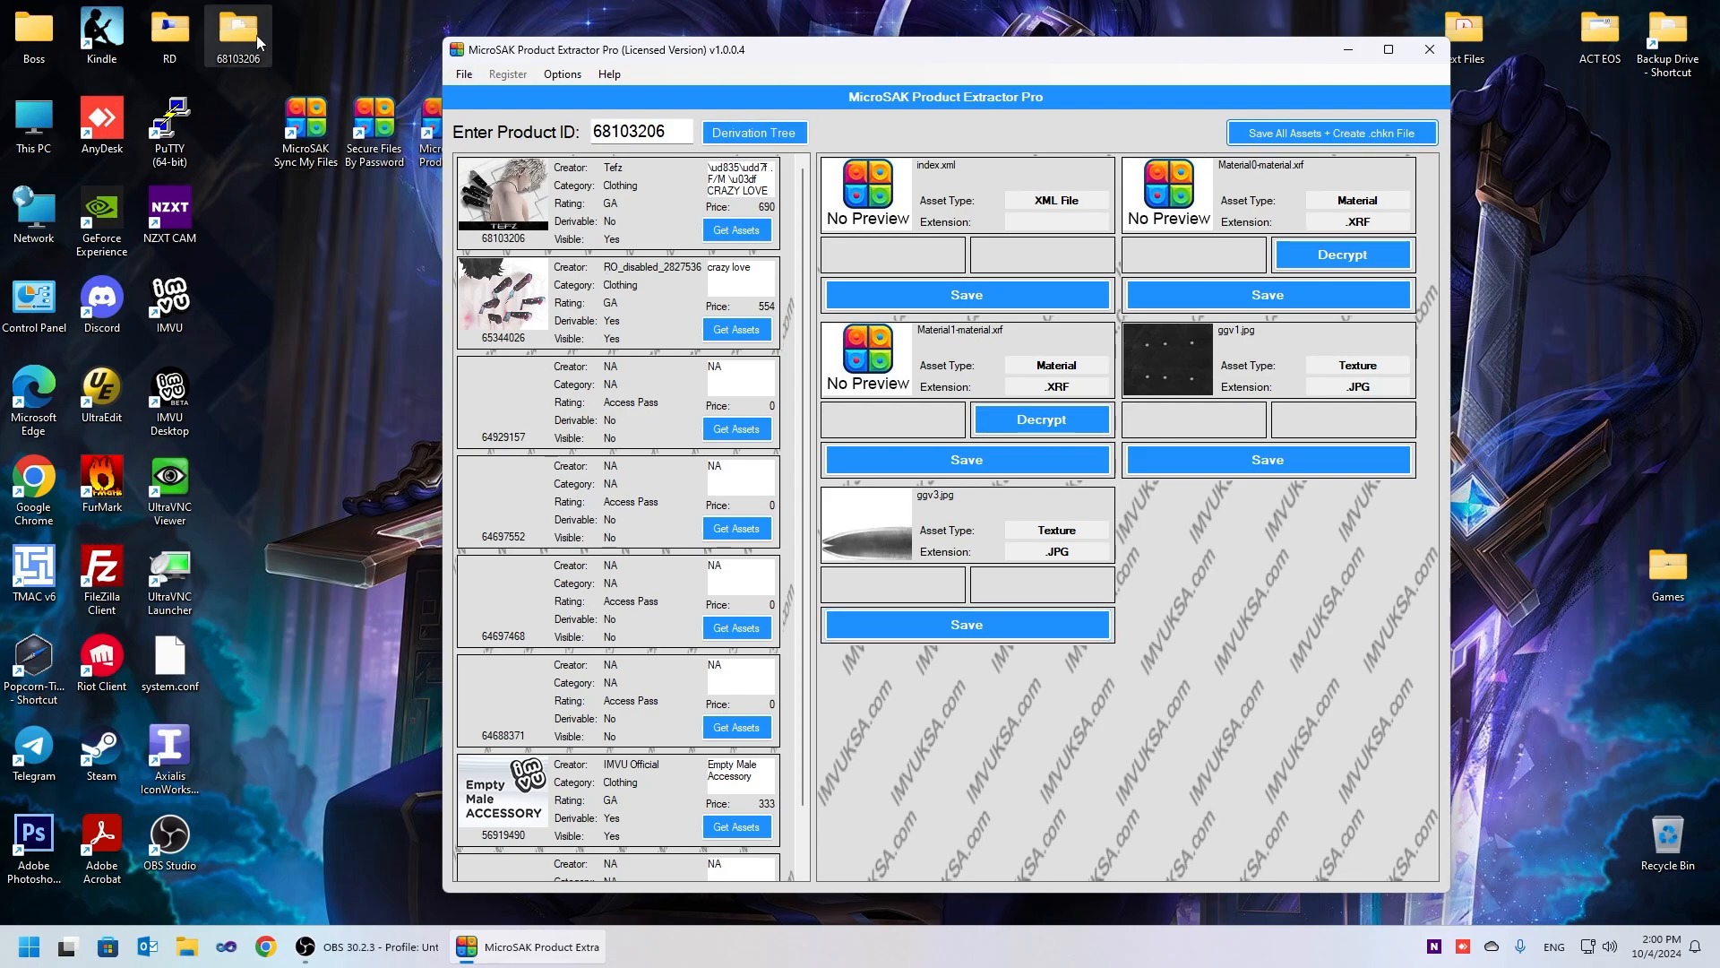
double_click(238, 27)
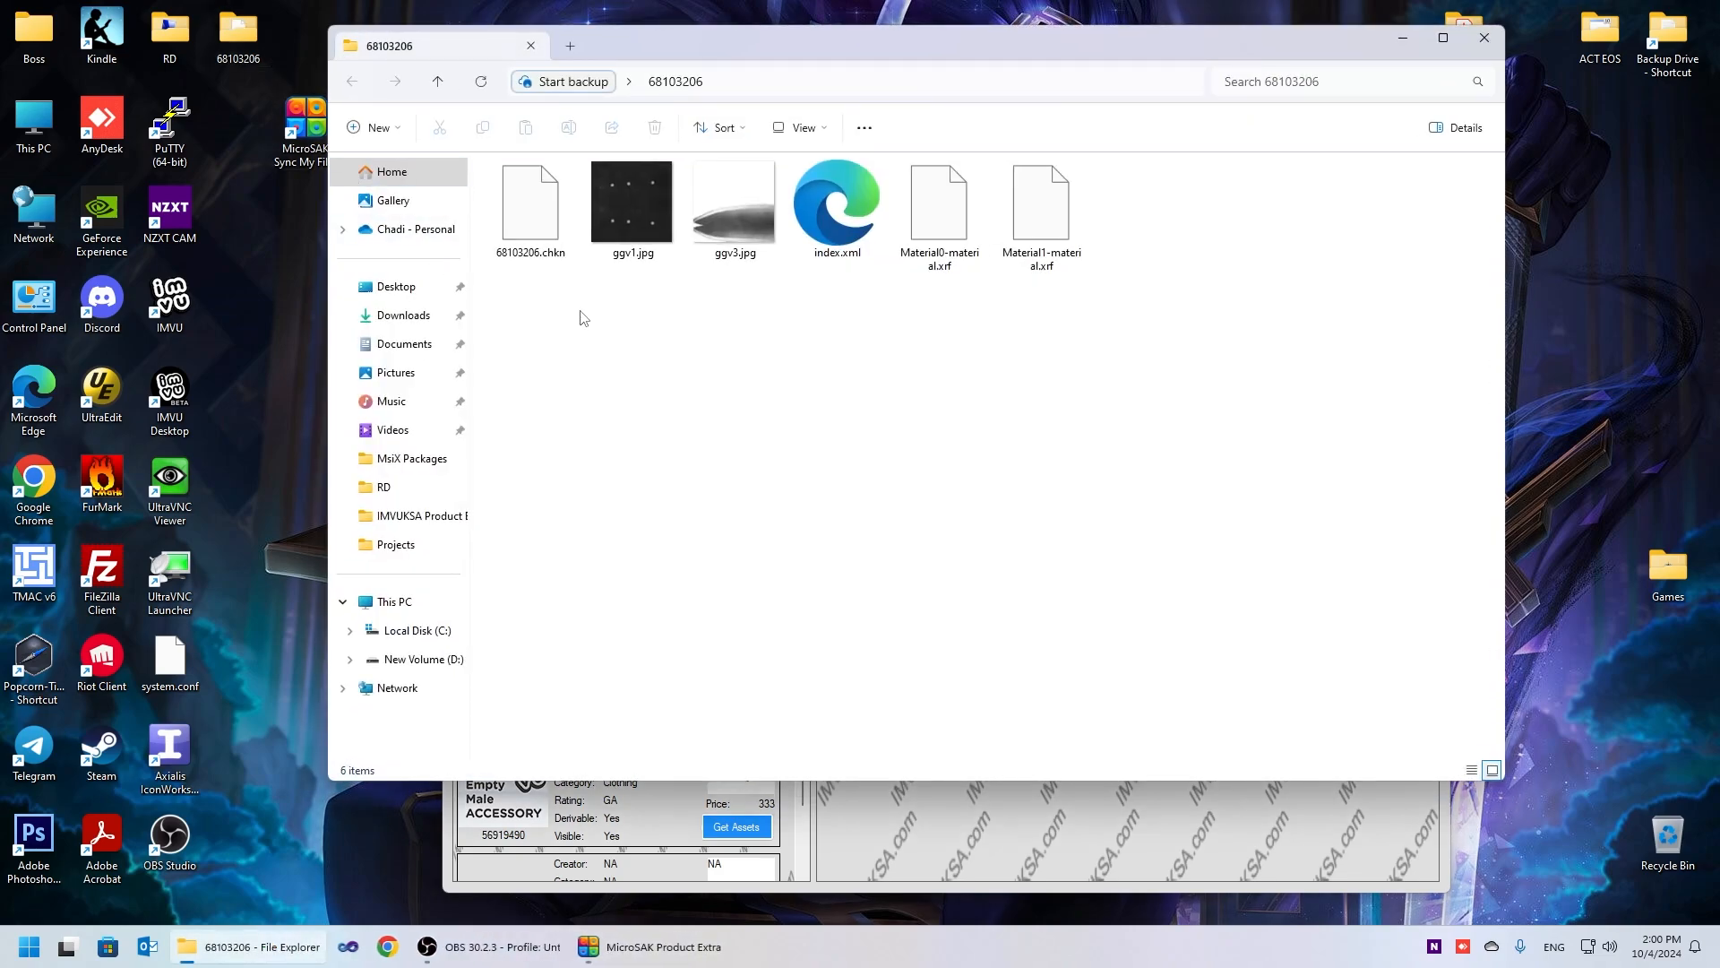
left_click(531, 202)
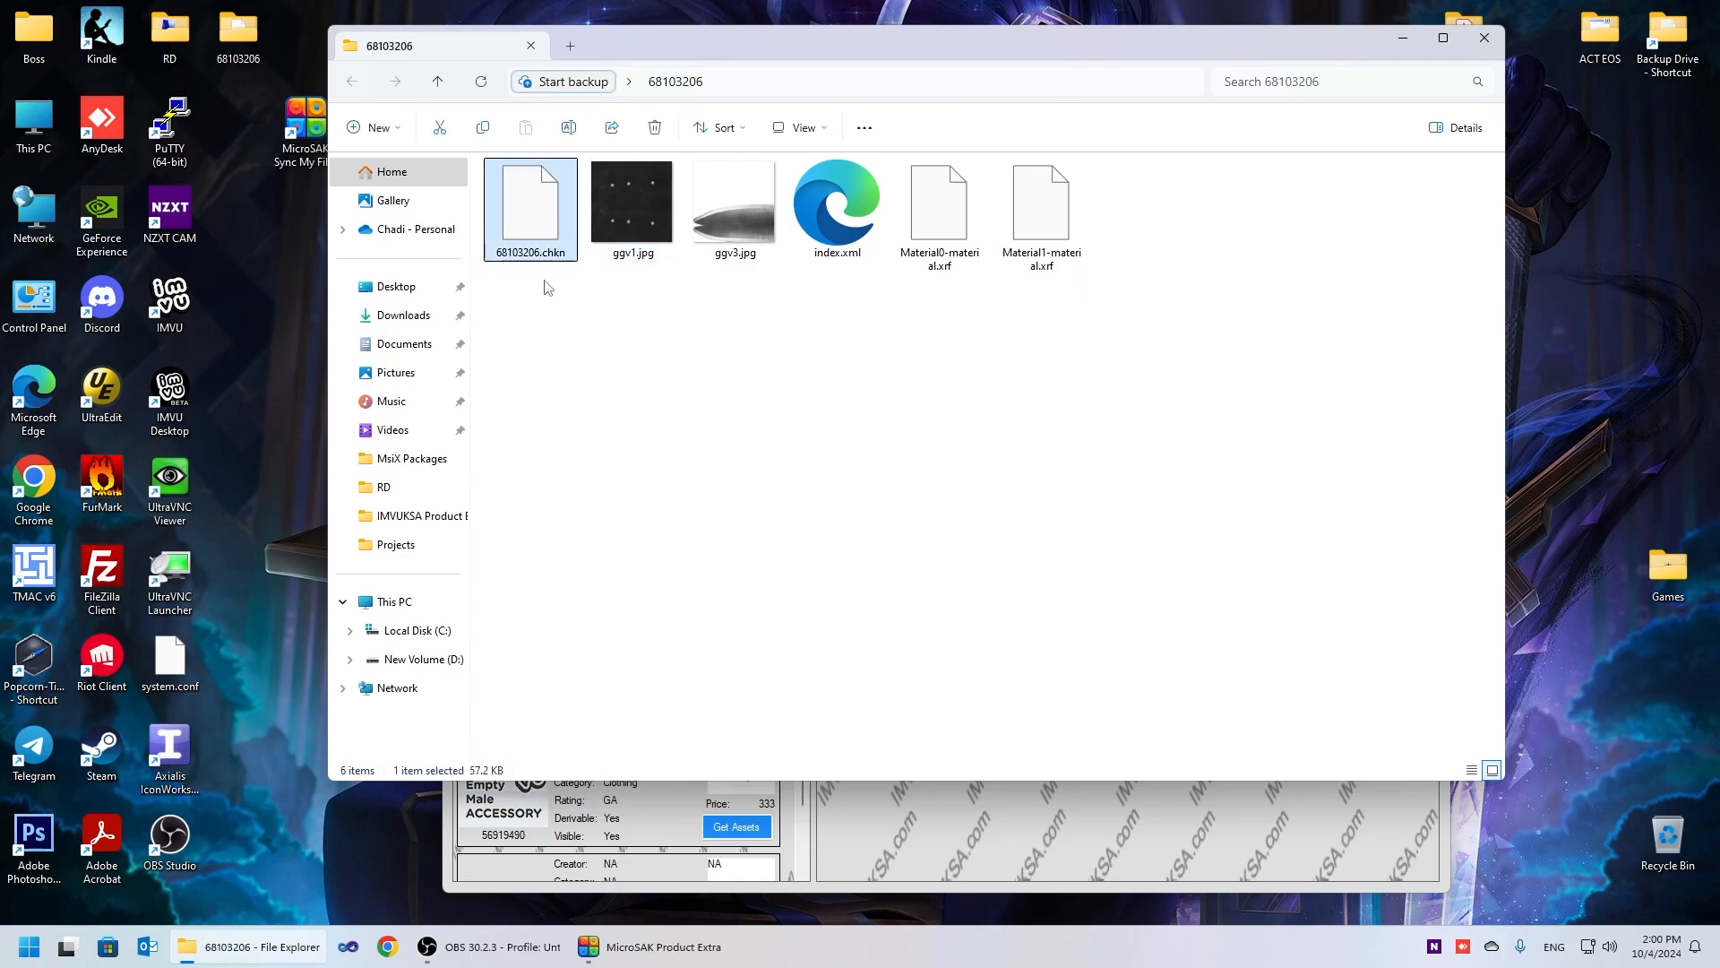
mouse_move(530, 210)
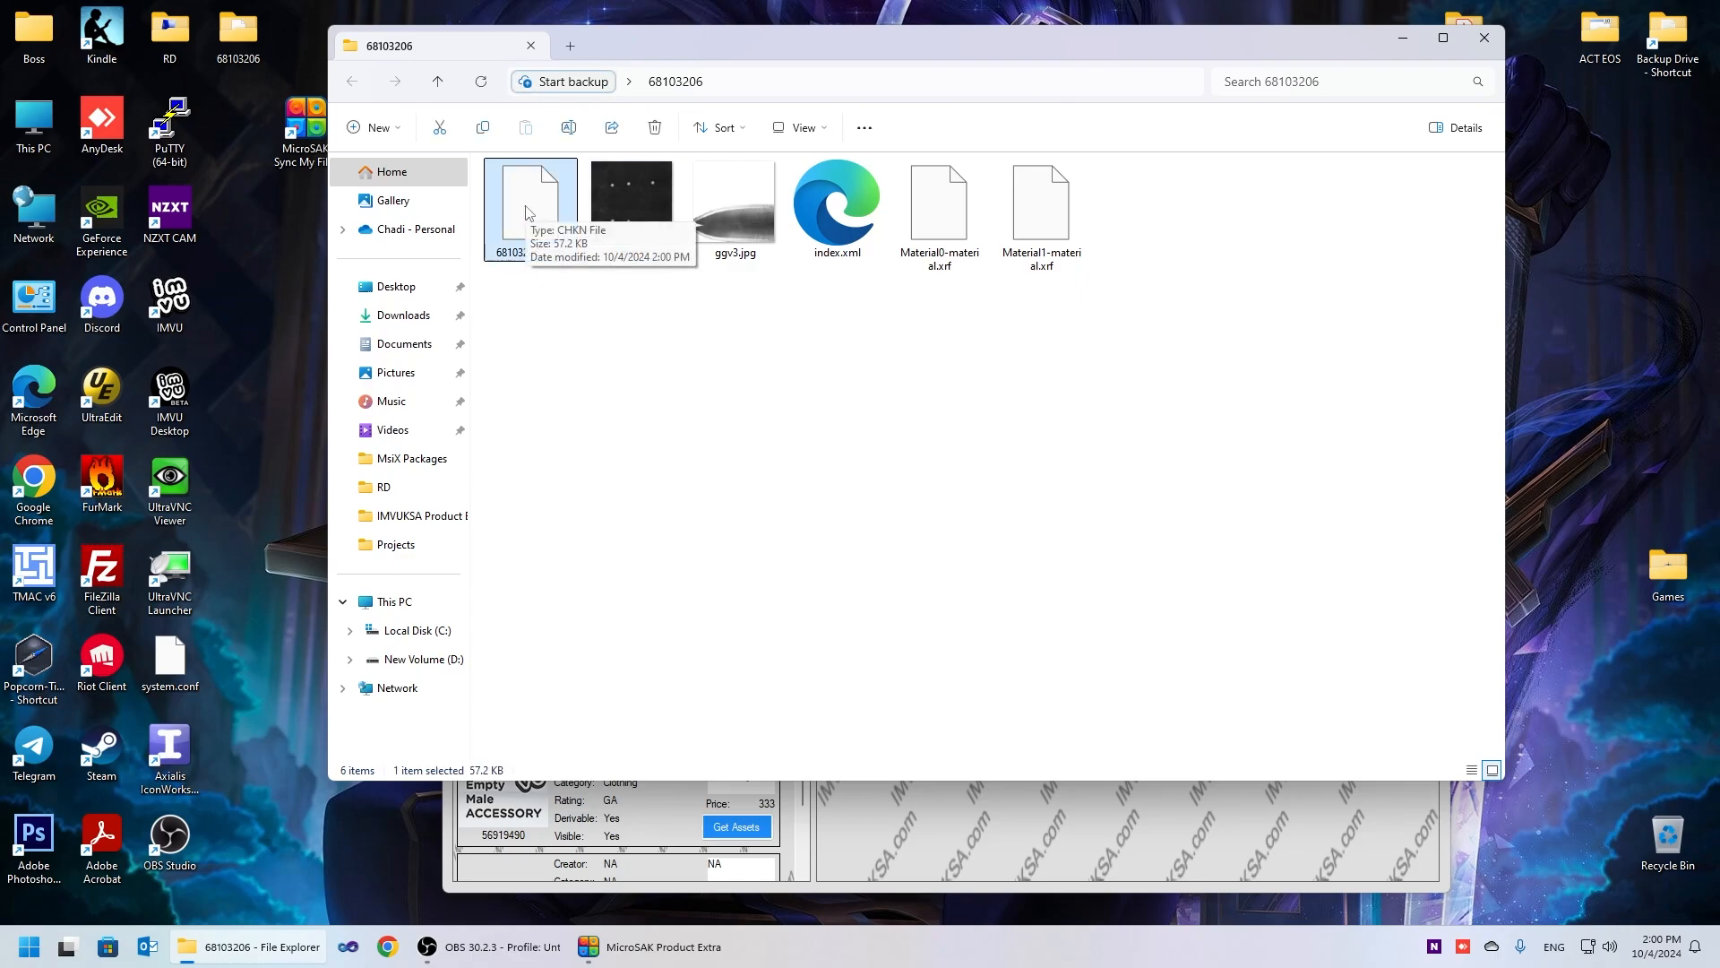
mouse_move(745, 382)
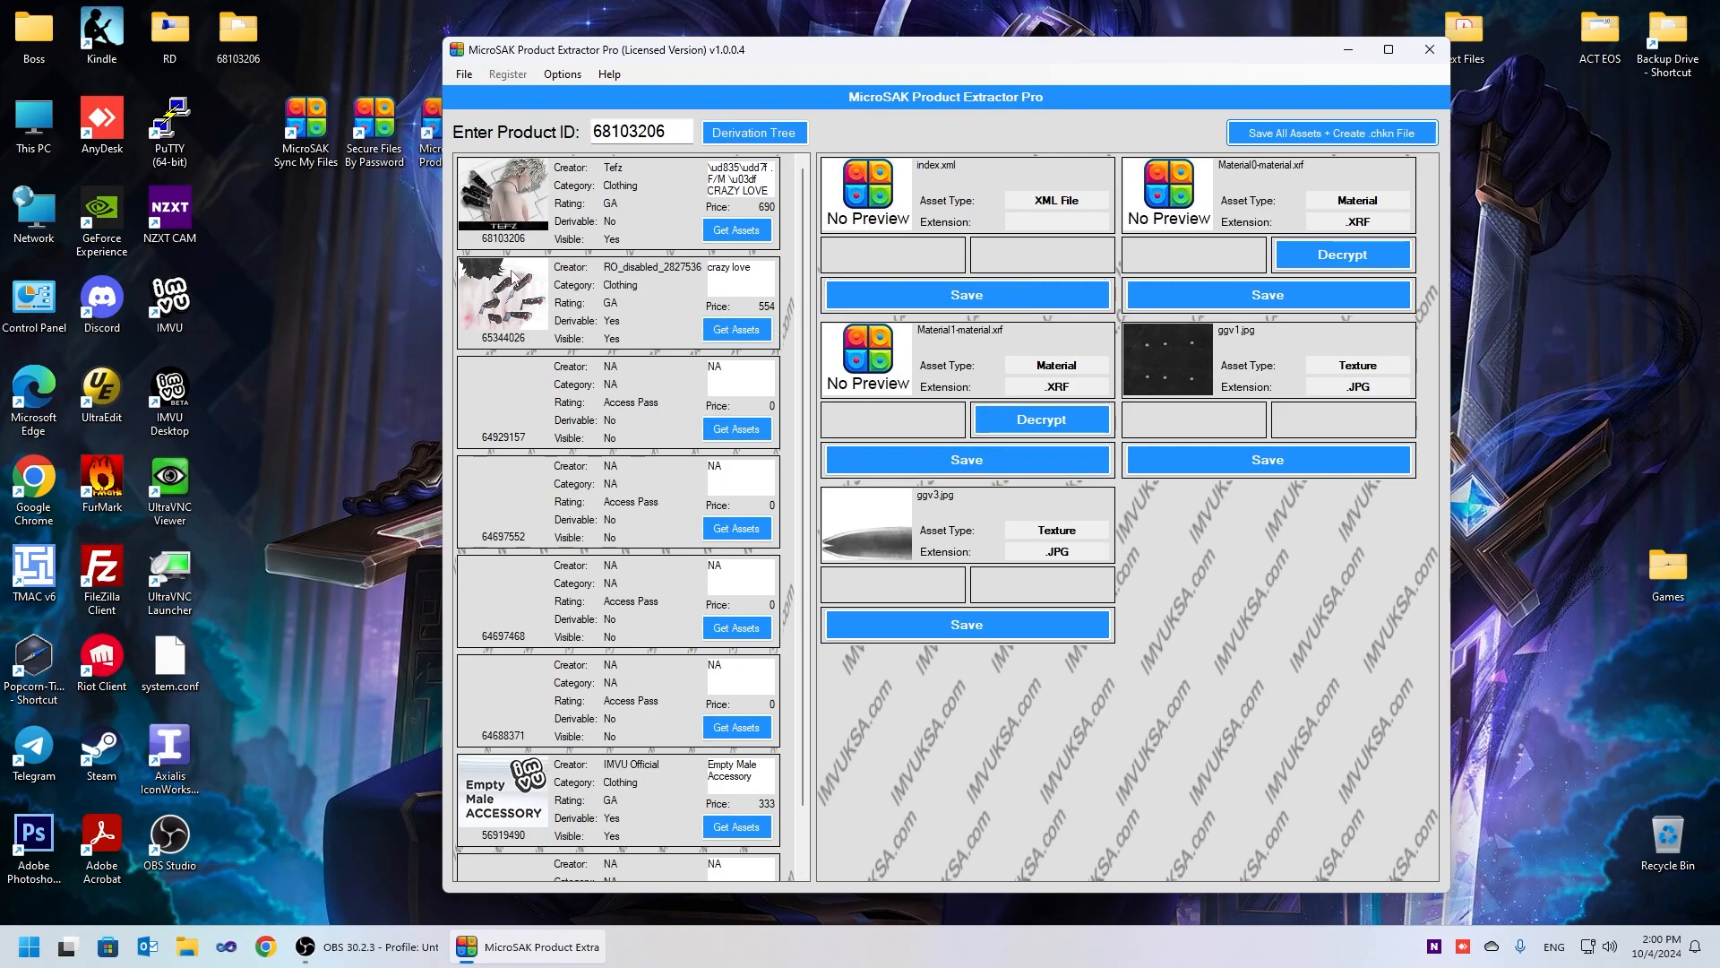
Open the new 65344026 desktop folder holding the saved knife.xmf
double_click(611, 267)
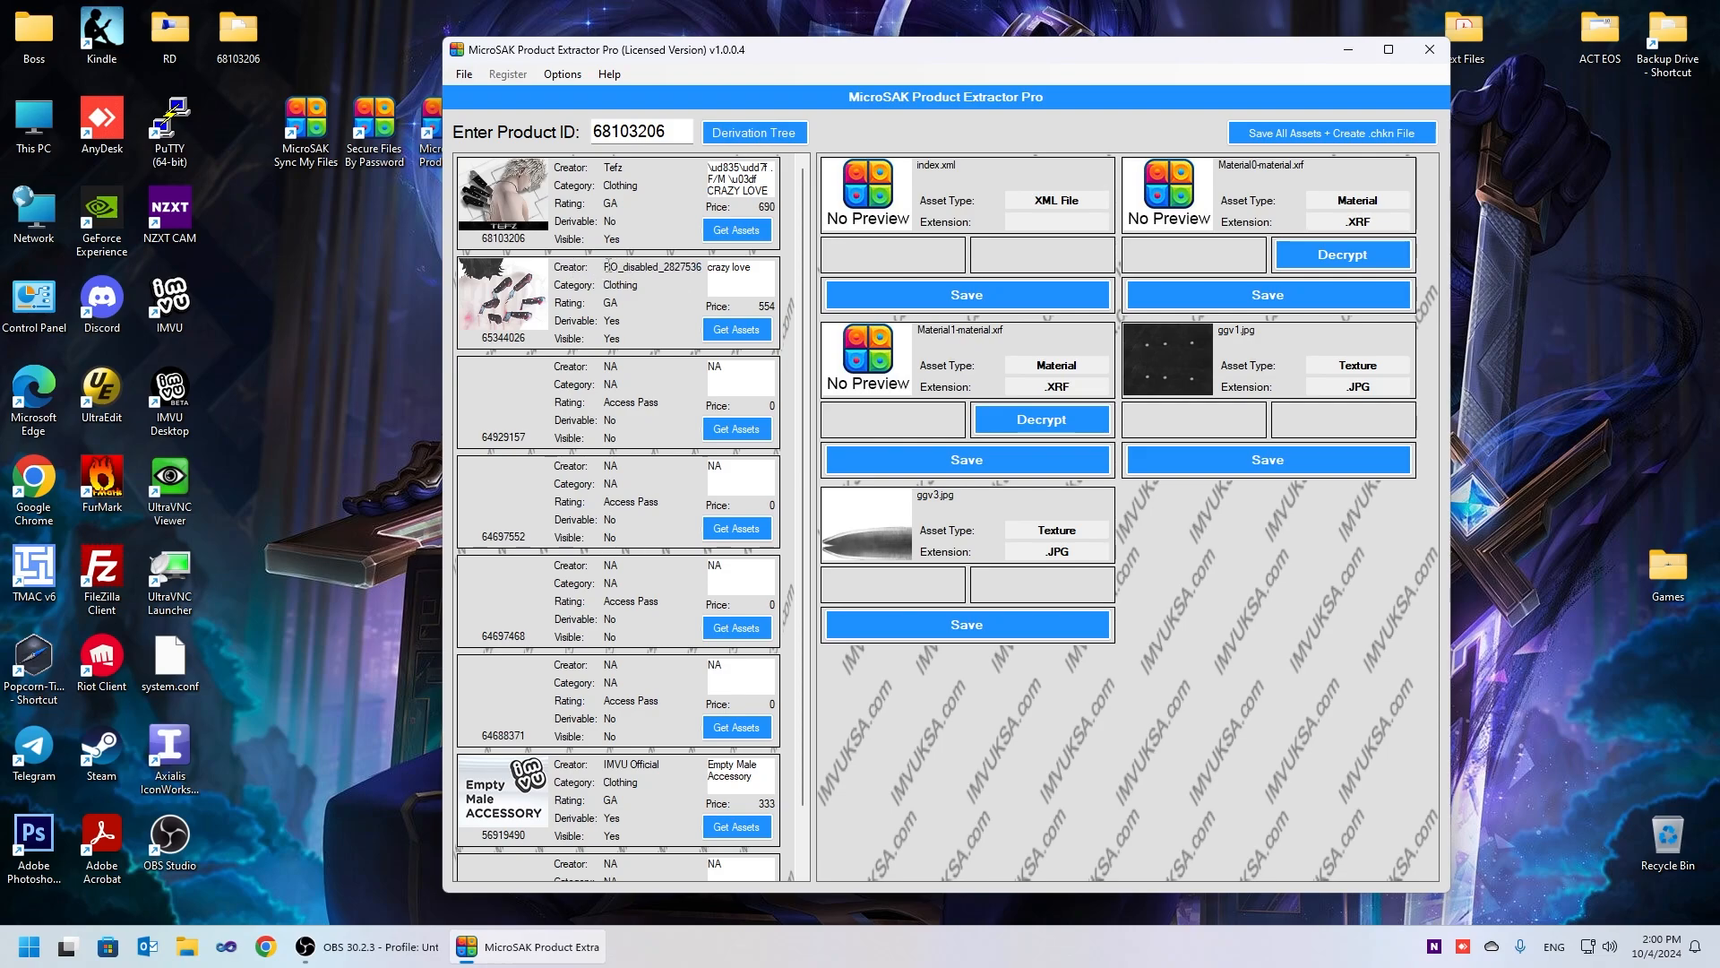
double_click(622, 267)
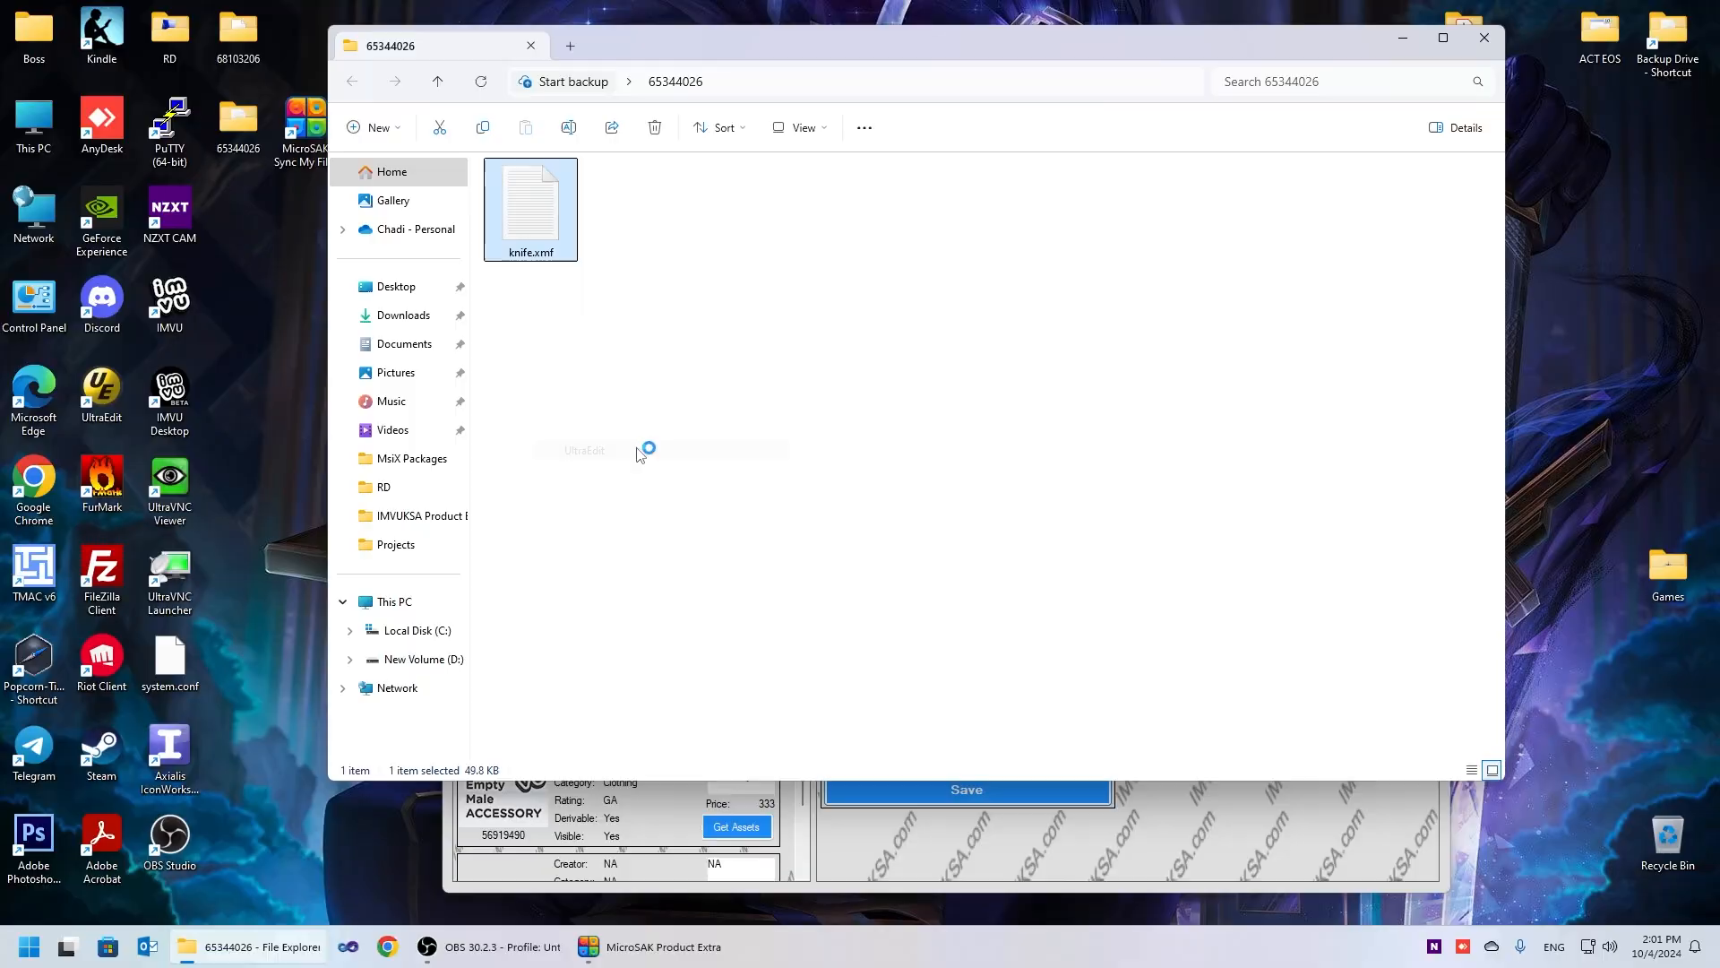
Inspect knife.xmf and the converted knife.obj mesh in the 65344026 folder
double_click(531, 201)
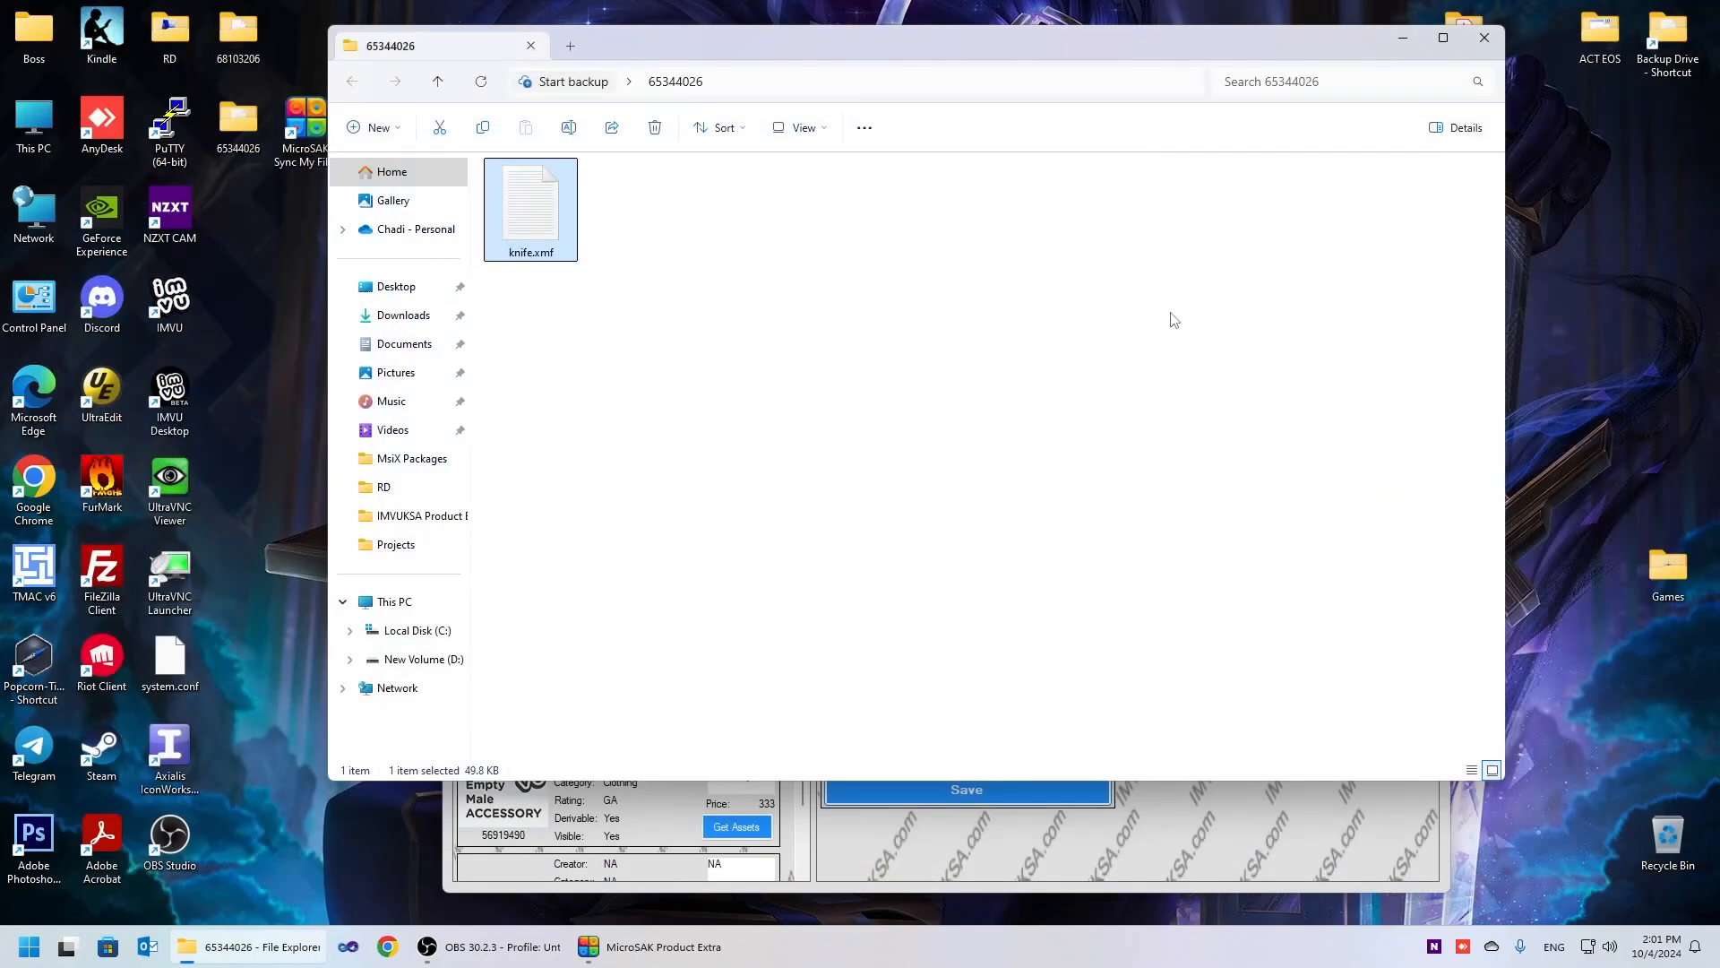
mouse_move(1039, 859)
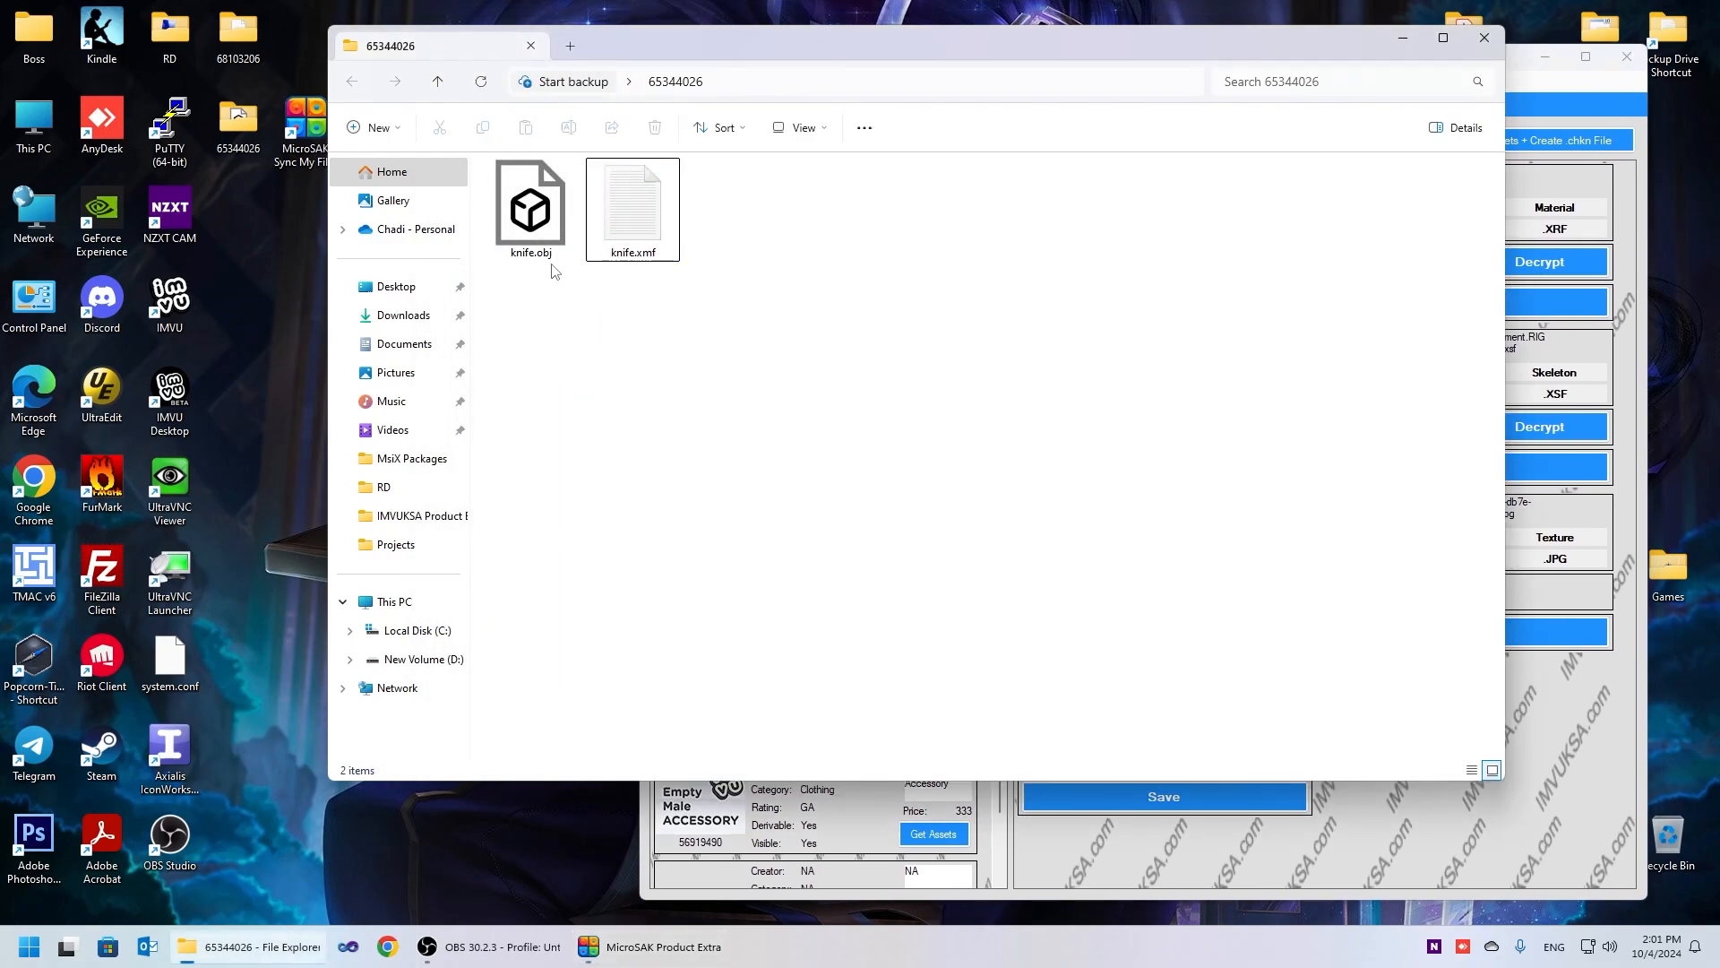
double_click(530, 202)
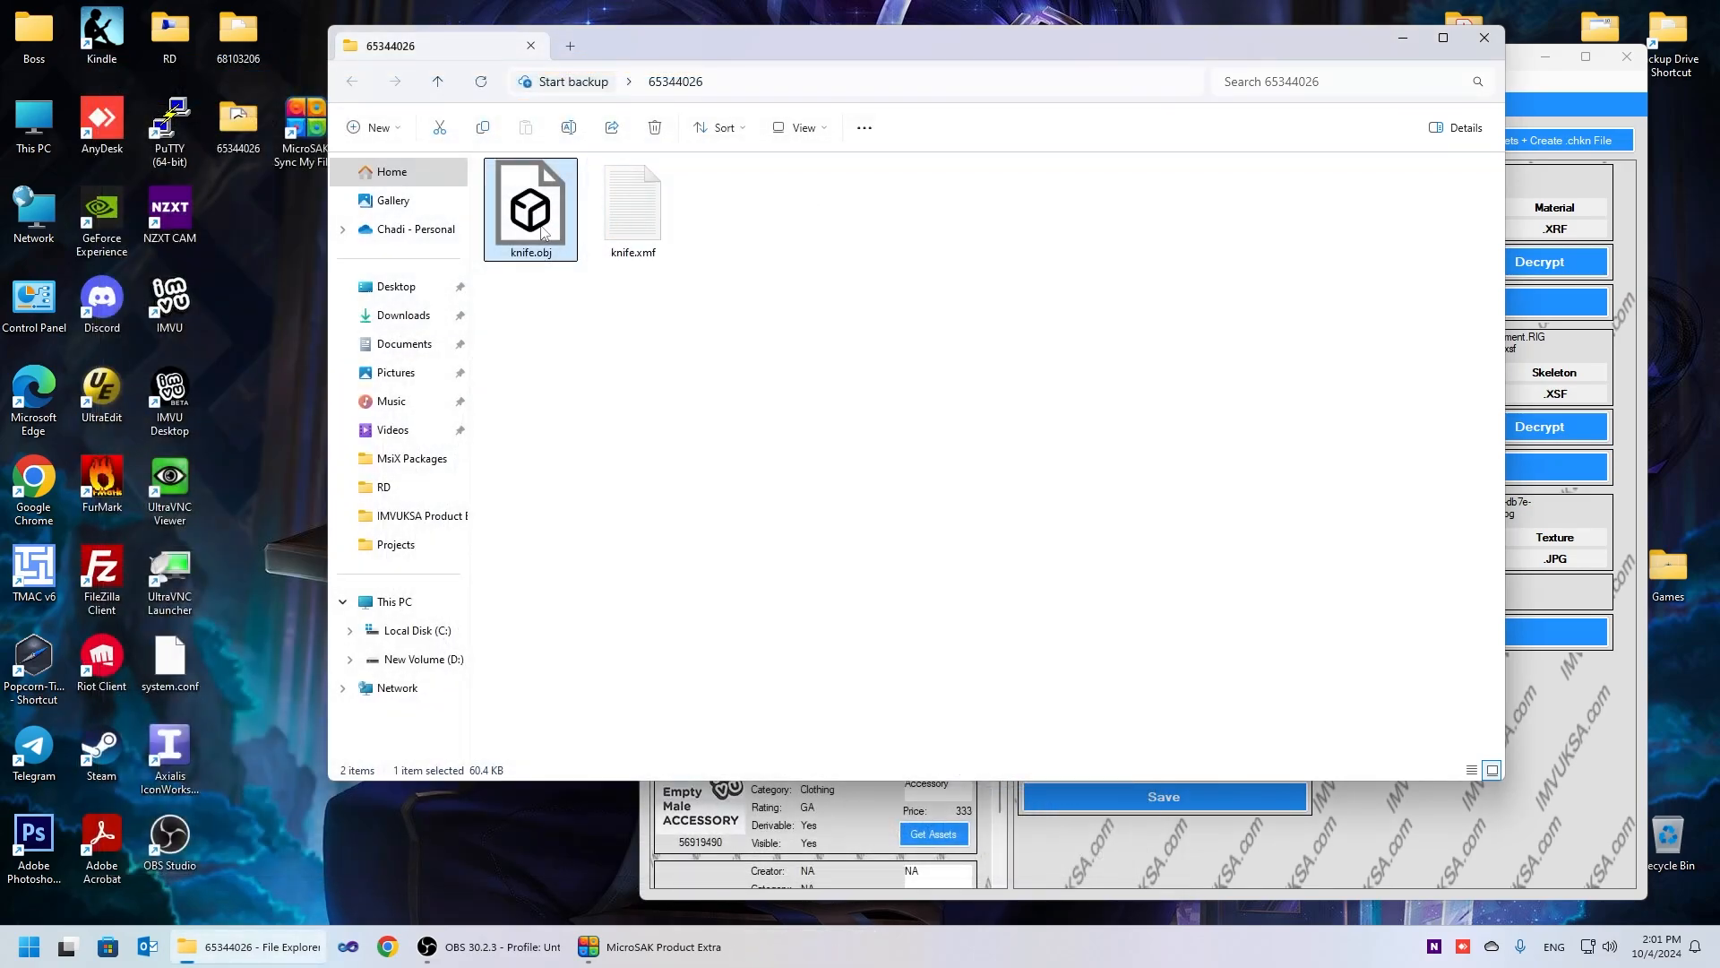
mouse_move(615, 407)
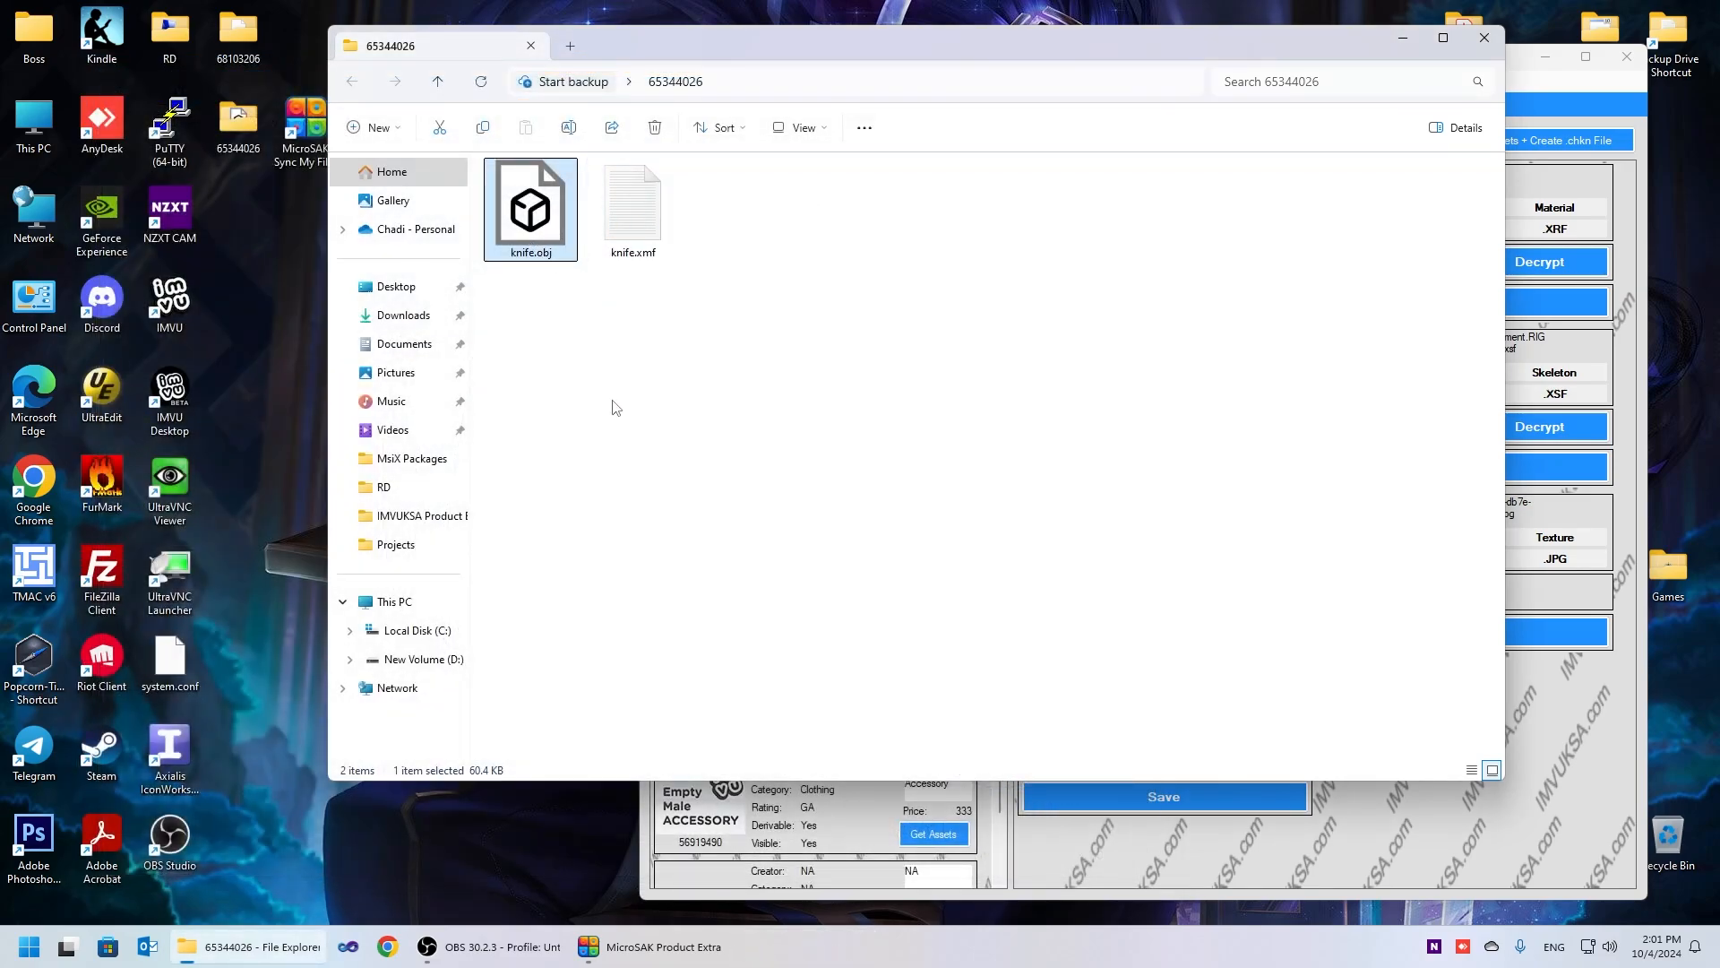
mouse_move(1093, 858)
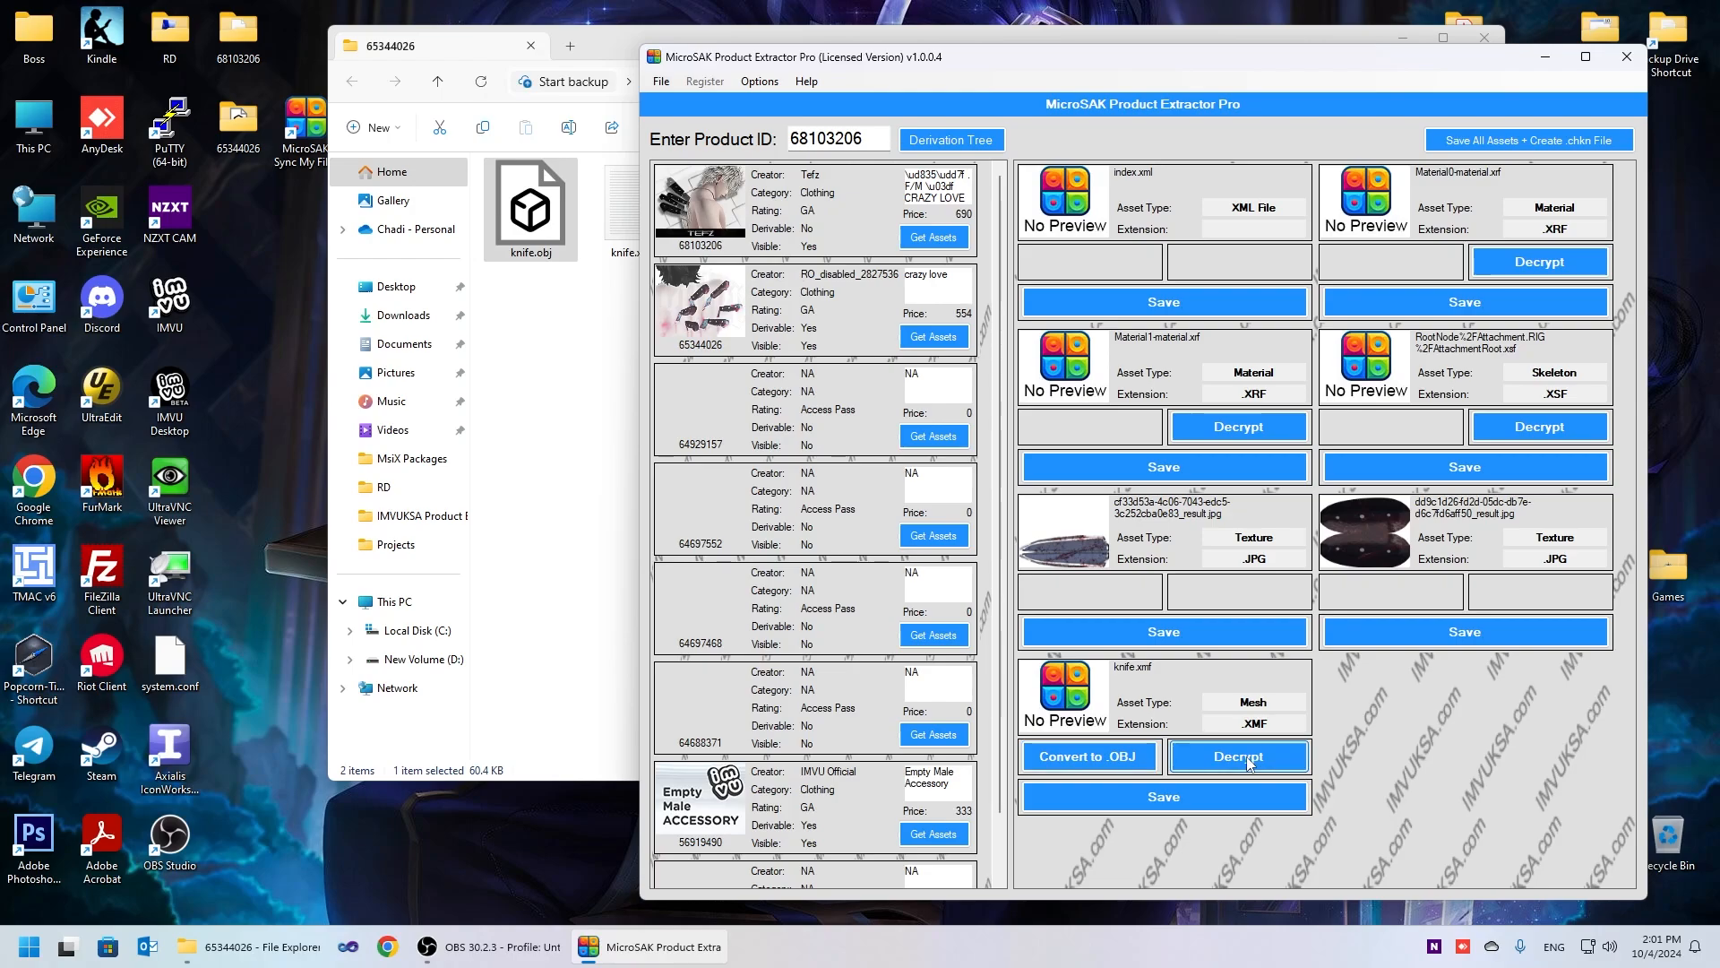
Decrypt the knife mesh into knife-Decrypted.xmf and open it in UltraEdit
left_click(1238, 756)
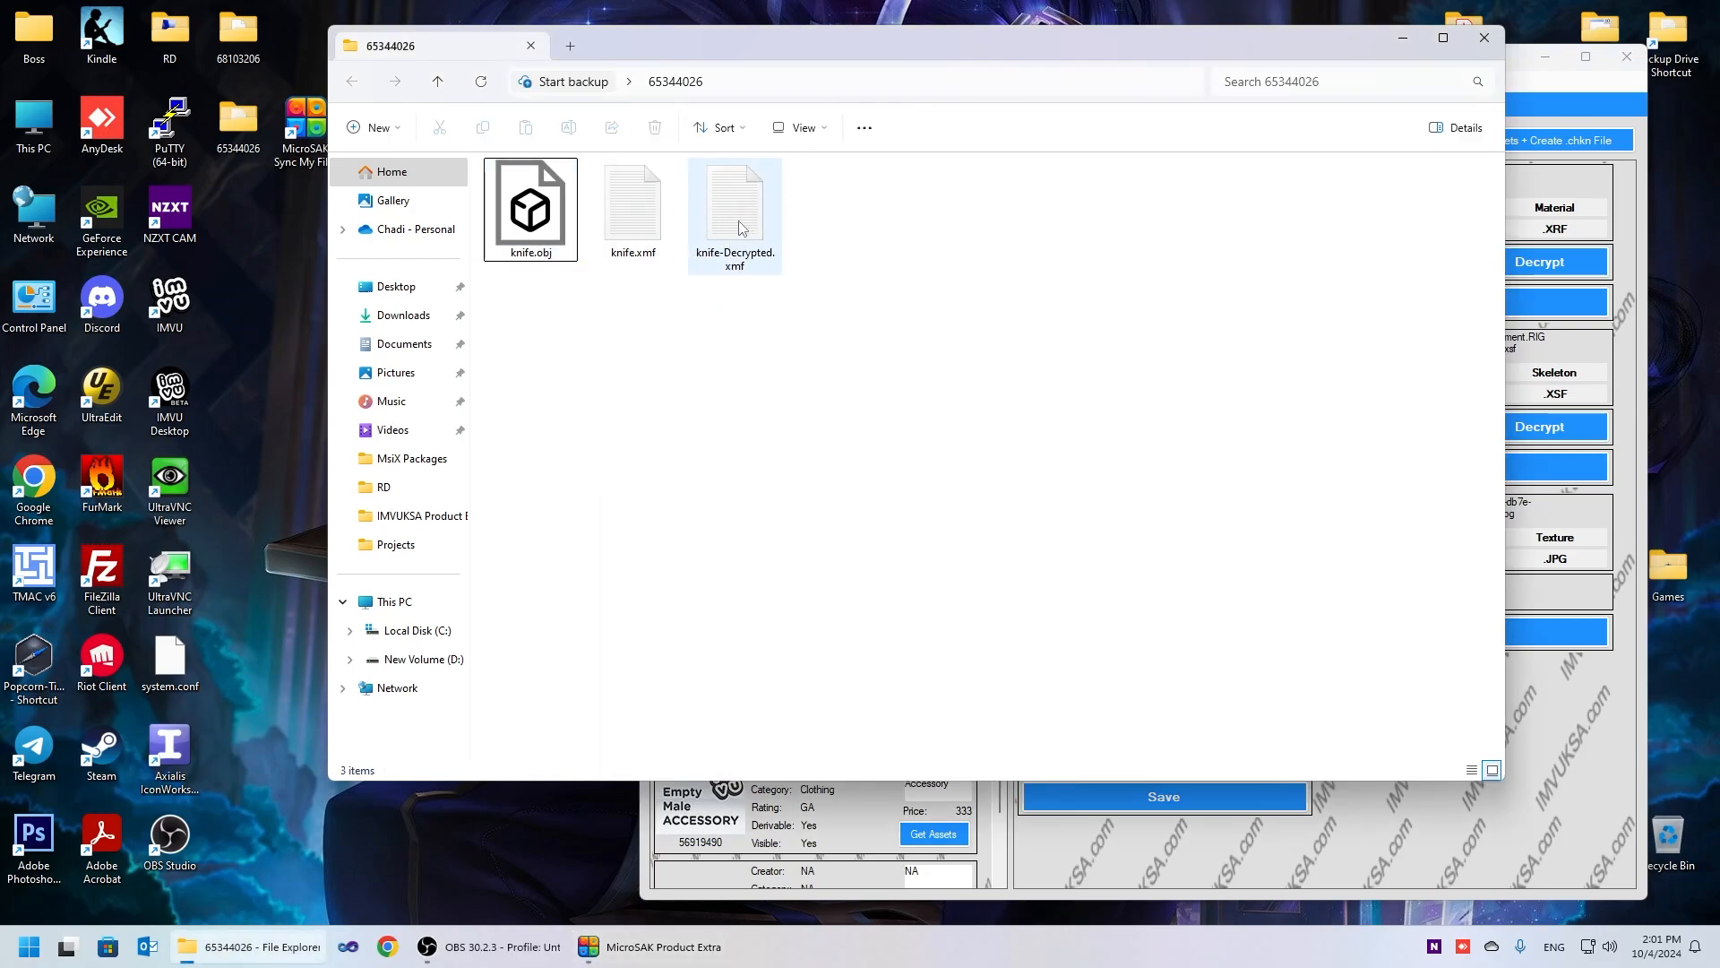
left_click(735, 202)
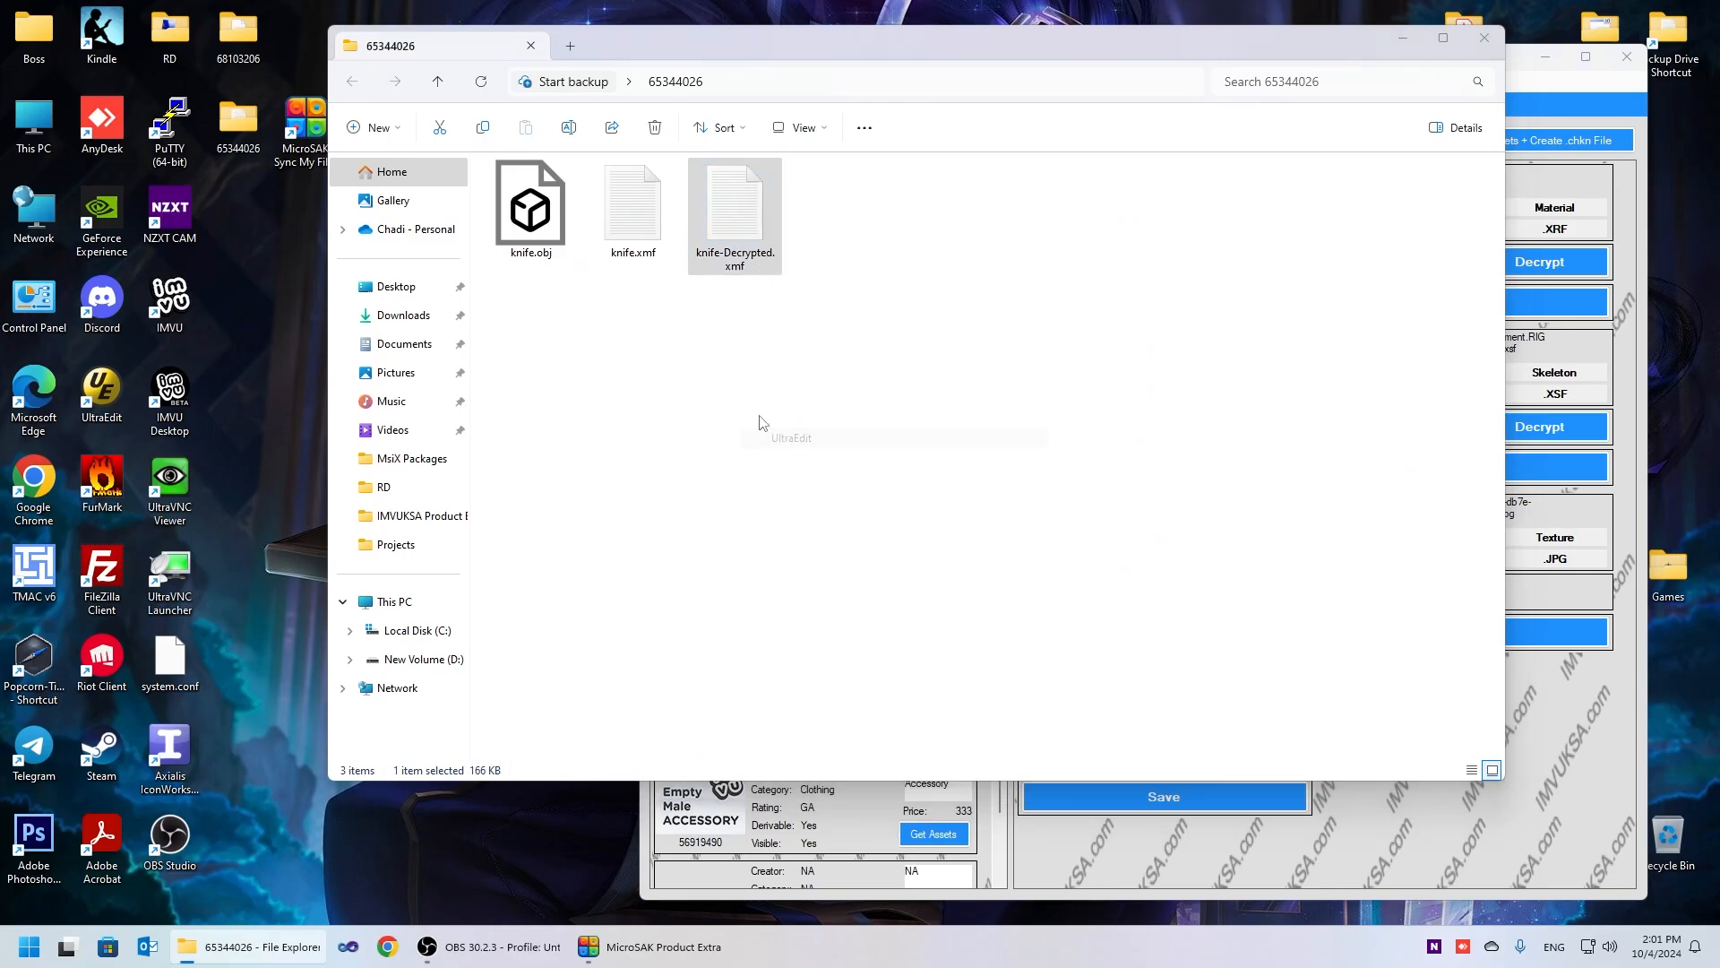
double_click(735, 202)
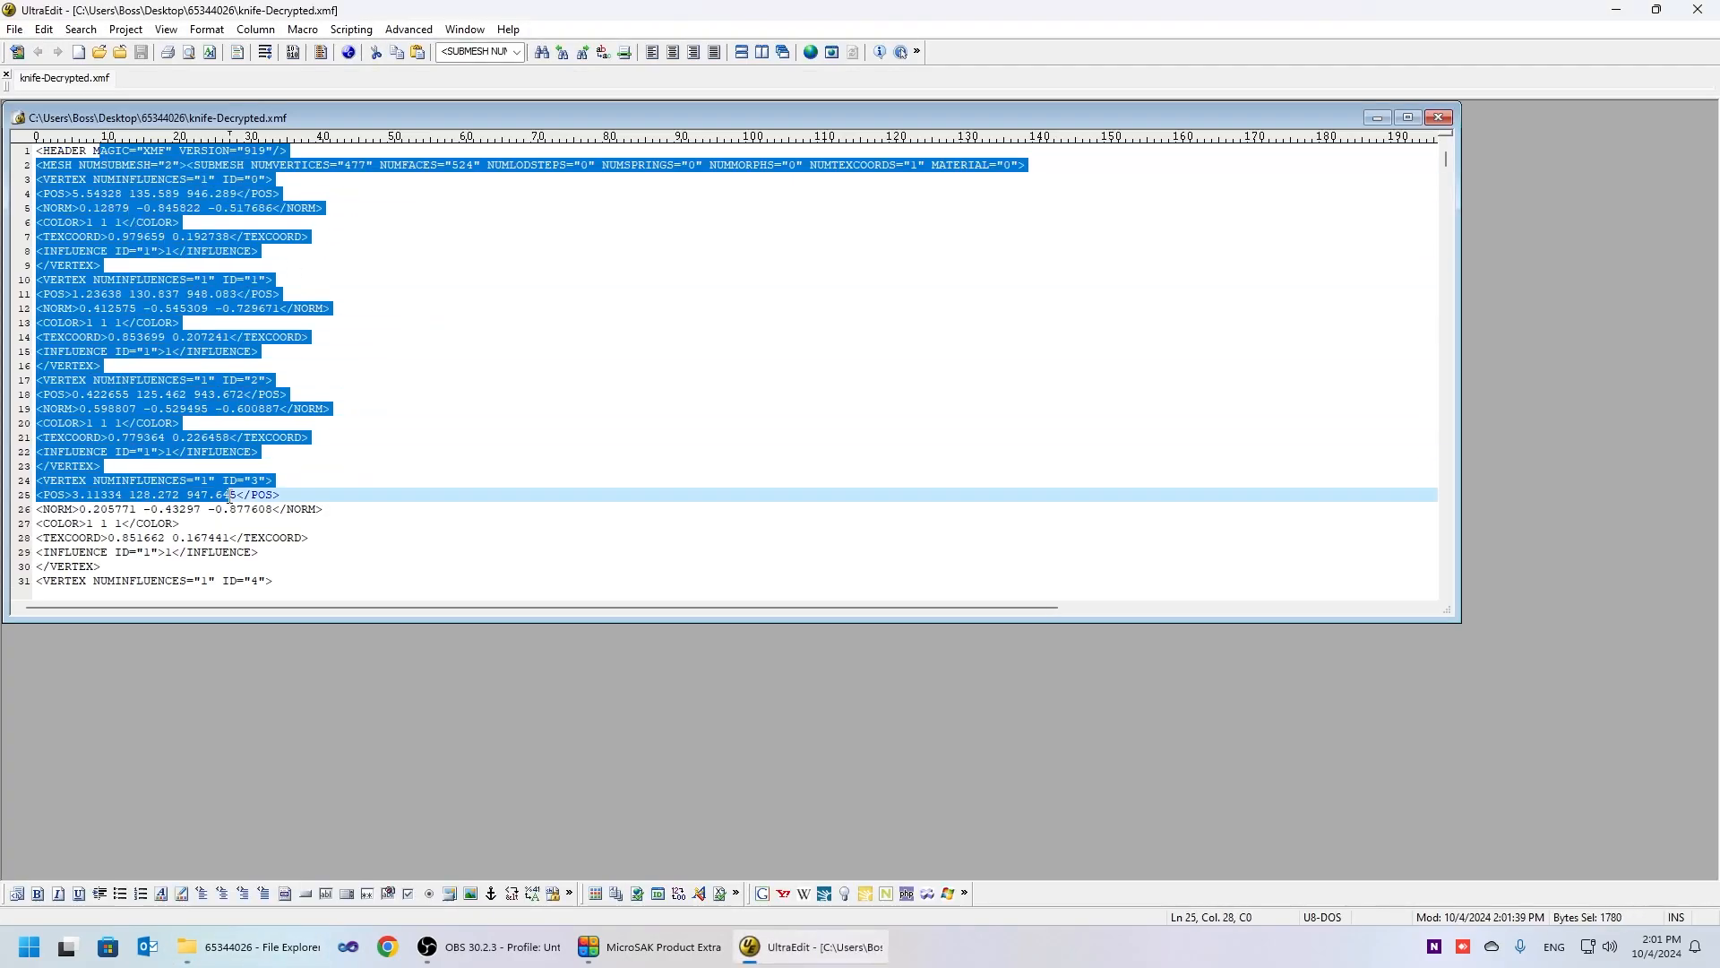
Scroll through the decrypted knife mesh's XML vertex lines in UltraEdit
scroll("down", 3)
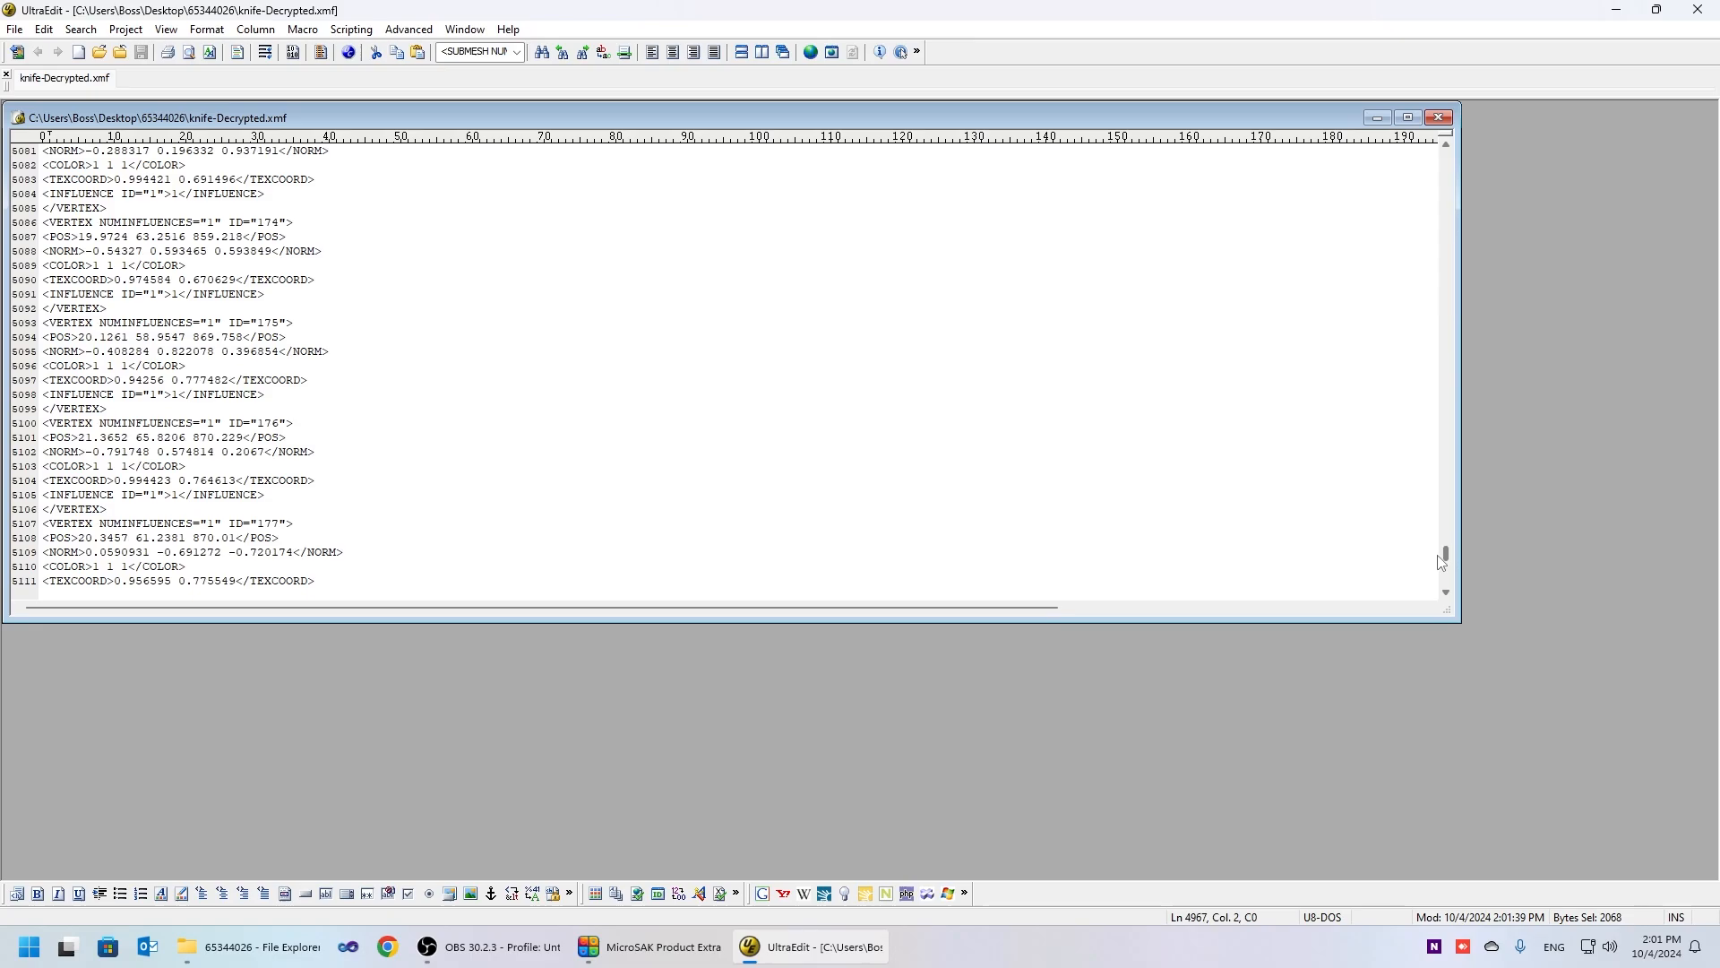
scroll("up", 3)
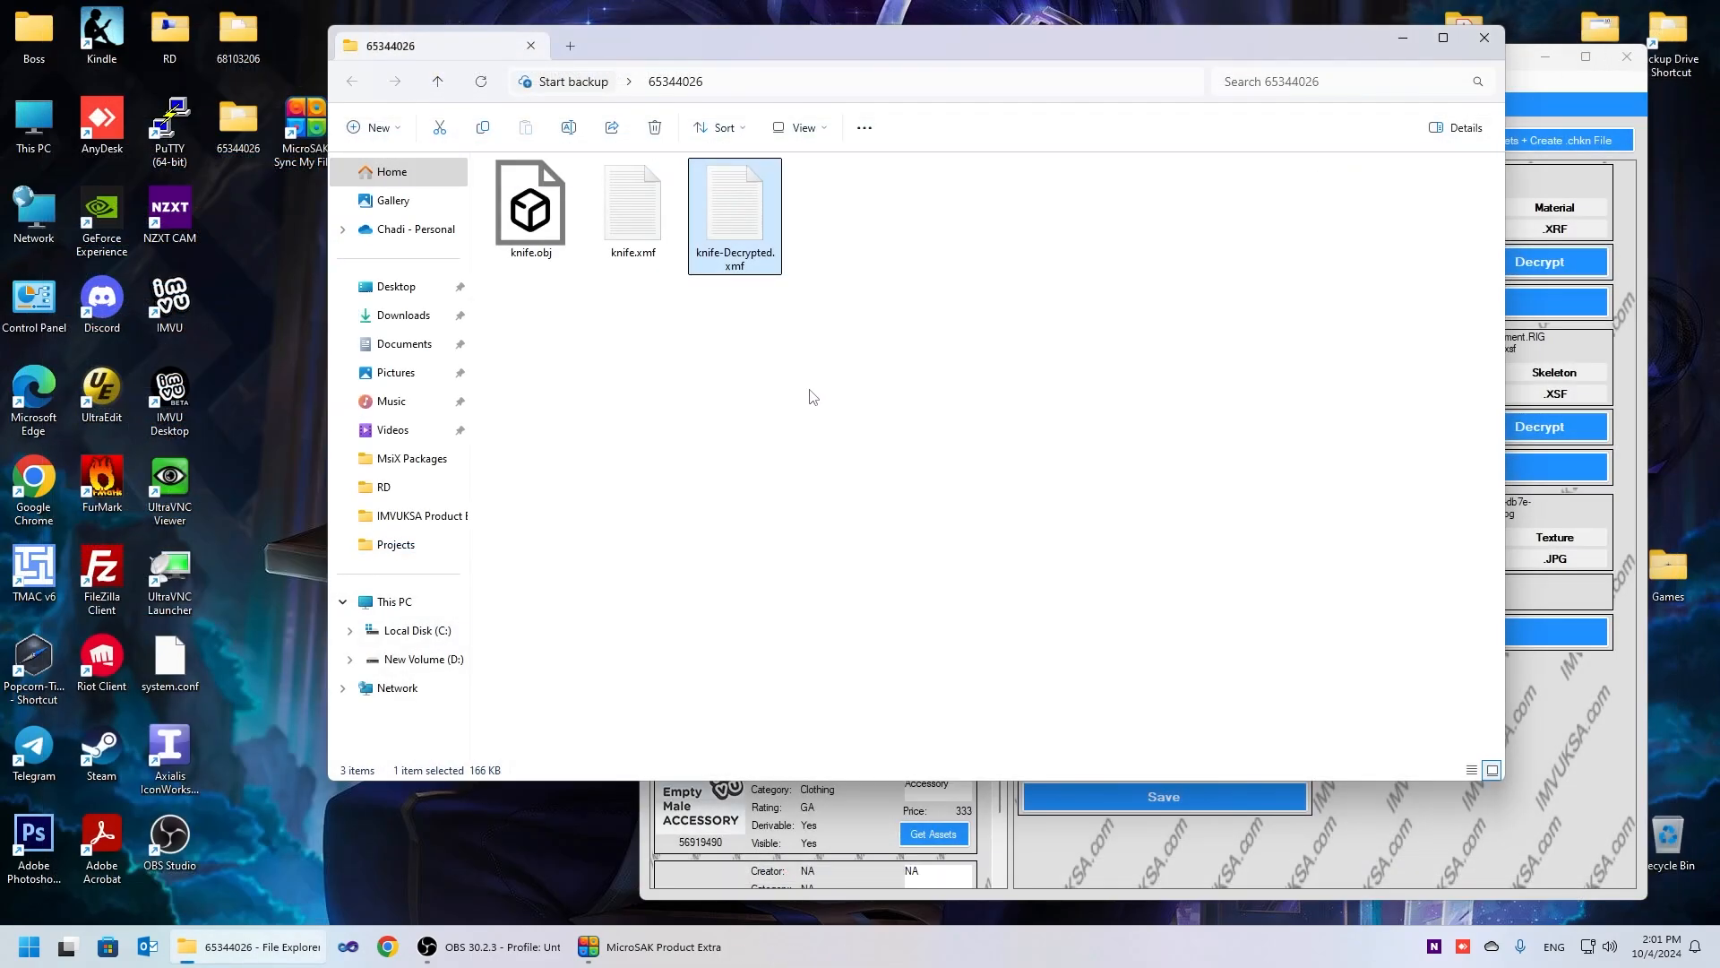
Bring the extractor back to front and decrypt the knife.xmf mesh again
left_click(650, 946)
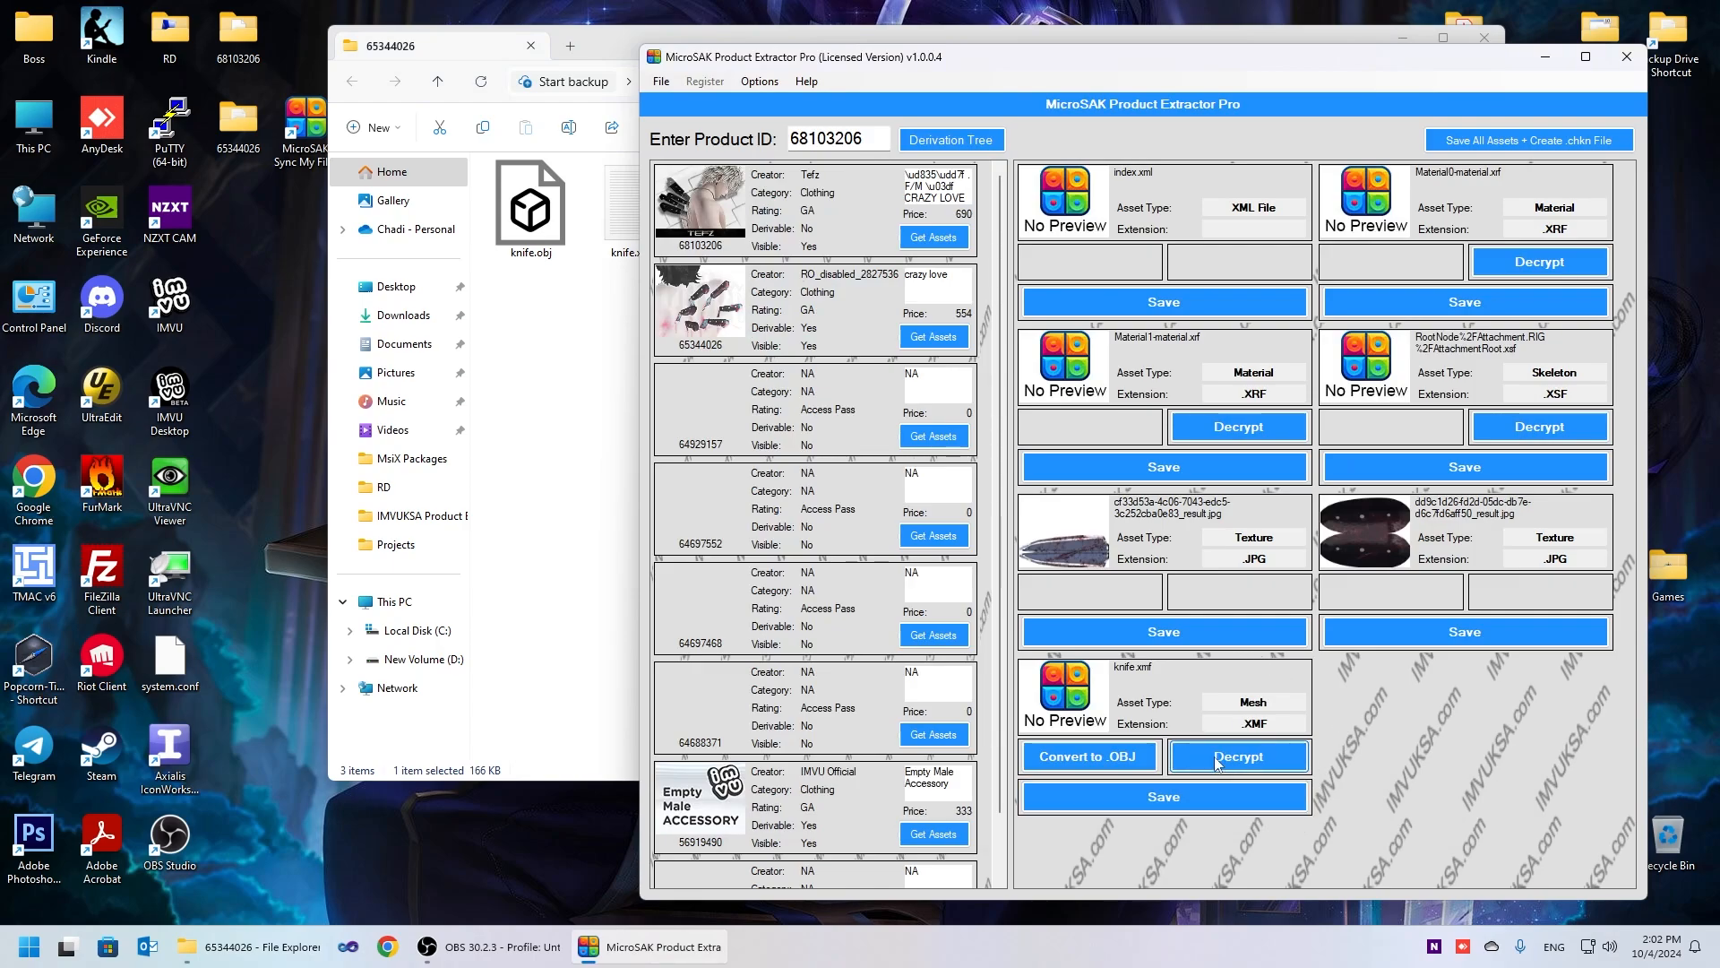
mouse_move(1250, 764)
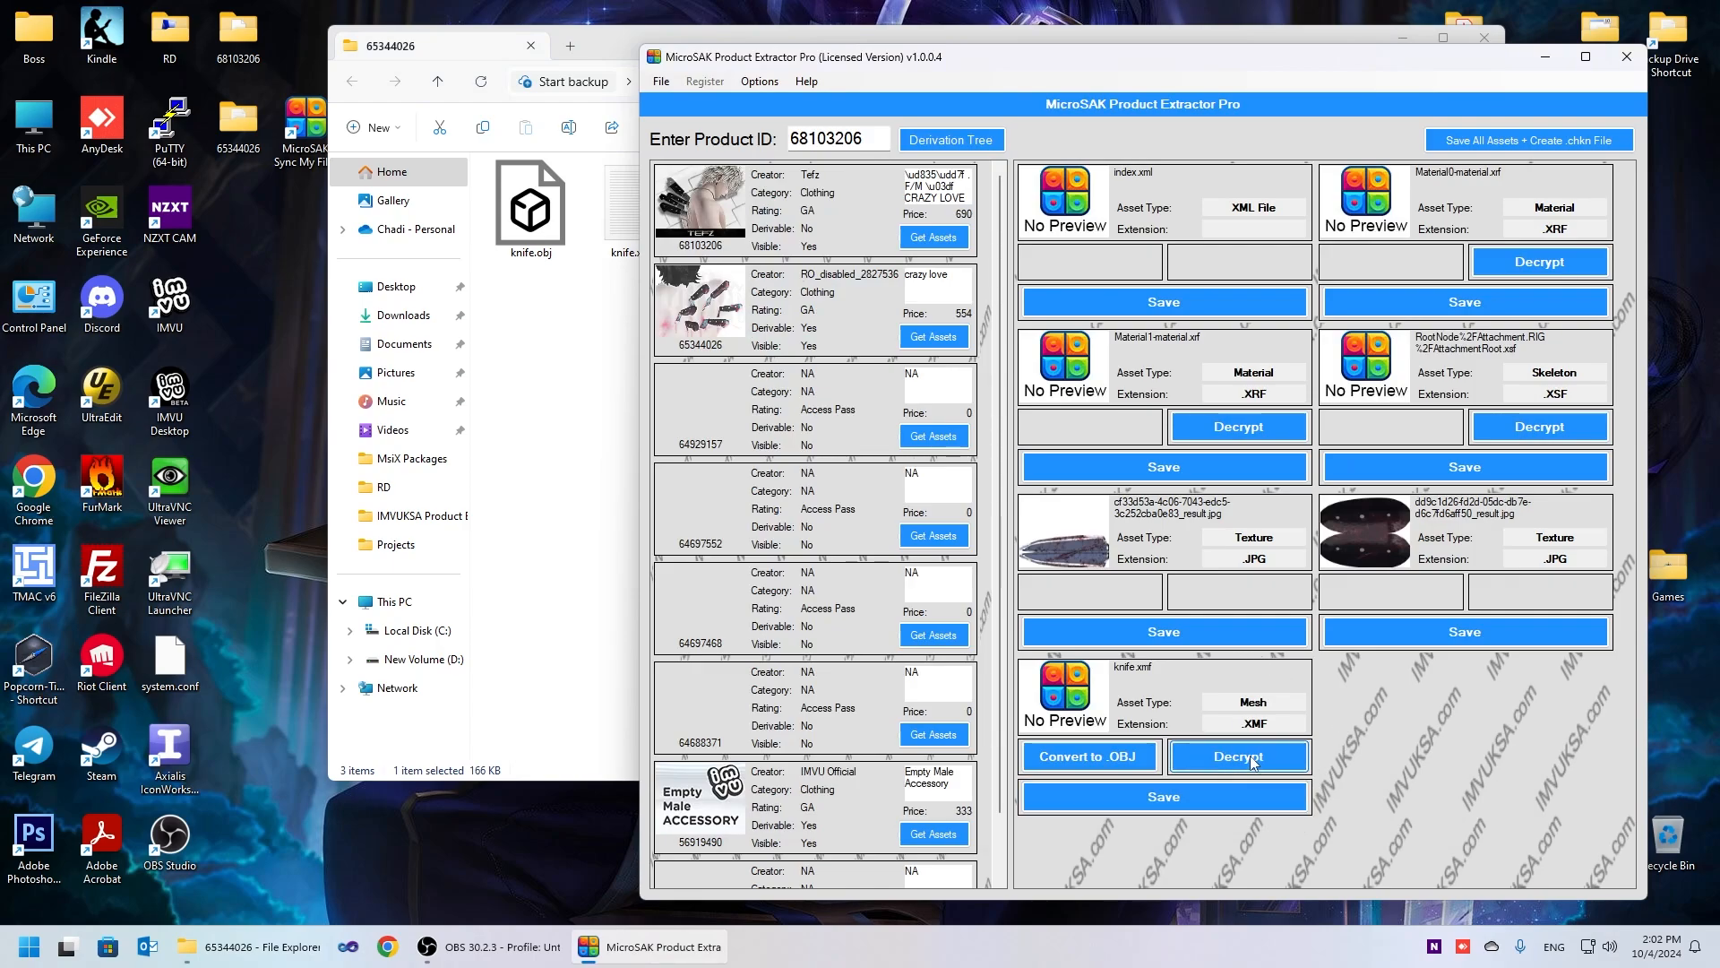
left_click(1239, 757)
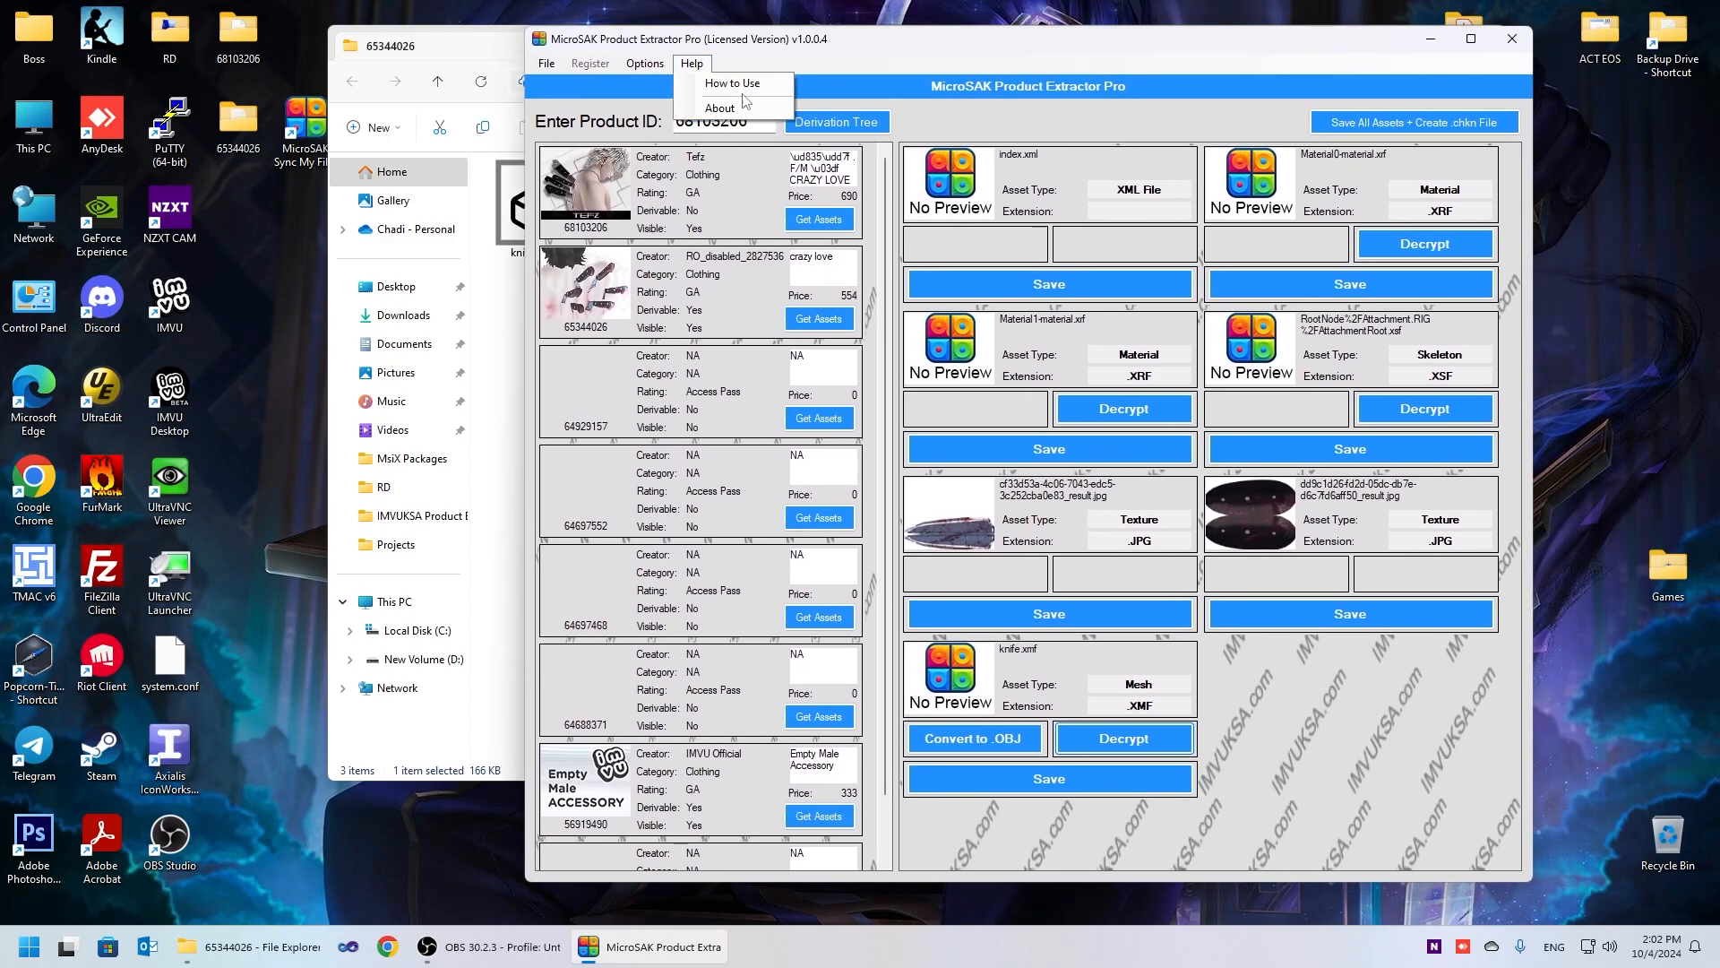
mouse_move(735, 84)
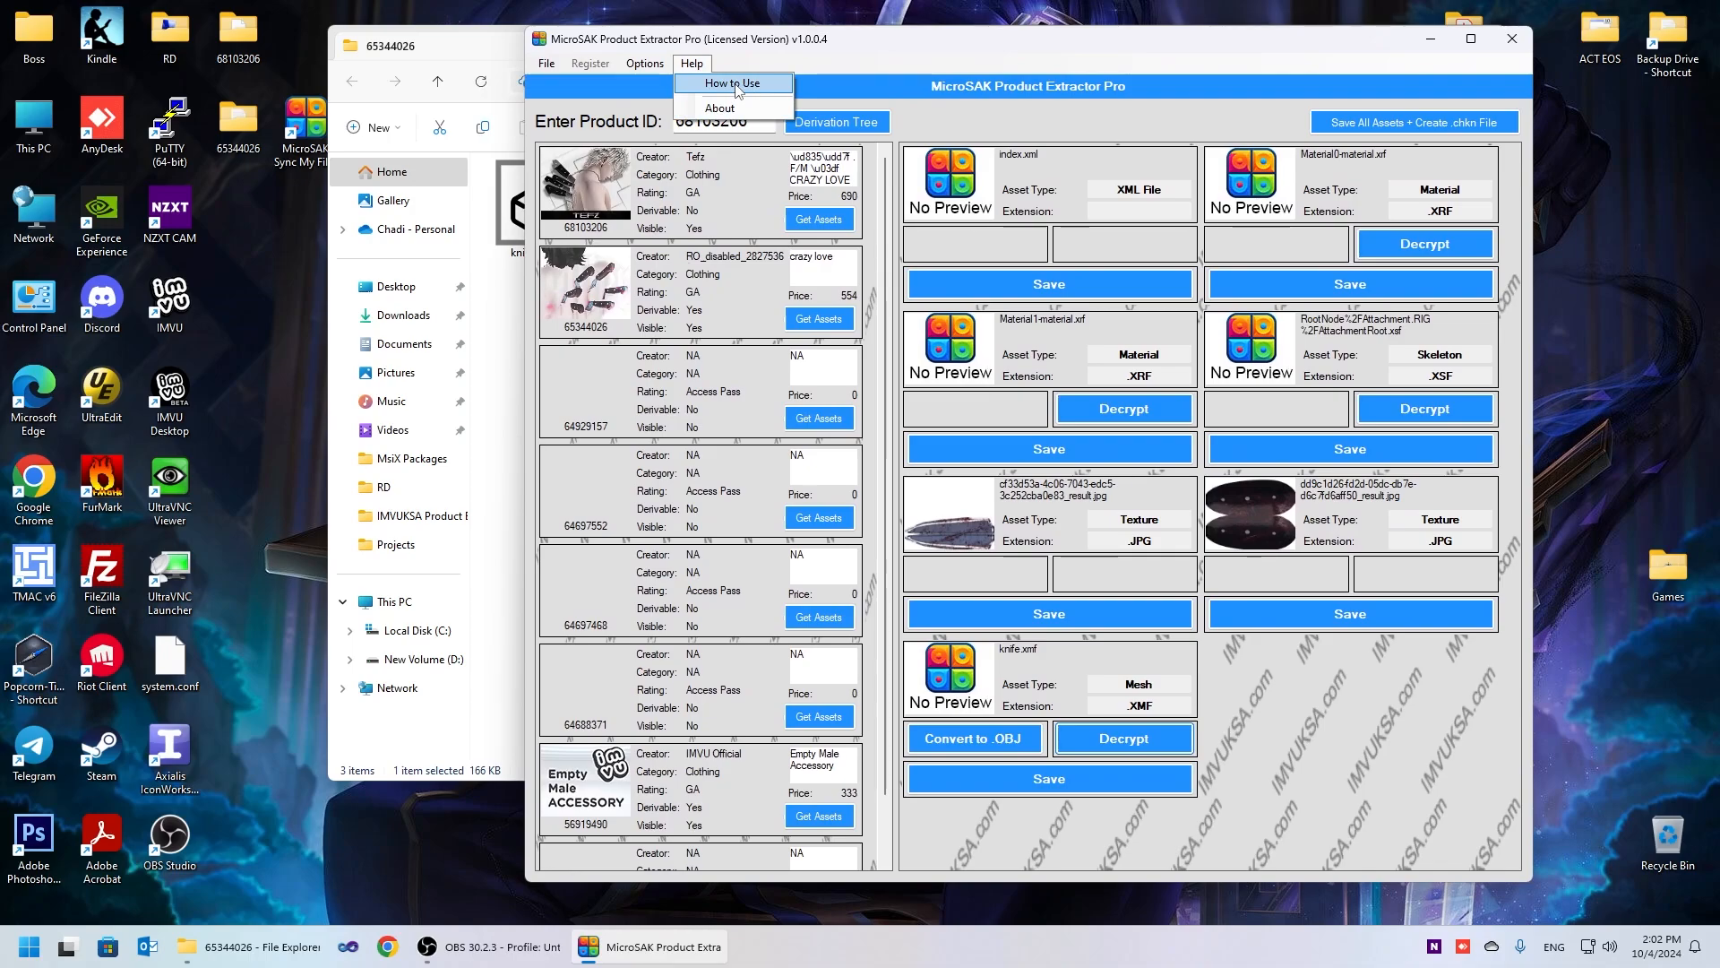
left_click(730, 83)
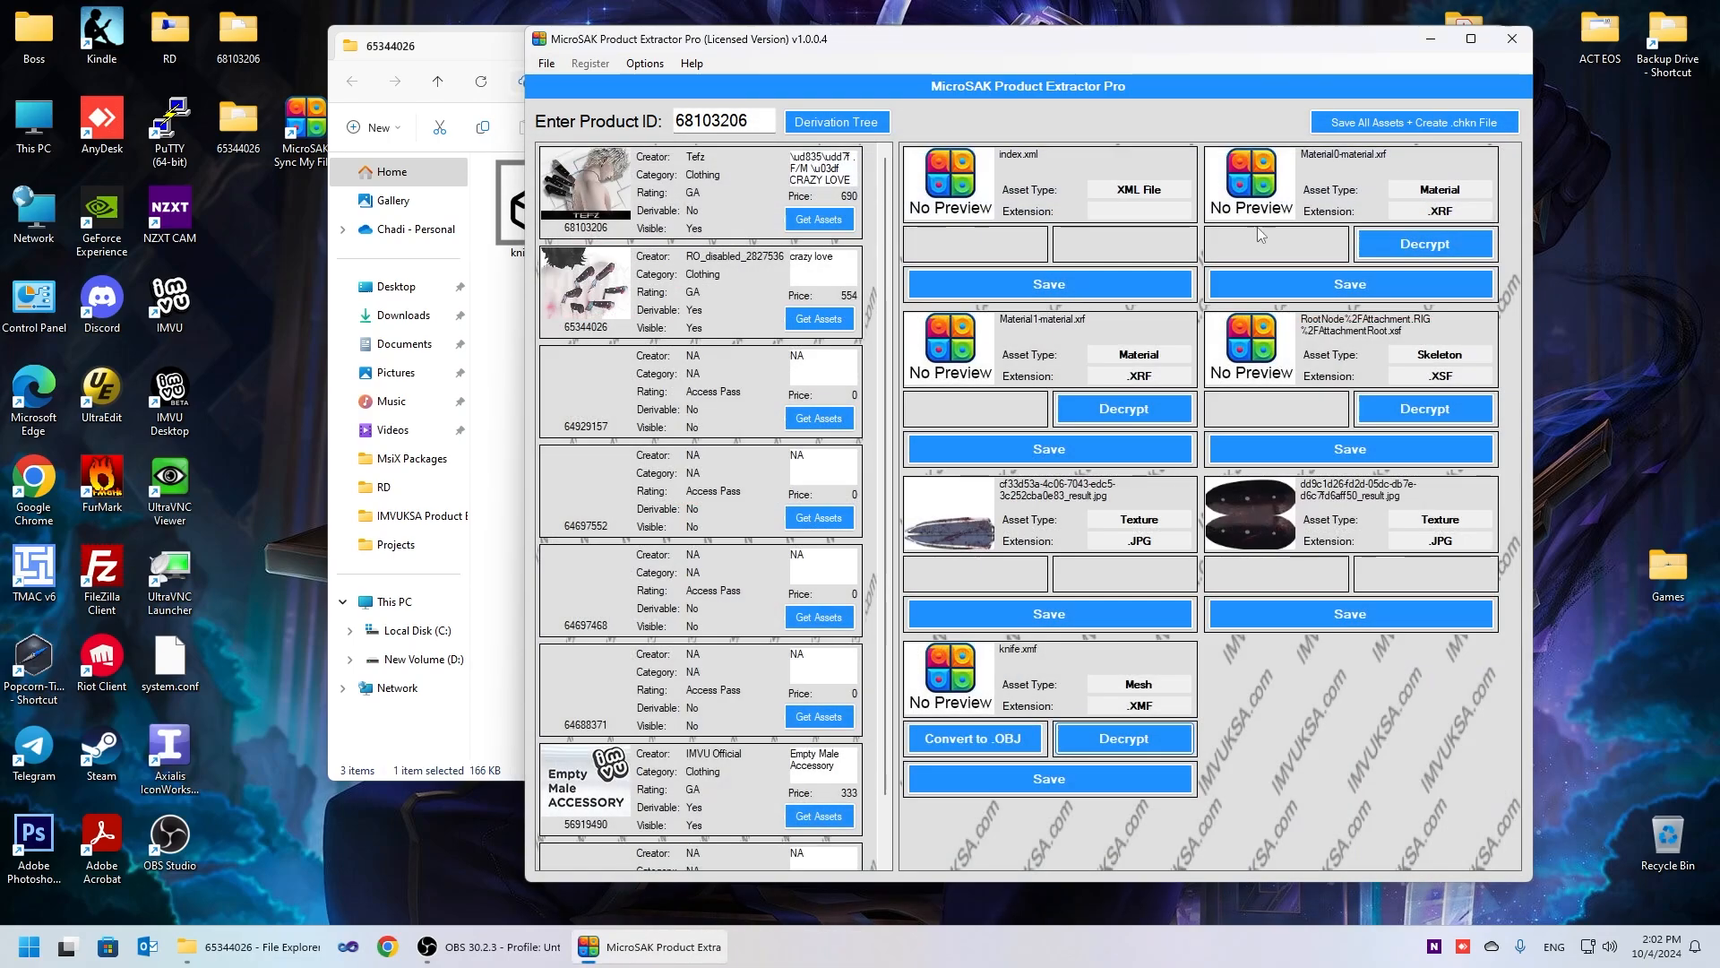
mouse_move(1136, 514)
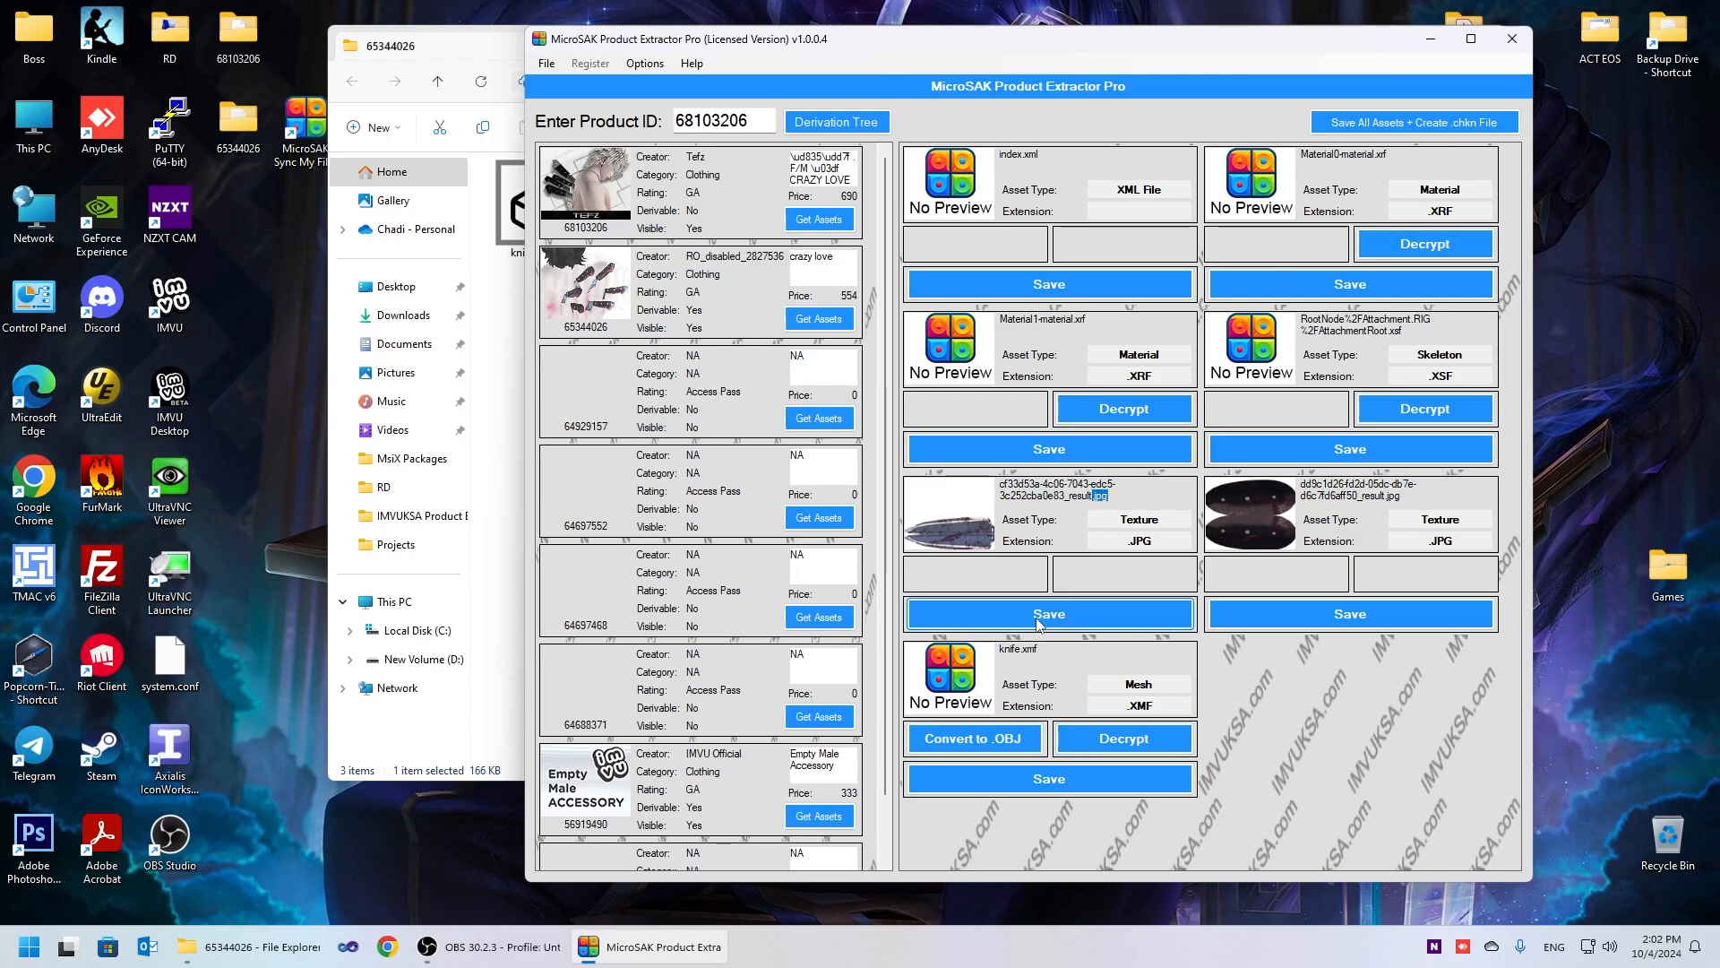
mouse_move(1138, 576)
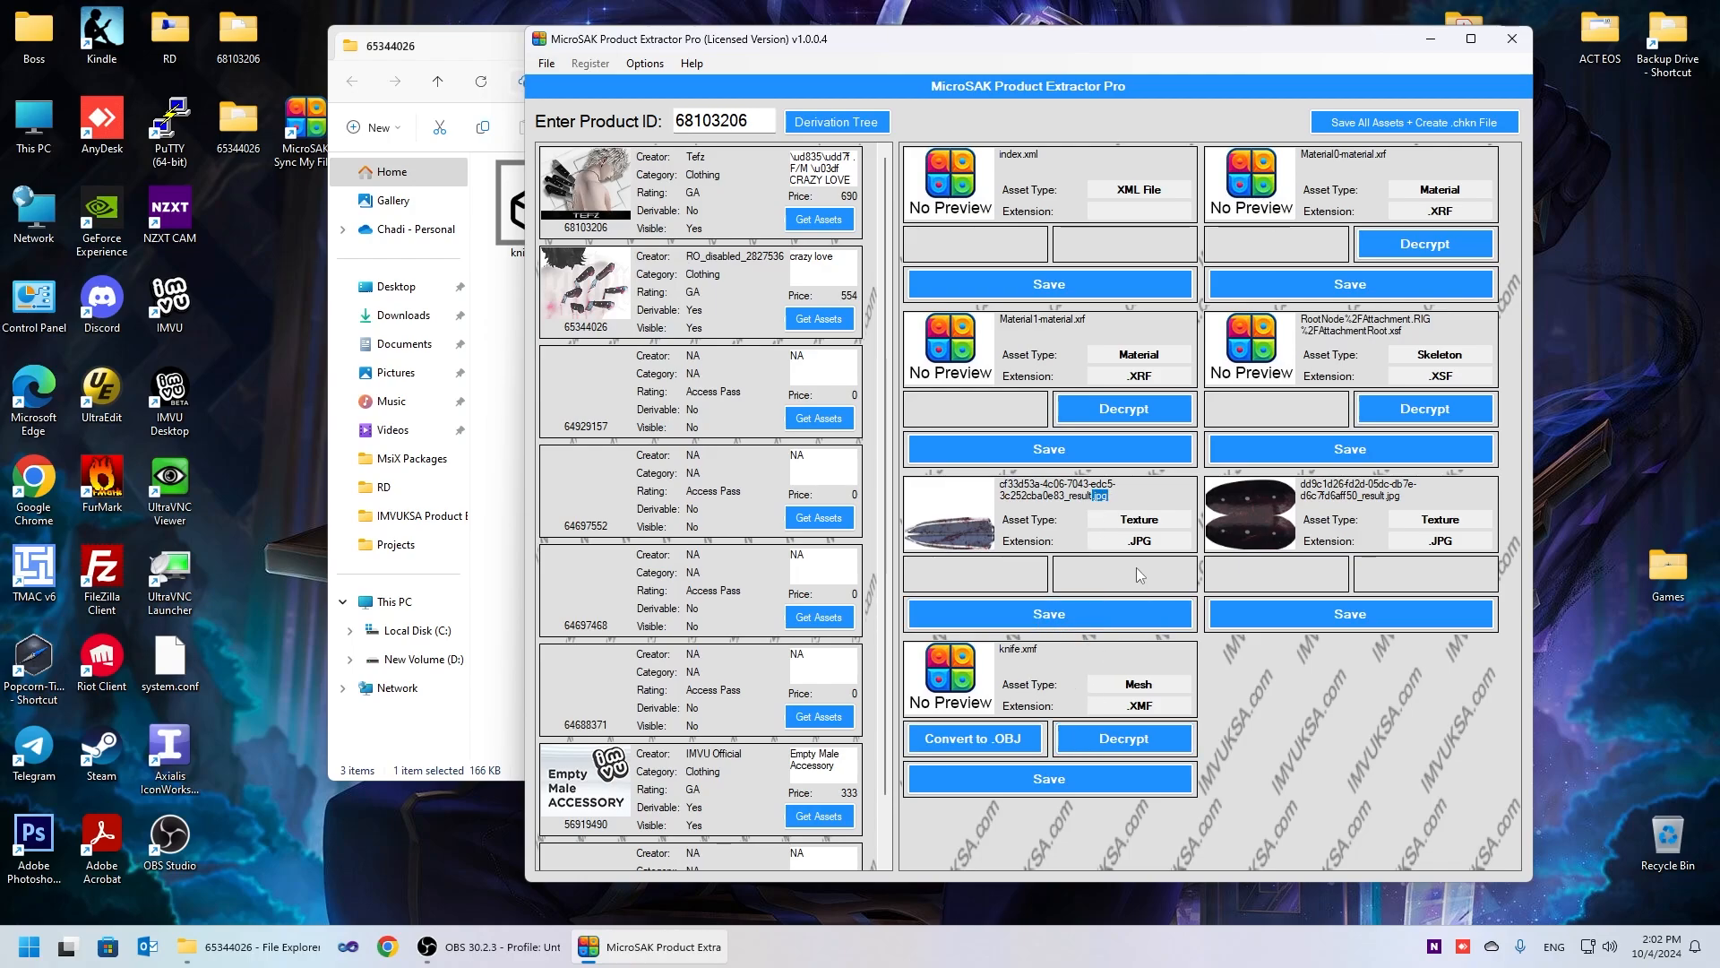
mouse_move(1039, 417)
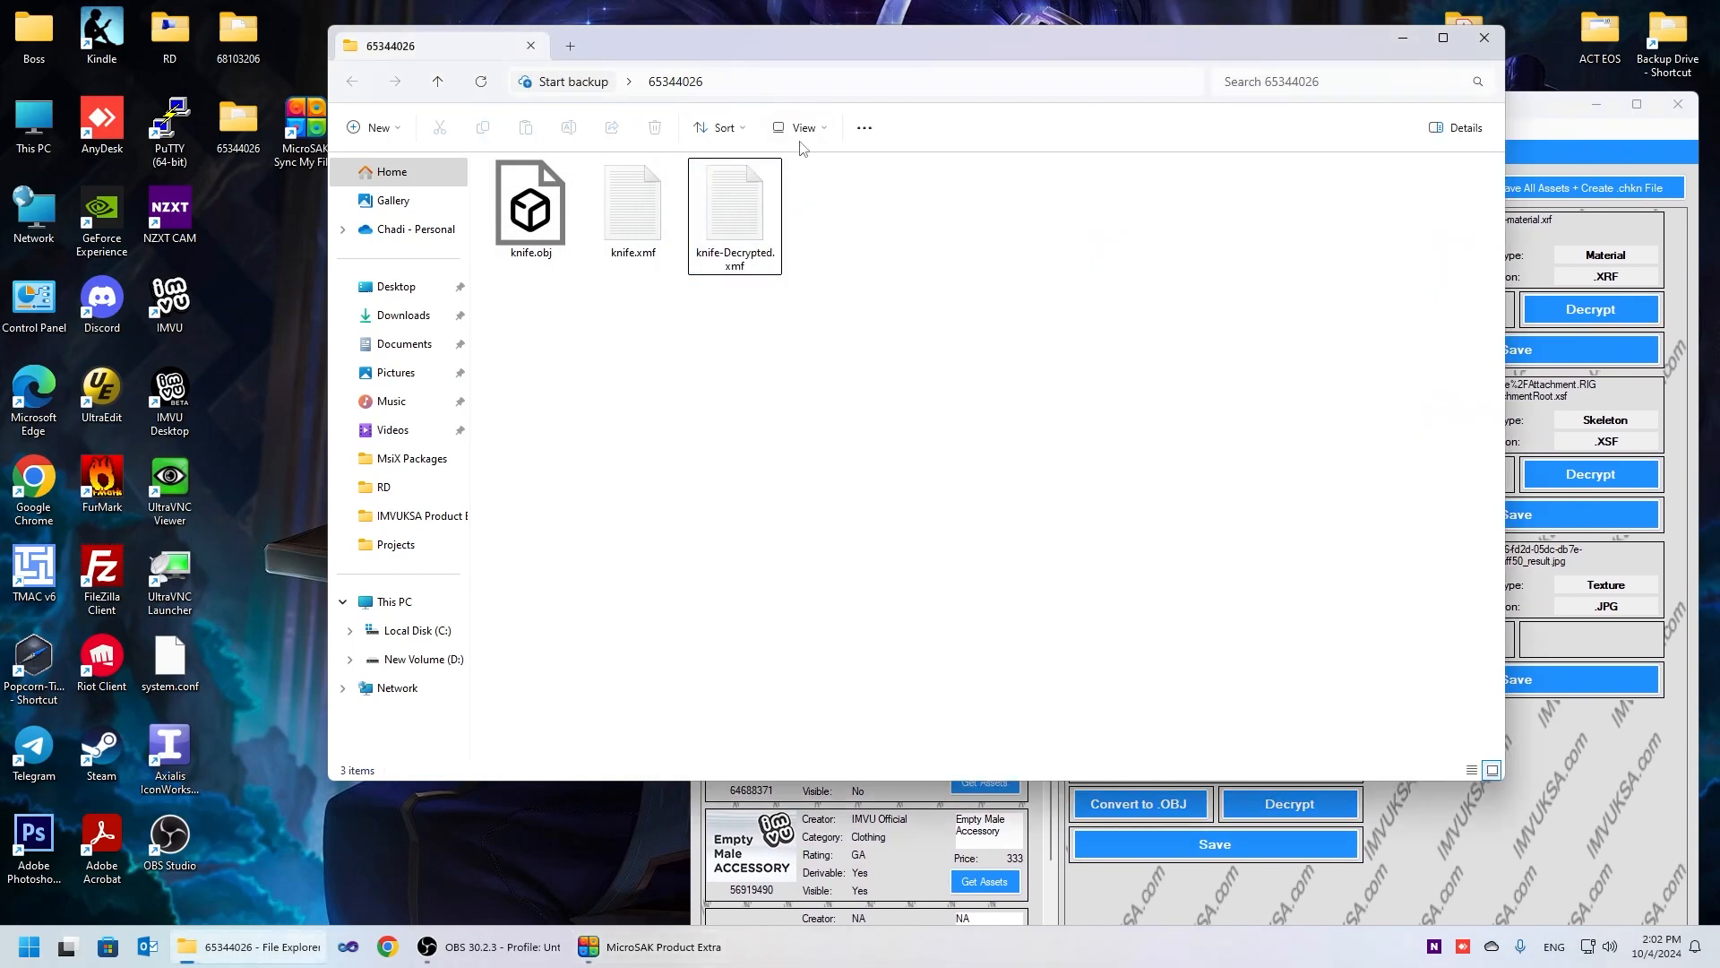
left_click(797, 127)
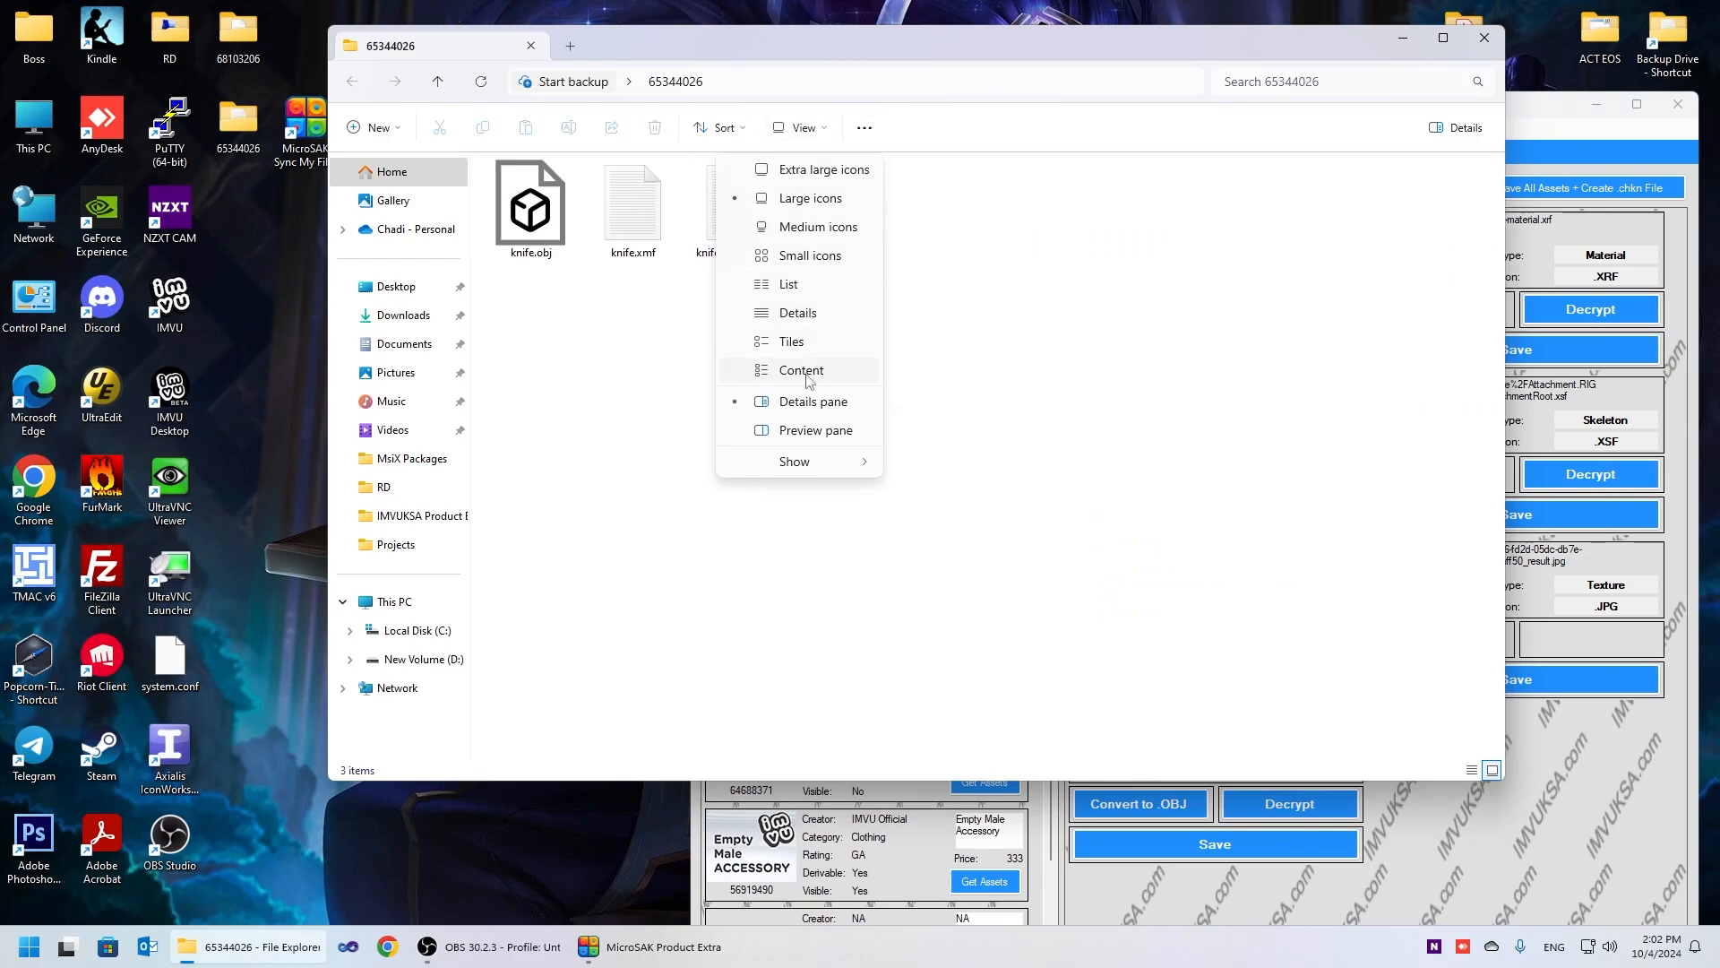
left_click(793, 460)
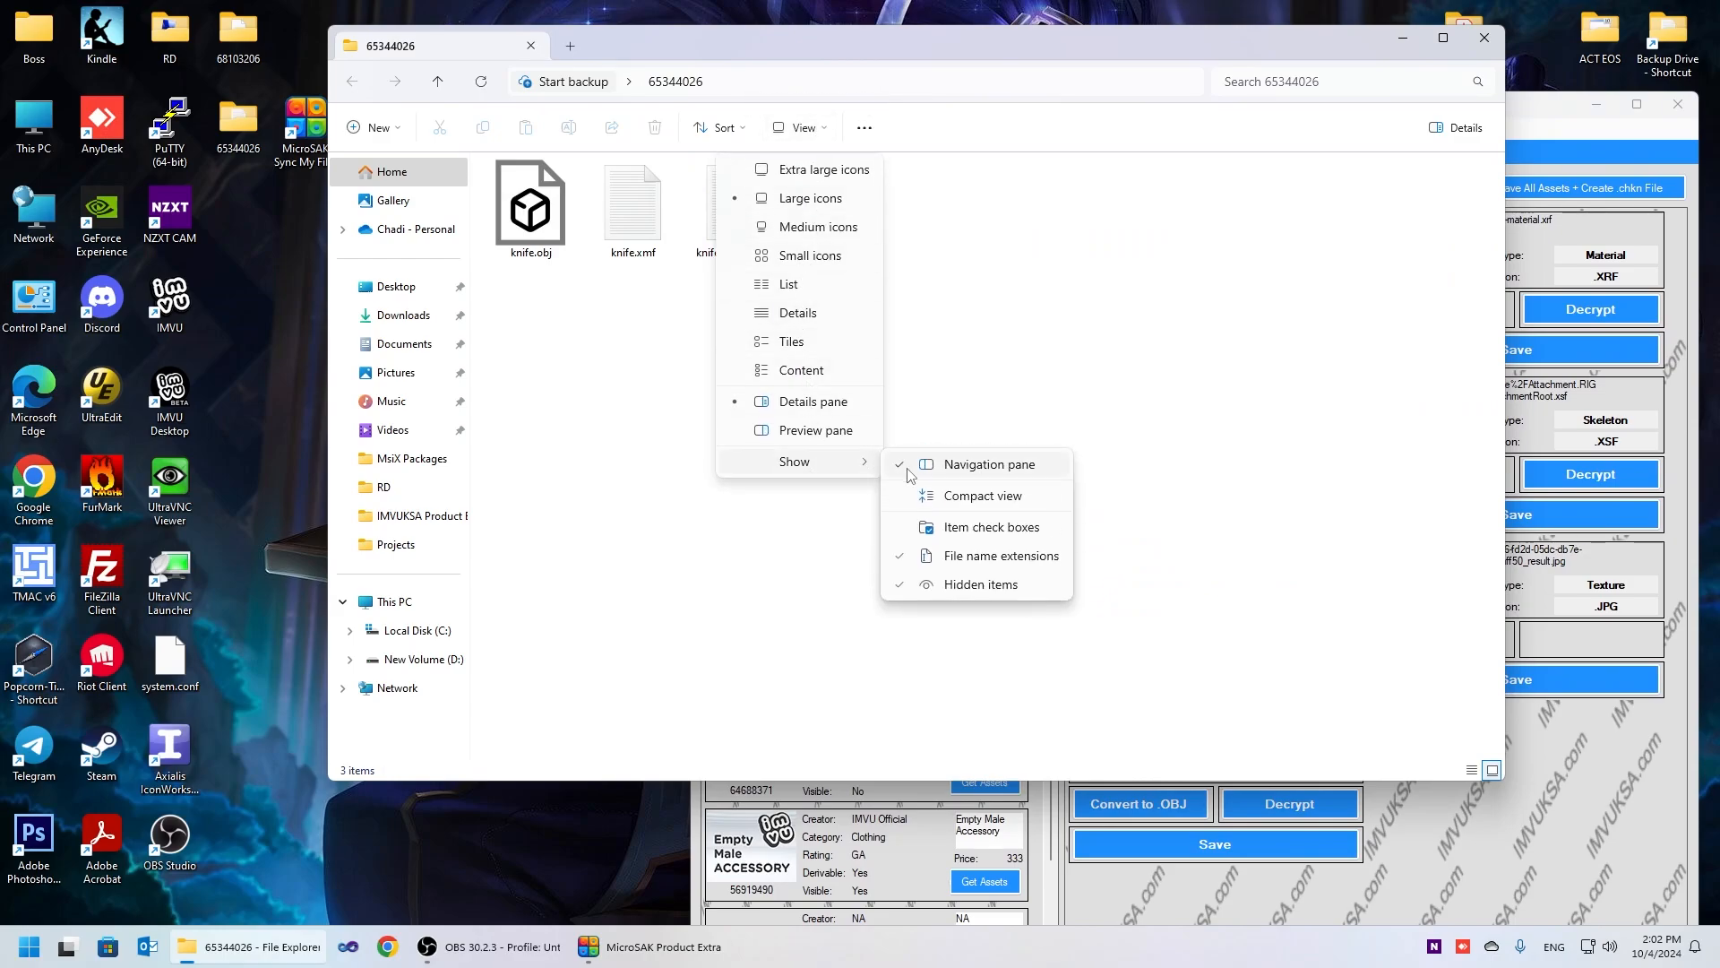
mouse_move(998, 555)
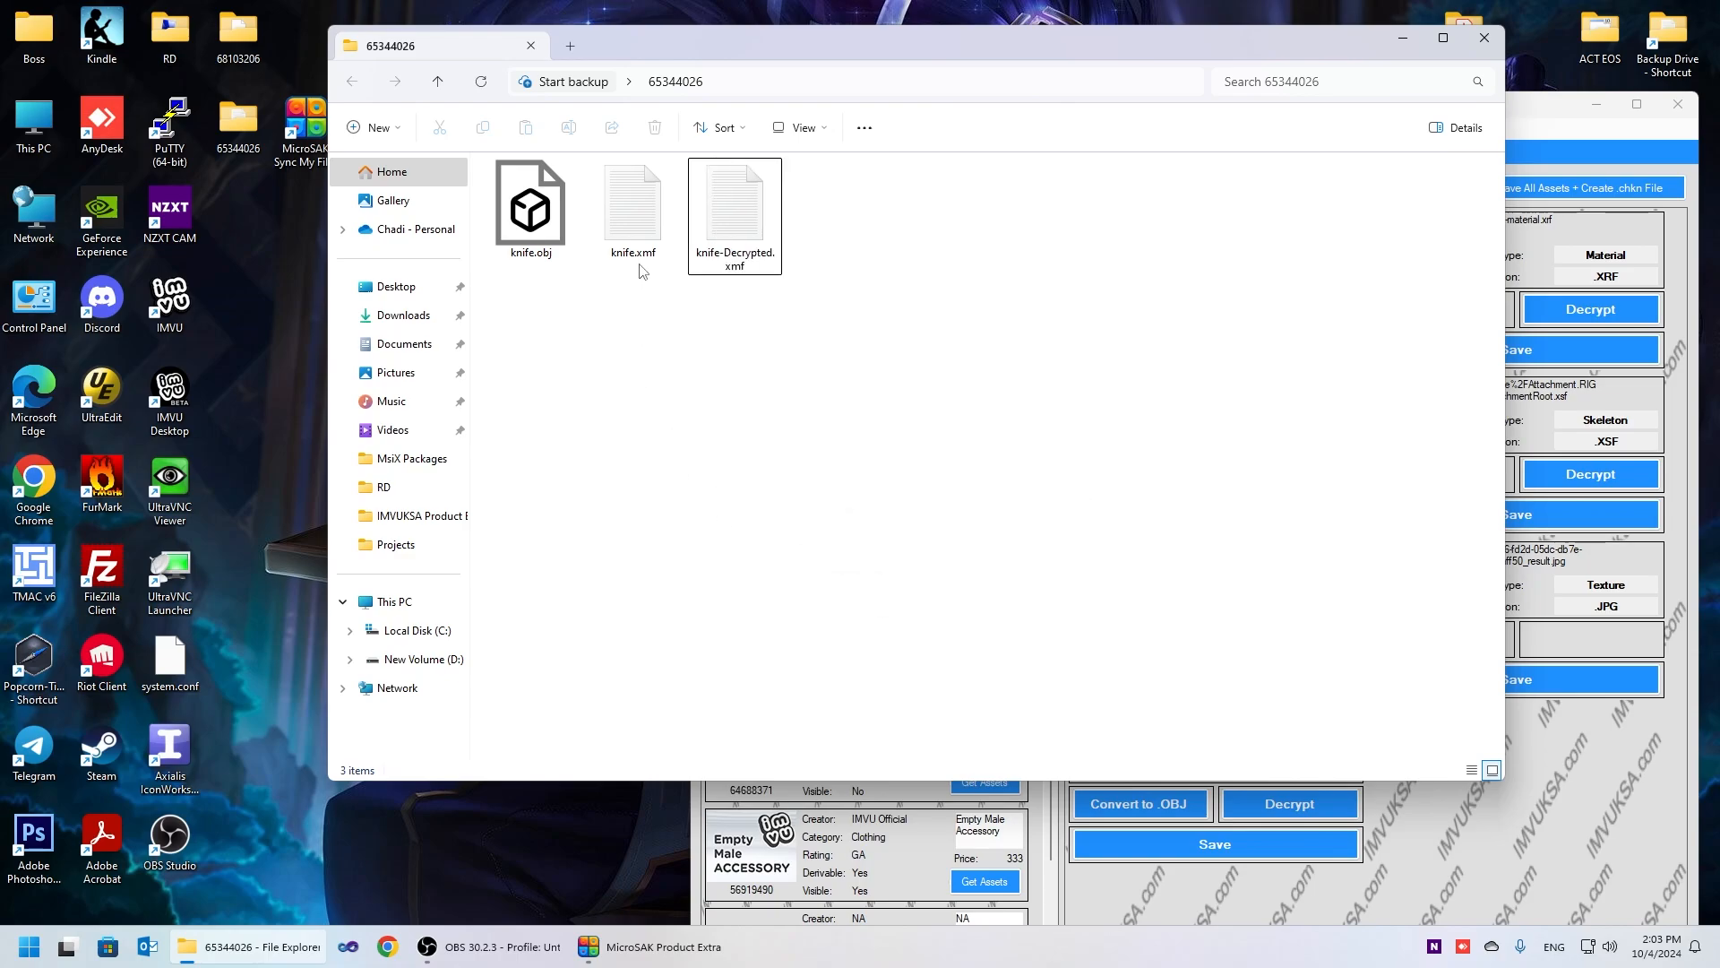
Rename the original mesh file to knife.xmf, confirm the extension change, and close the 65344026 folder
left_click(632, 202)
type("knif")
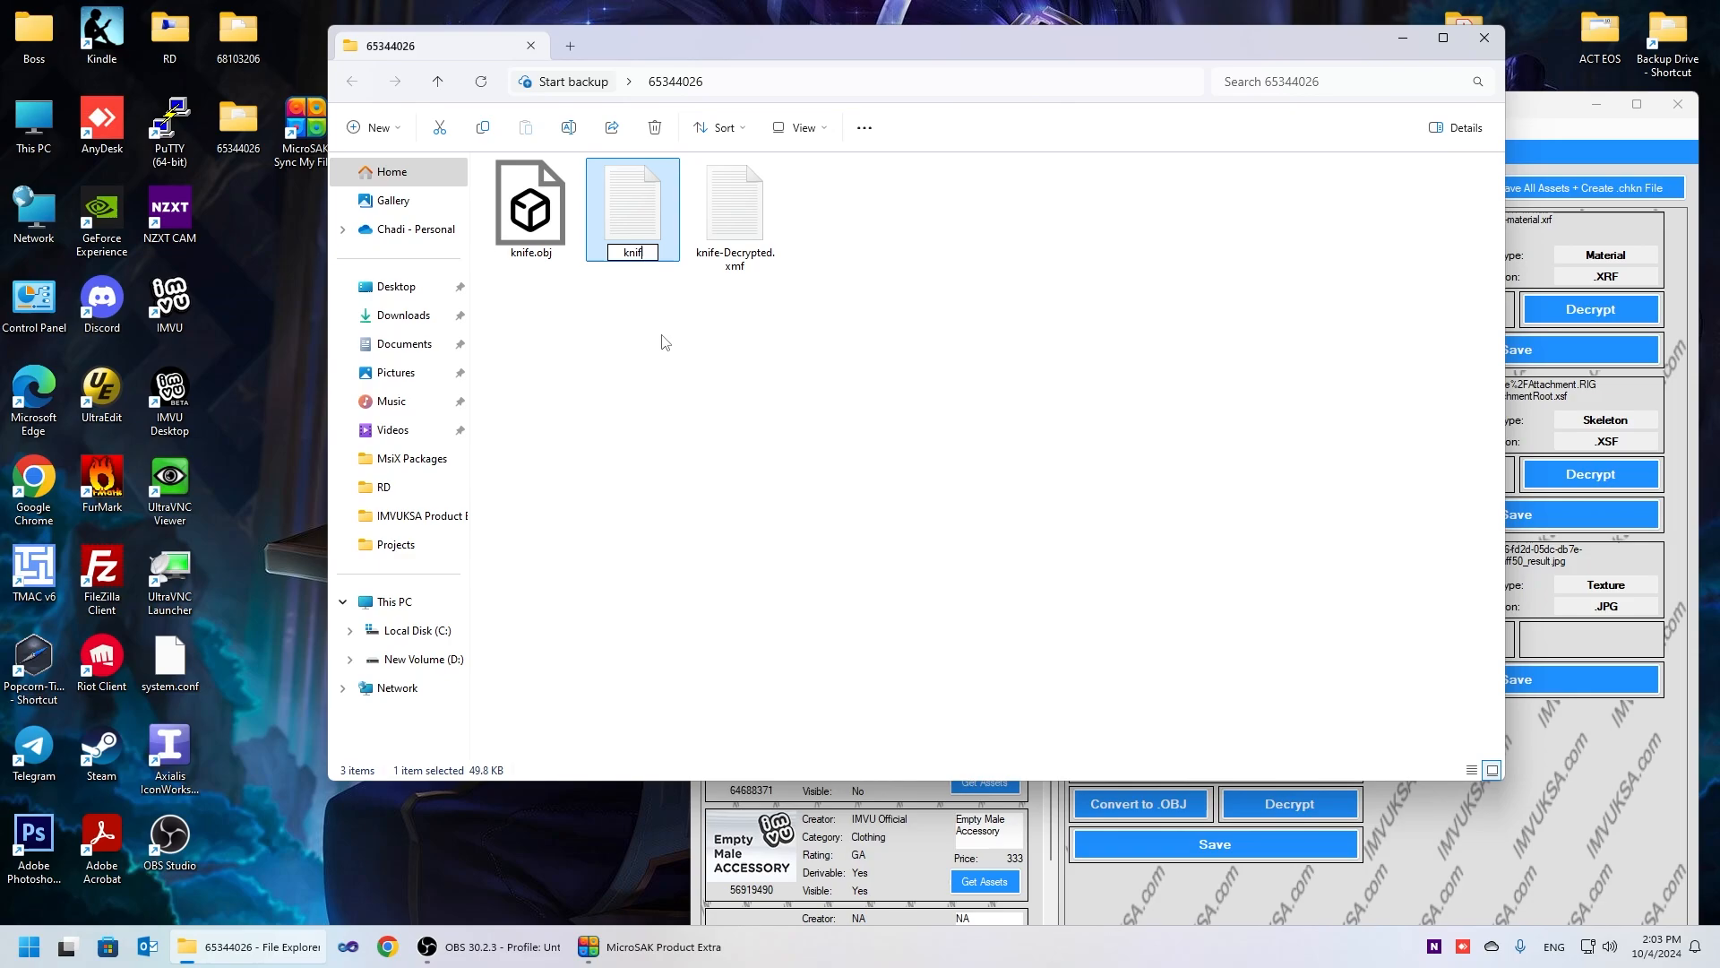
key("Return")
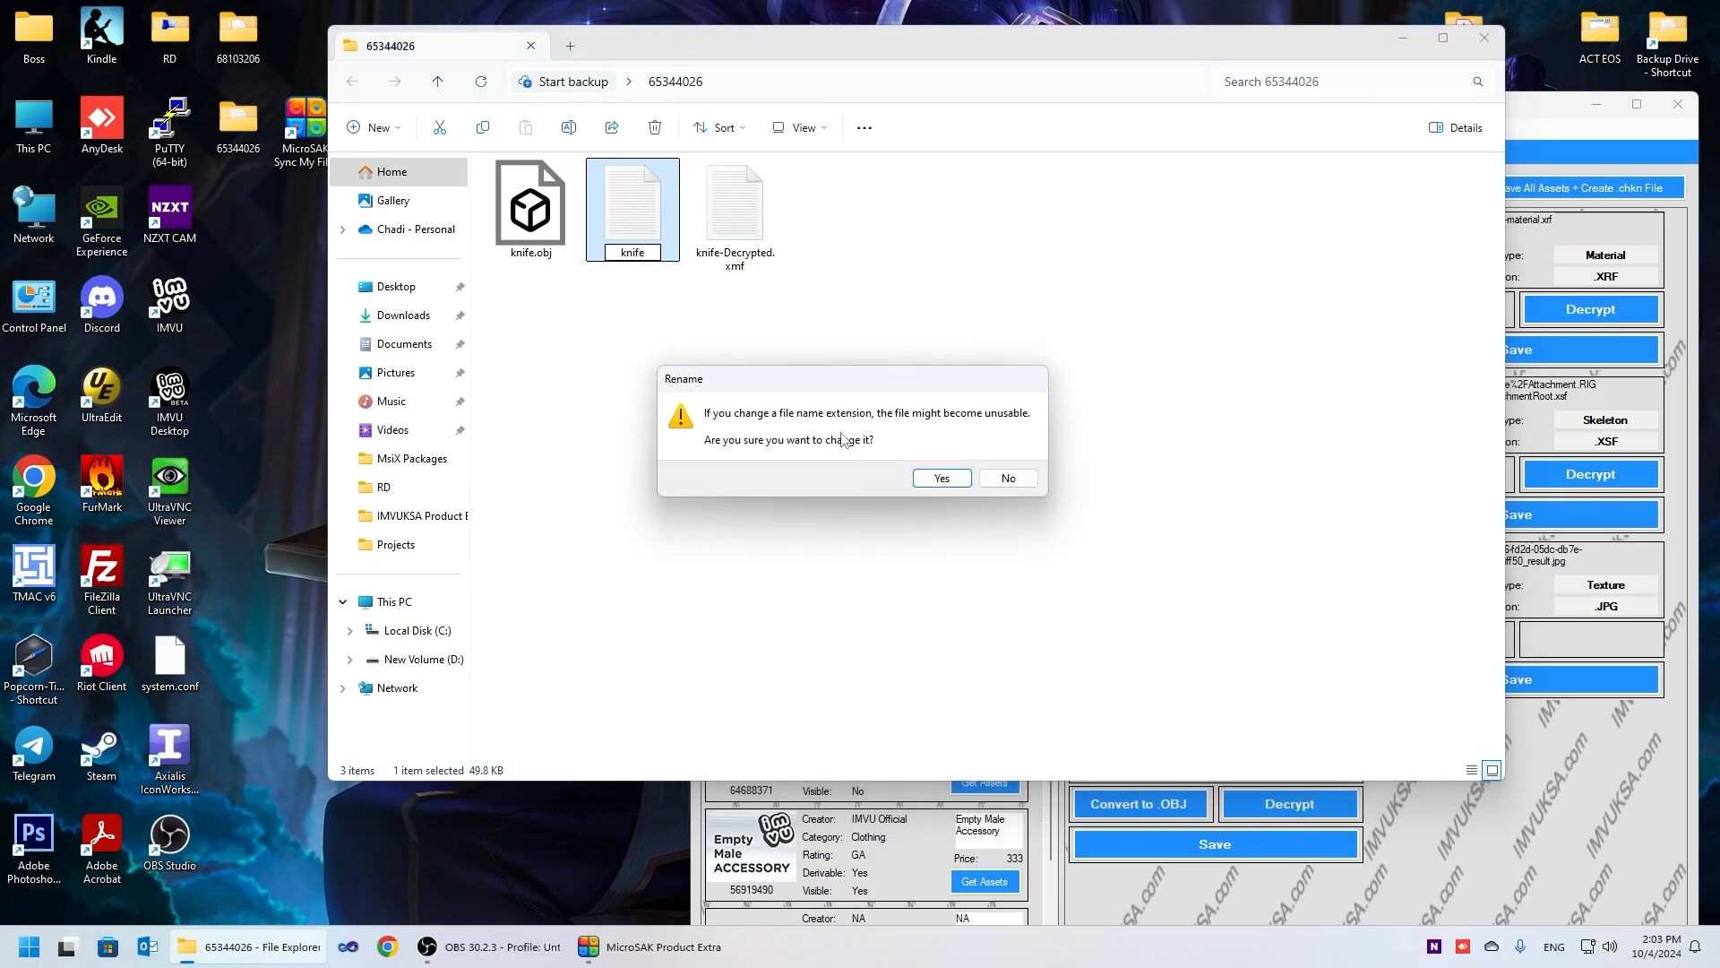
left_click(941, 476)
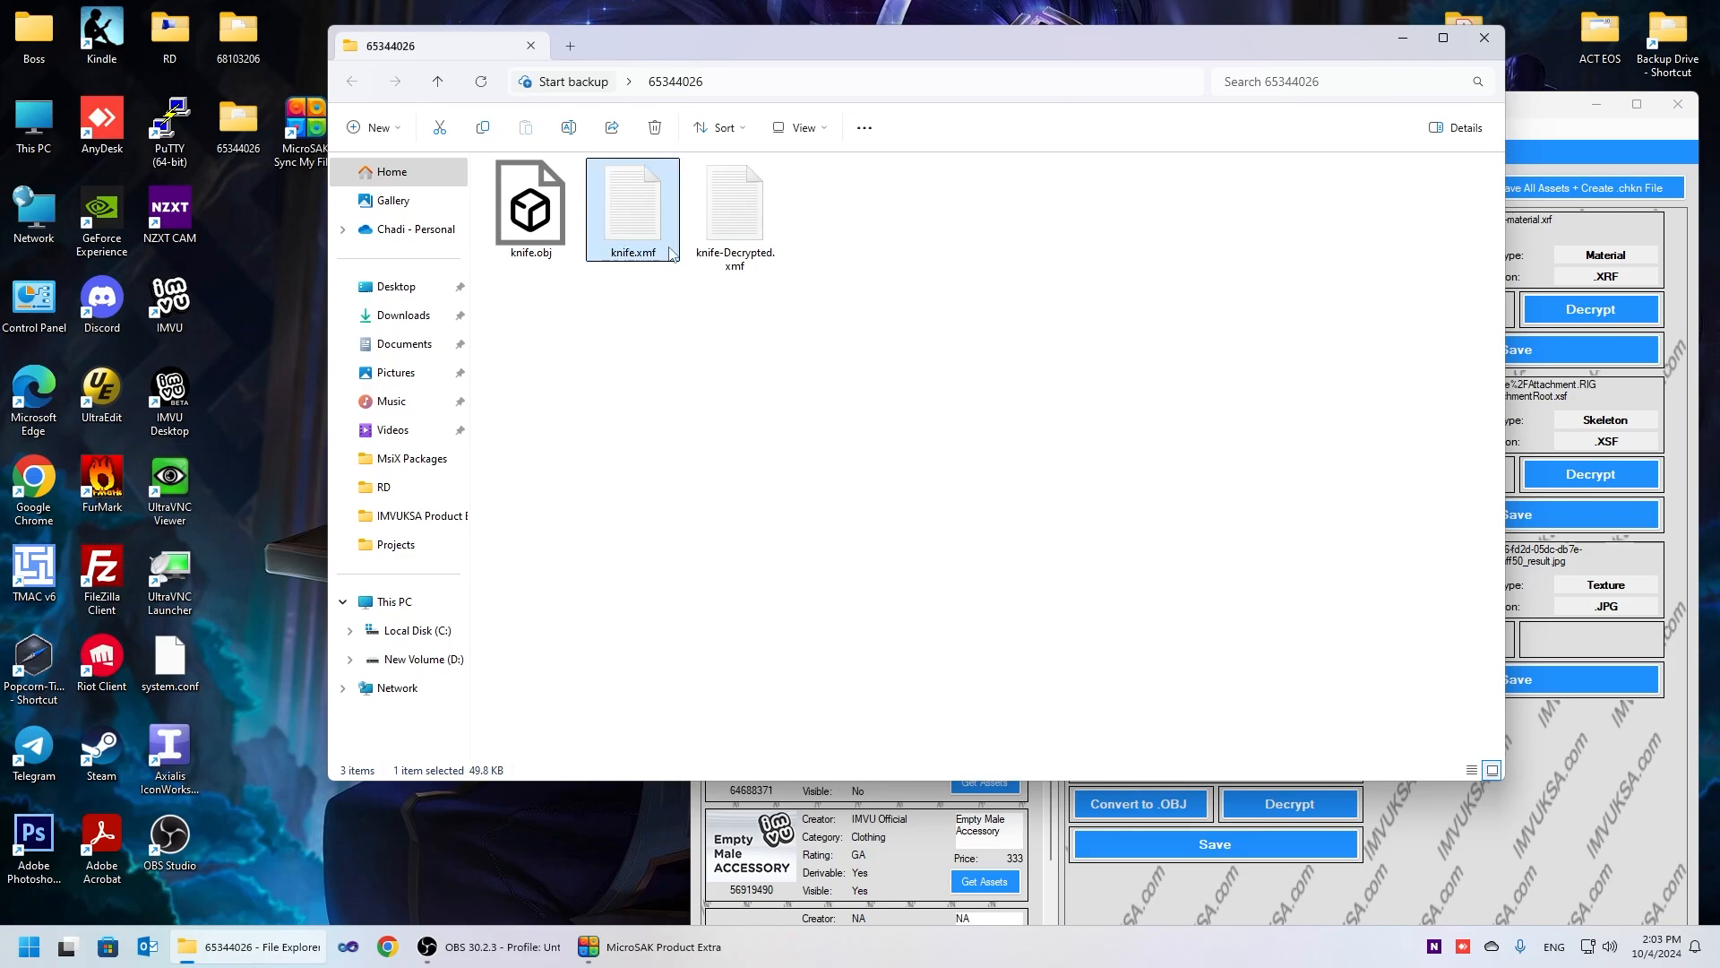
mouse_move(649, 218)
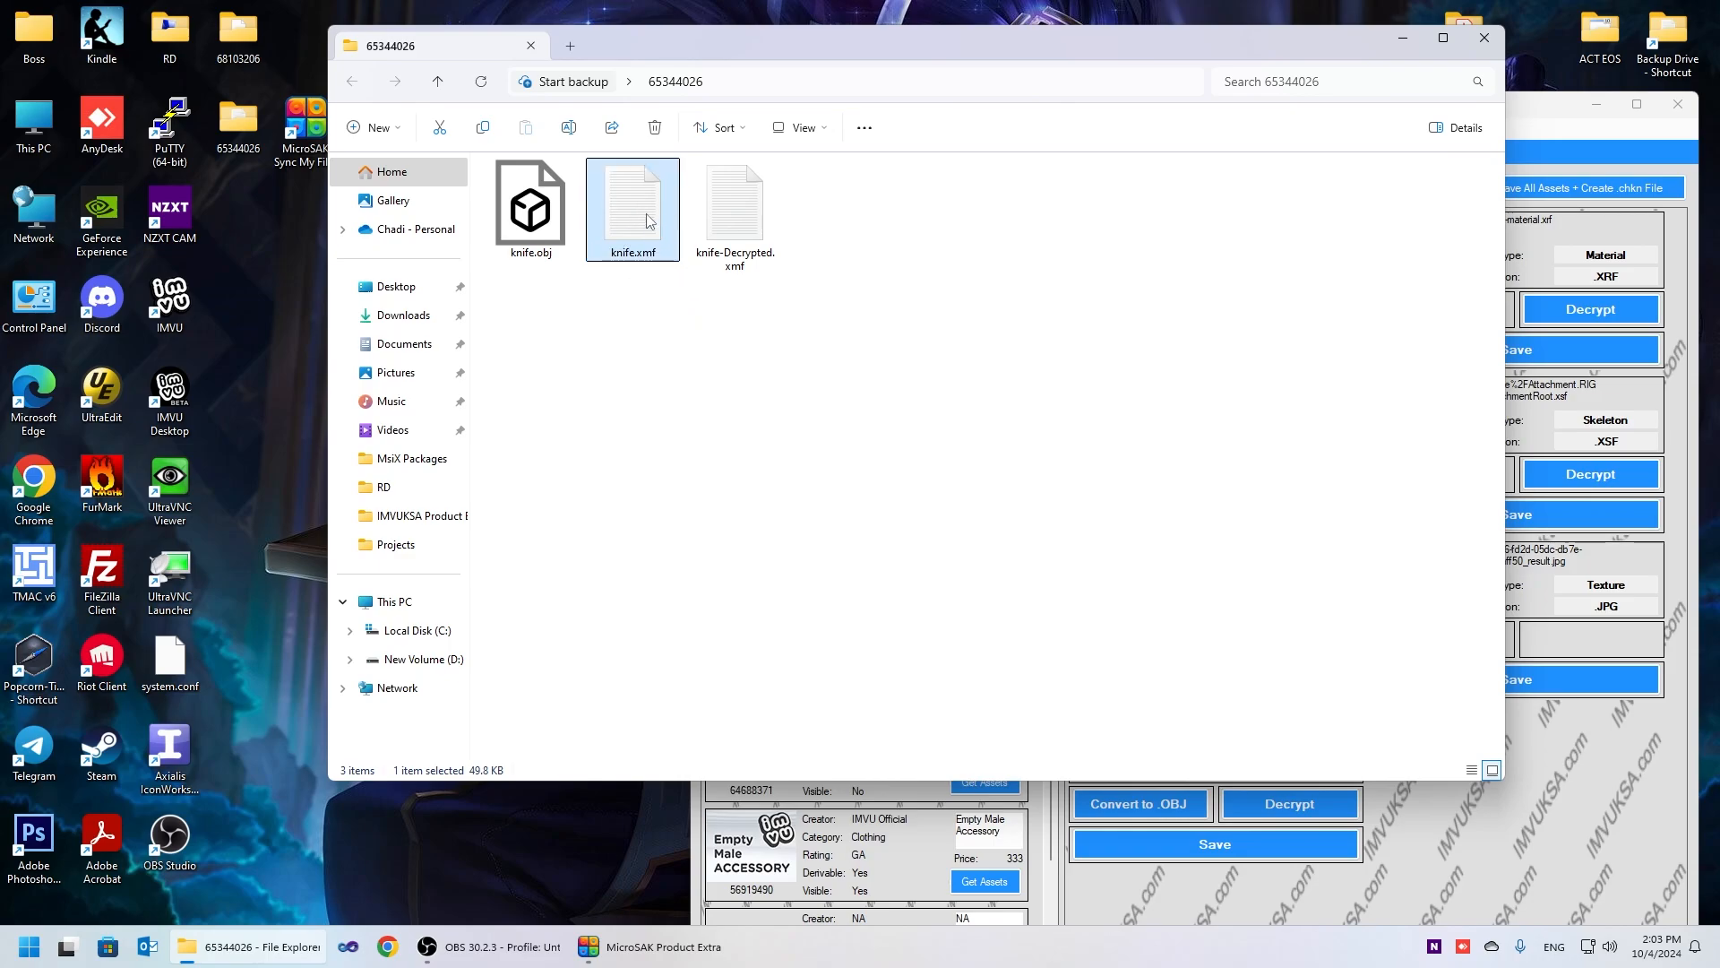
mouse_move(1179, 346)
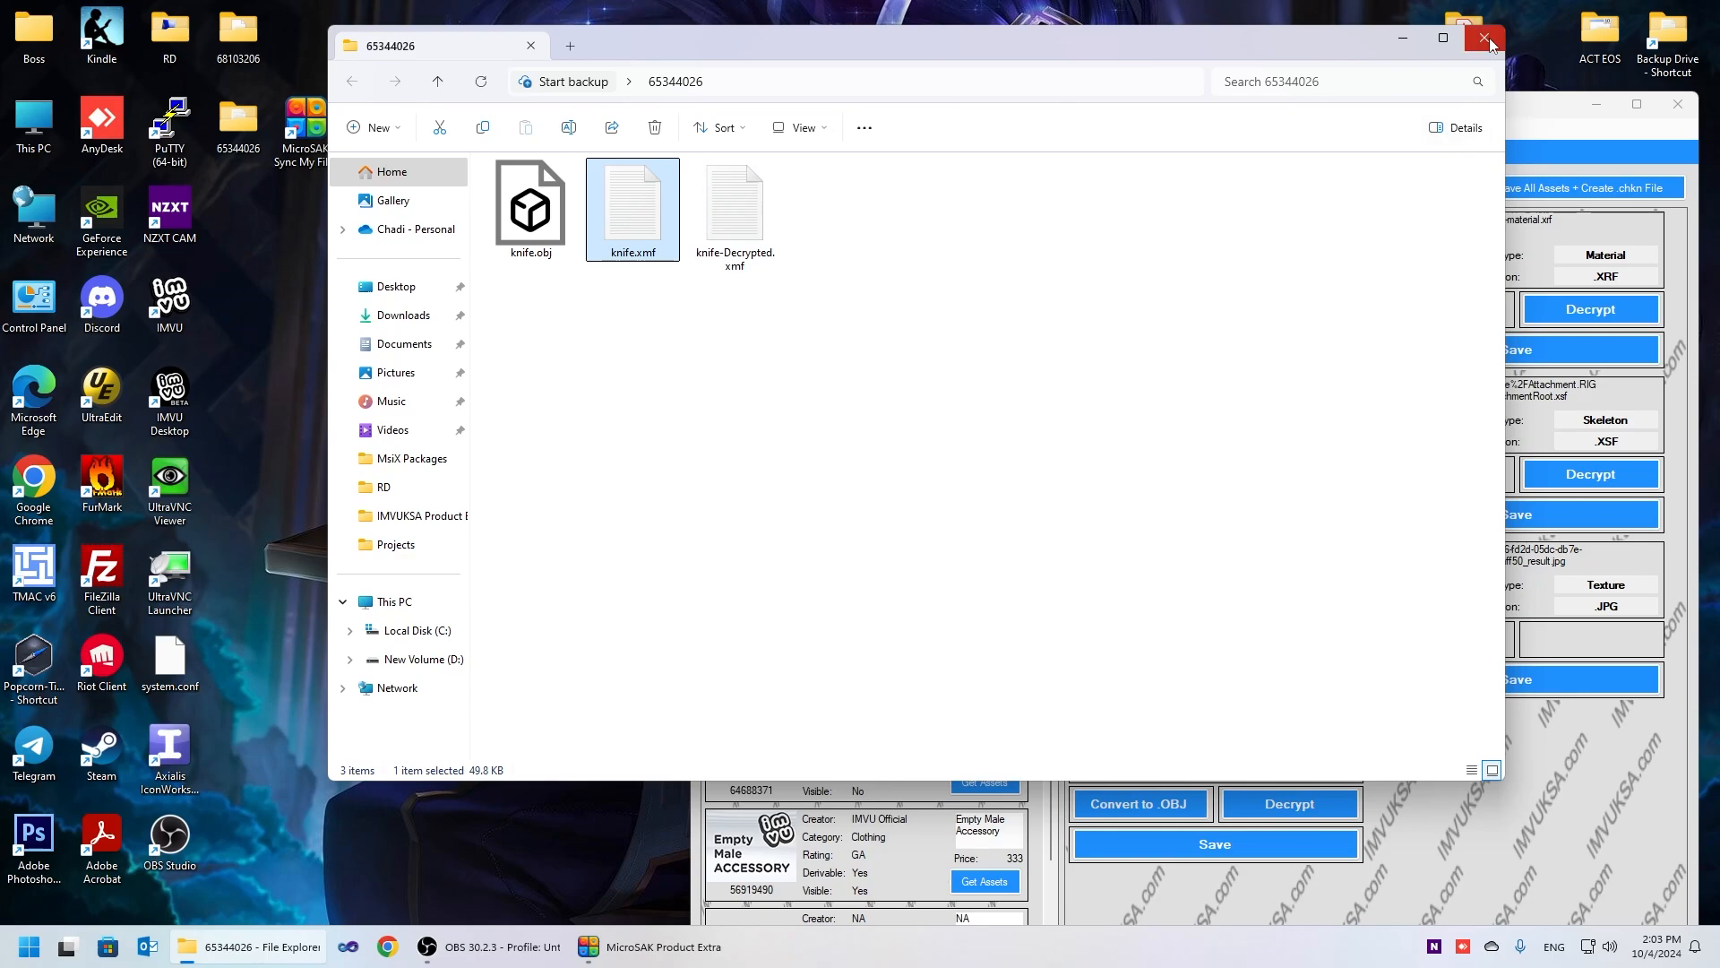
left_click(1487, 39)
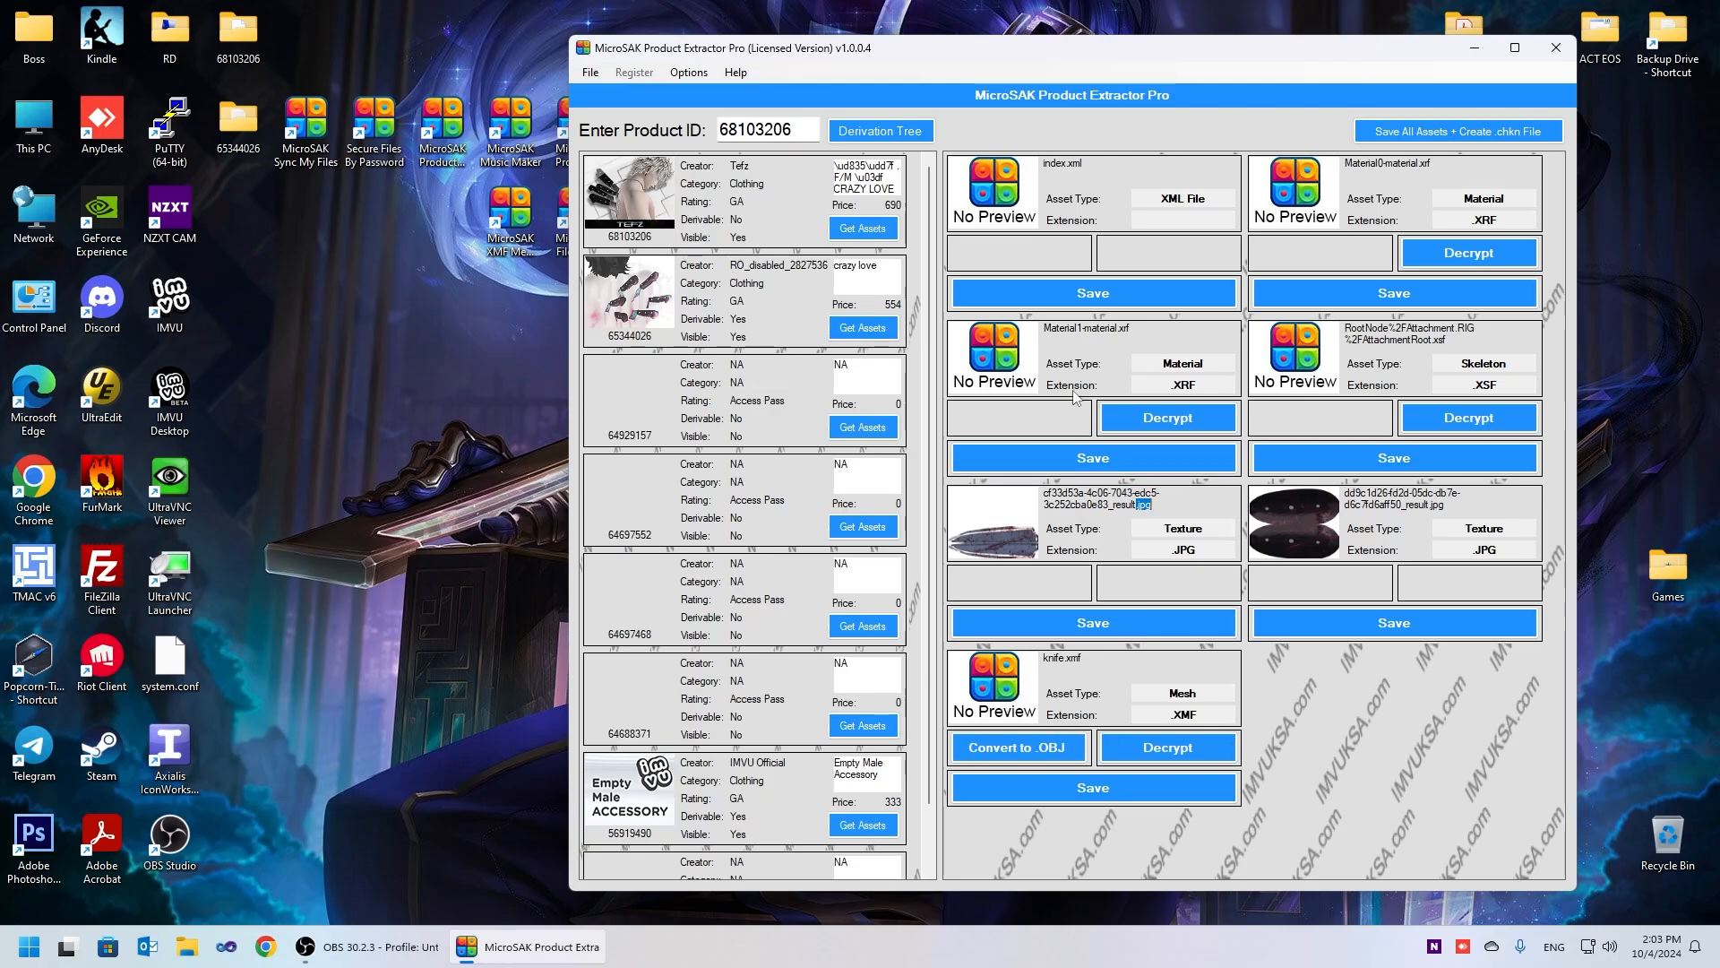
mouse_move(961, 533)
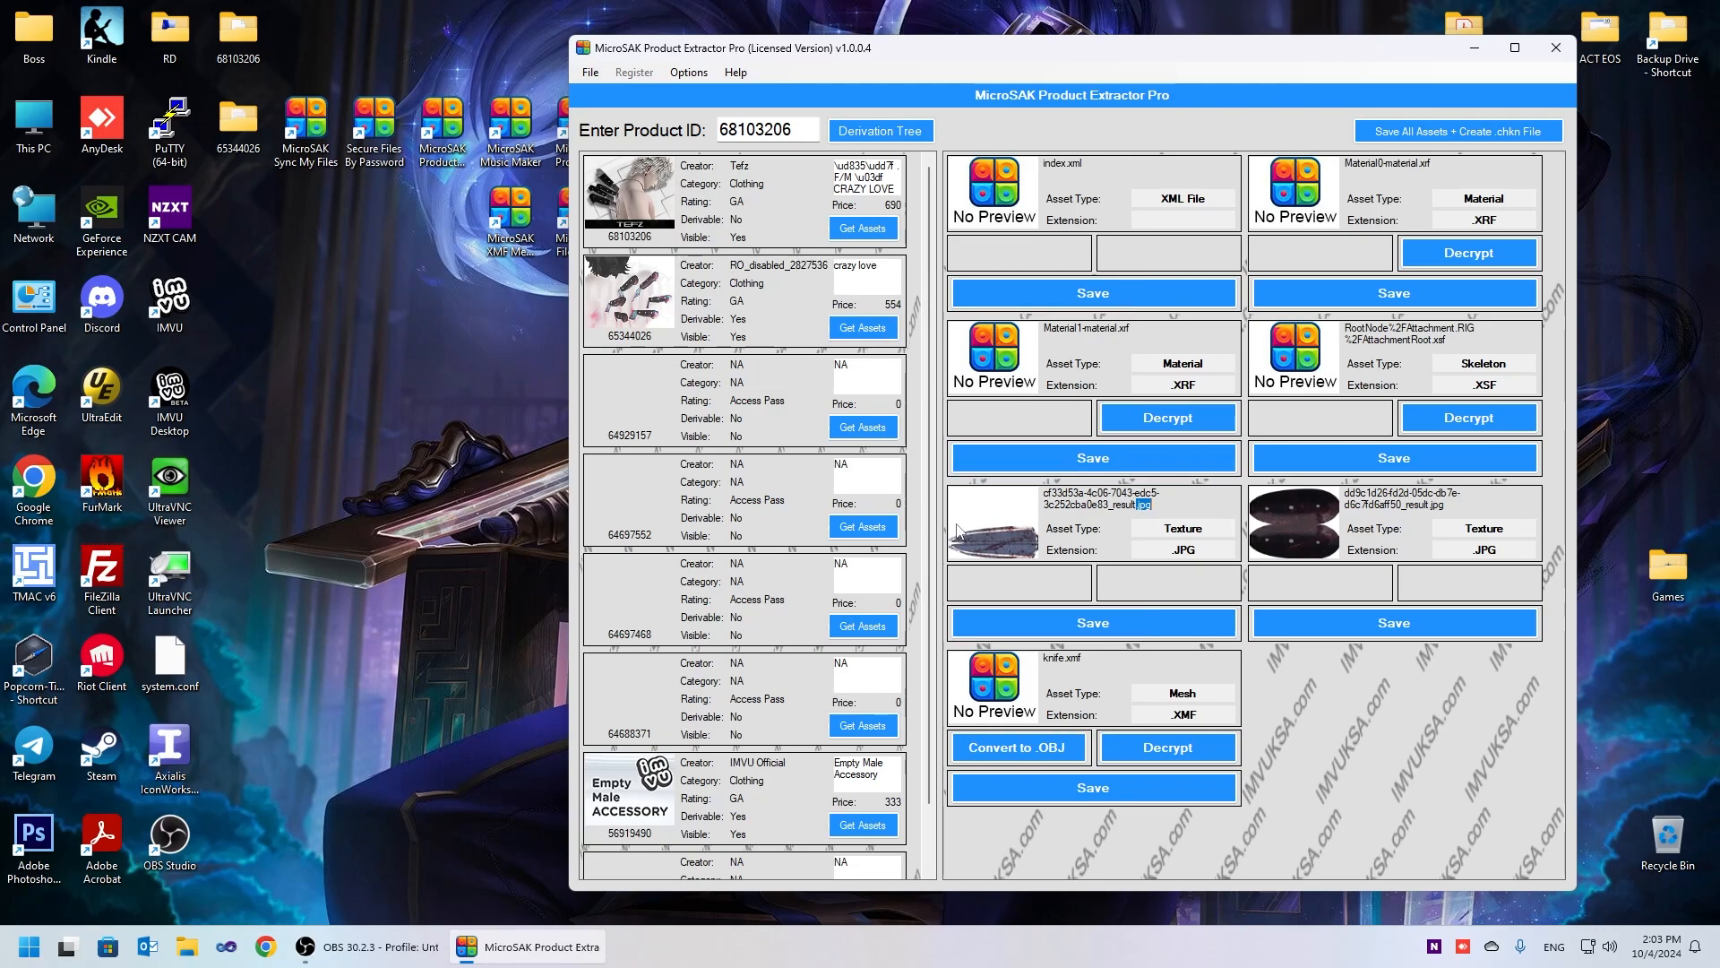
mouse_move(1173, 118)
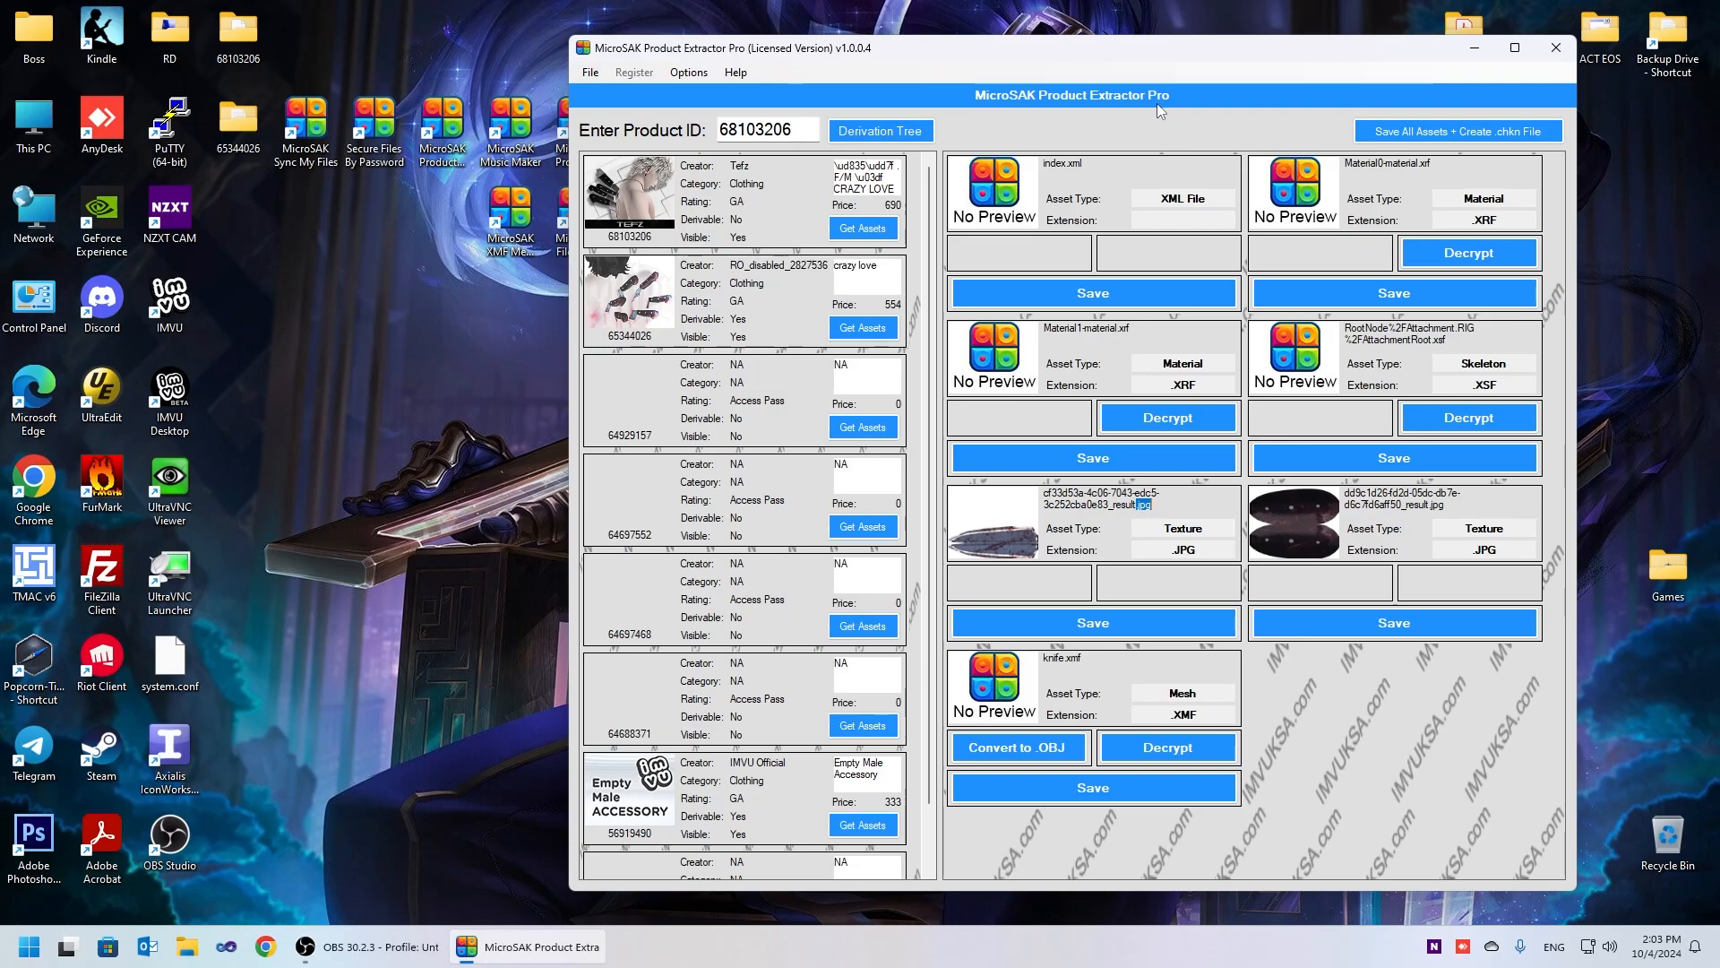
mouse_move(1049, 433)
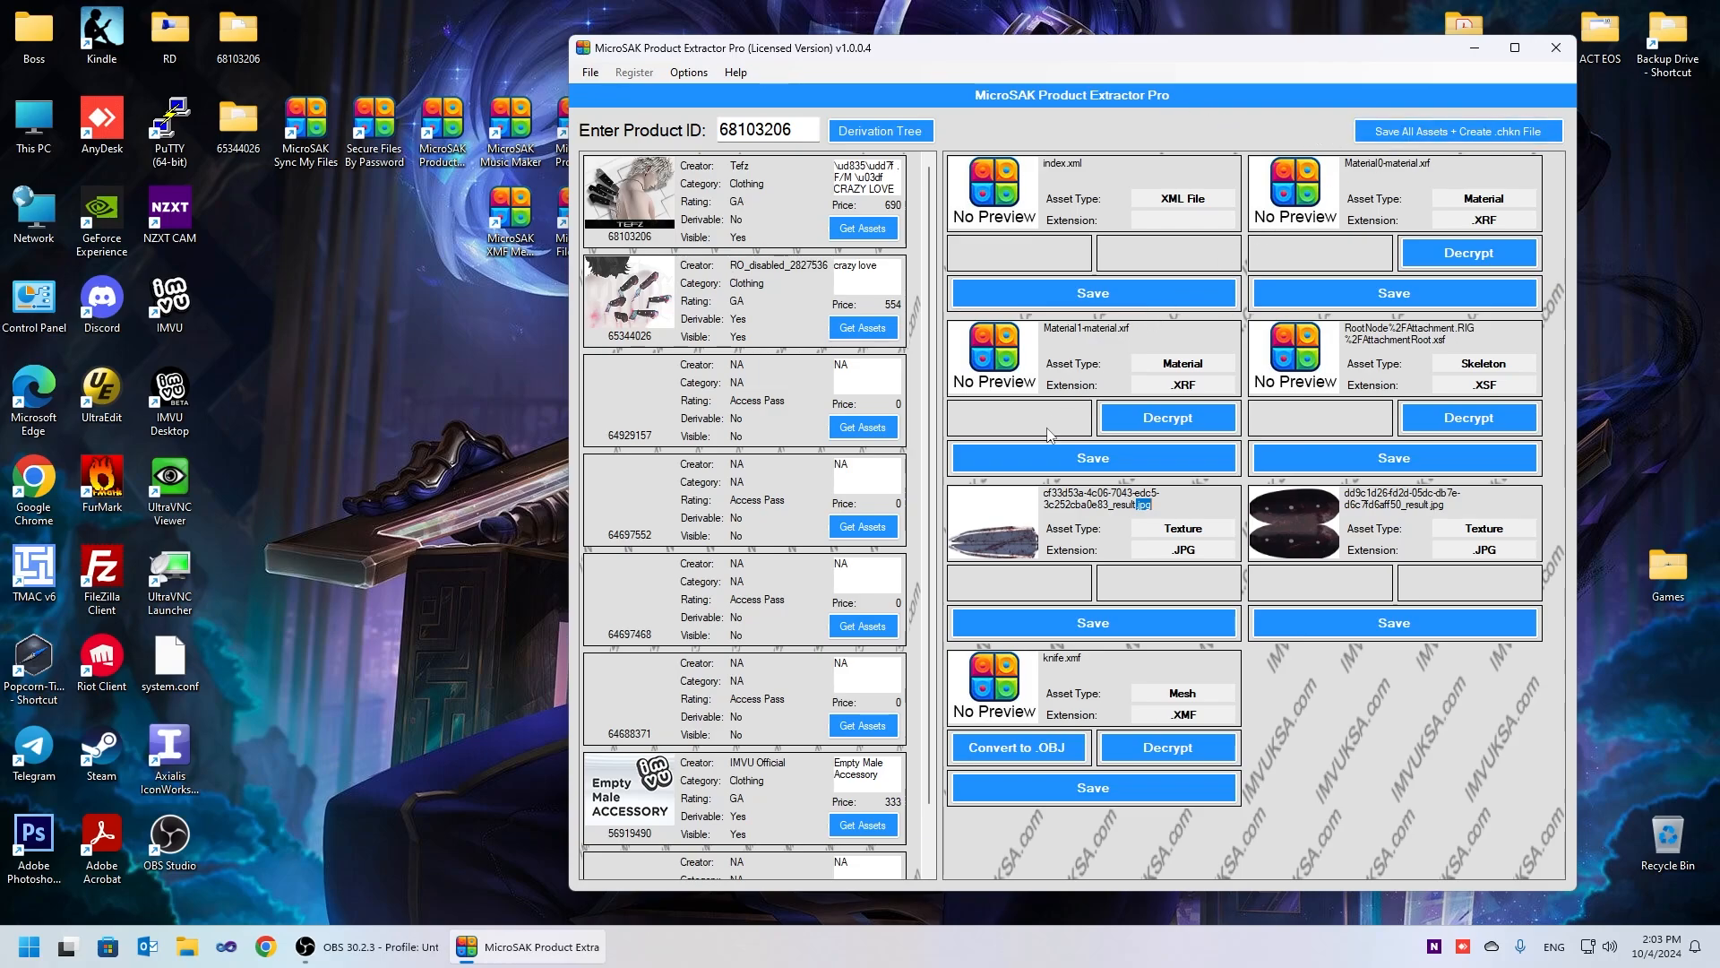